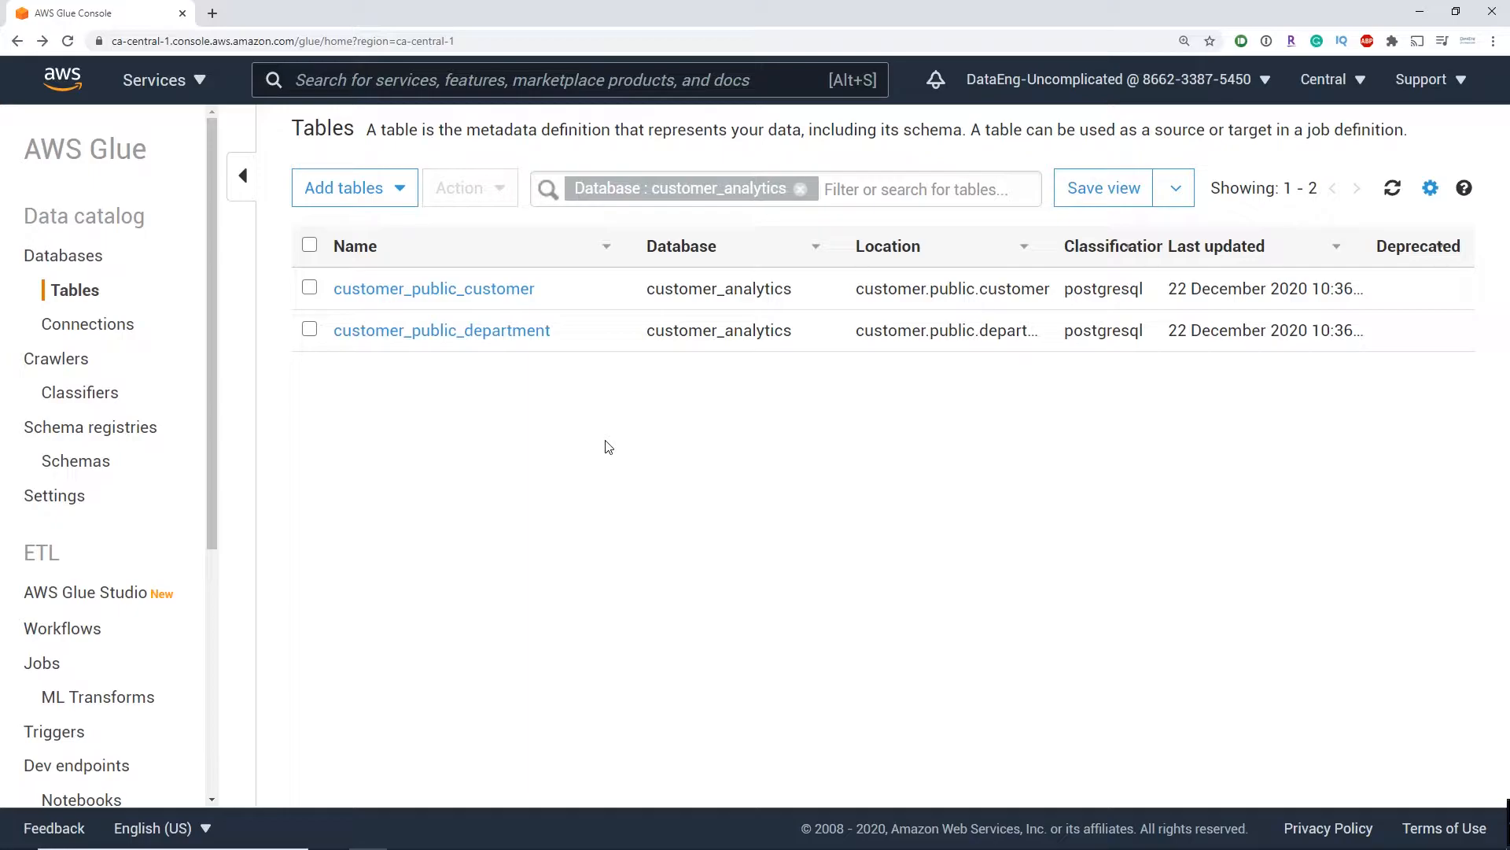
pyautogui.moveTo(903, 331)
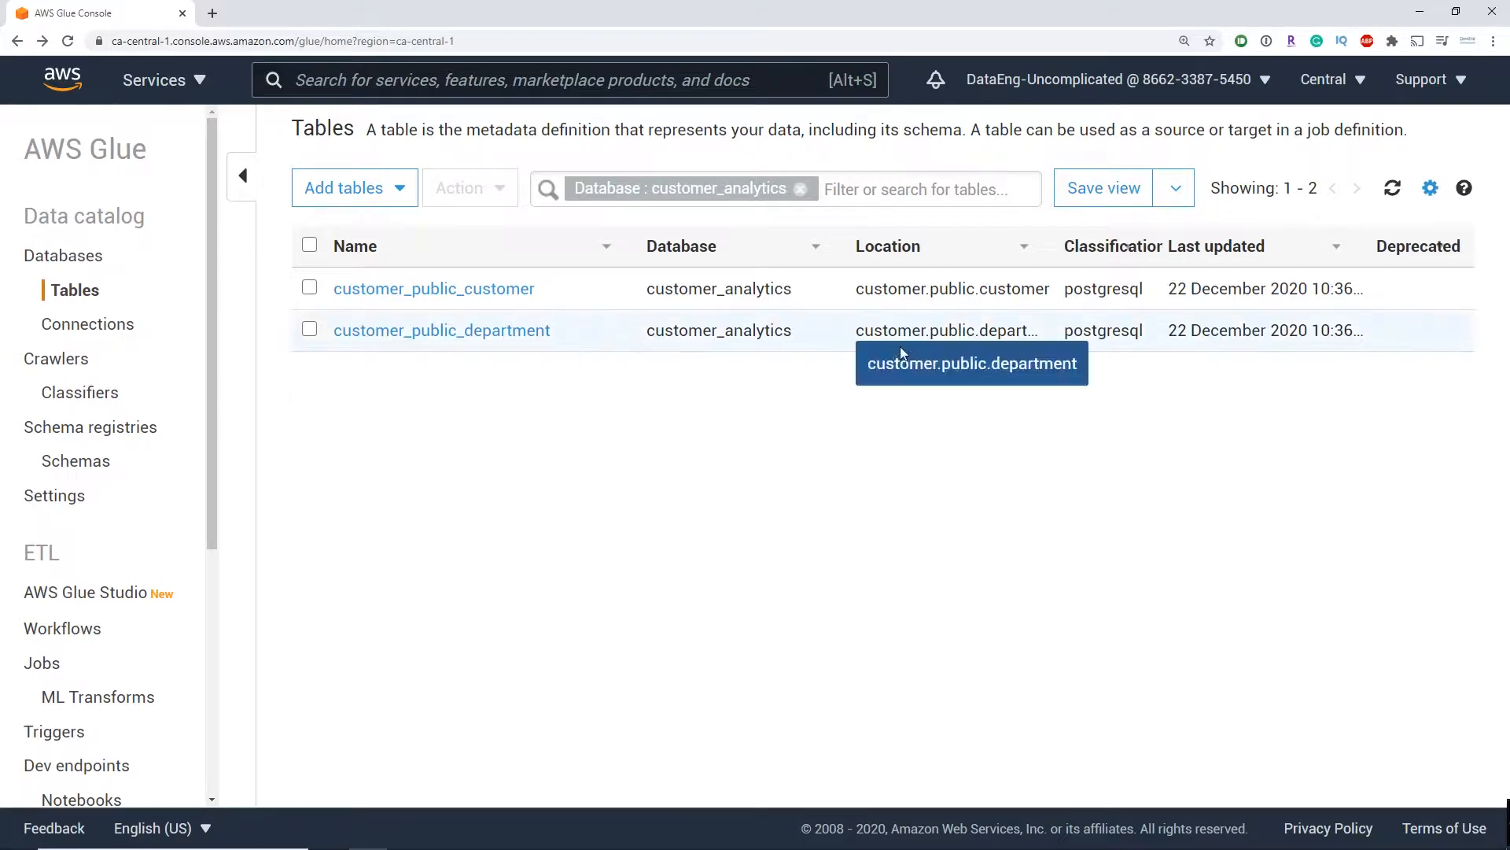
pyautogui.moveTo(771, 403)
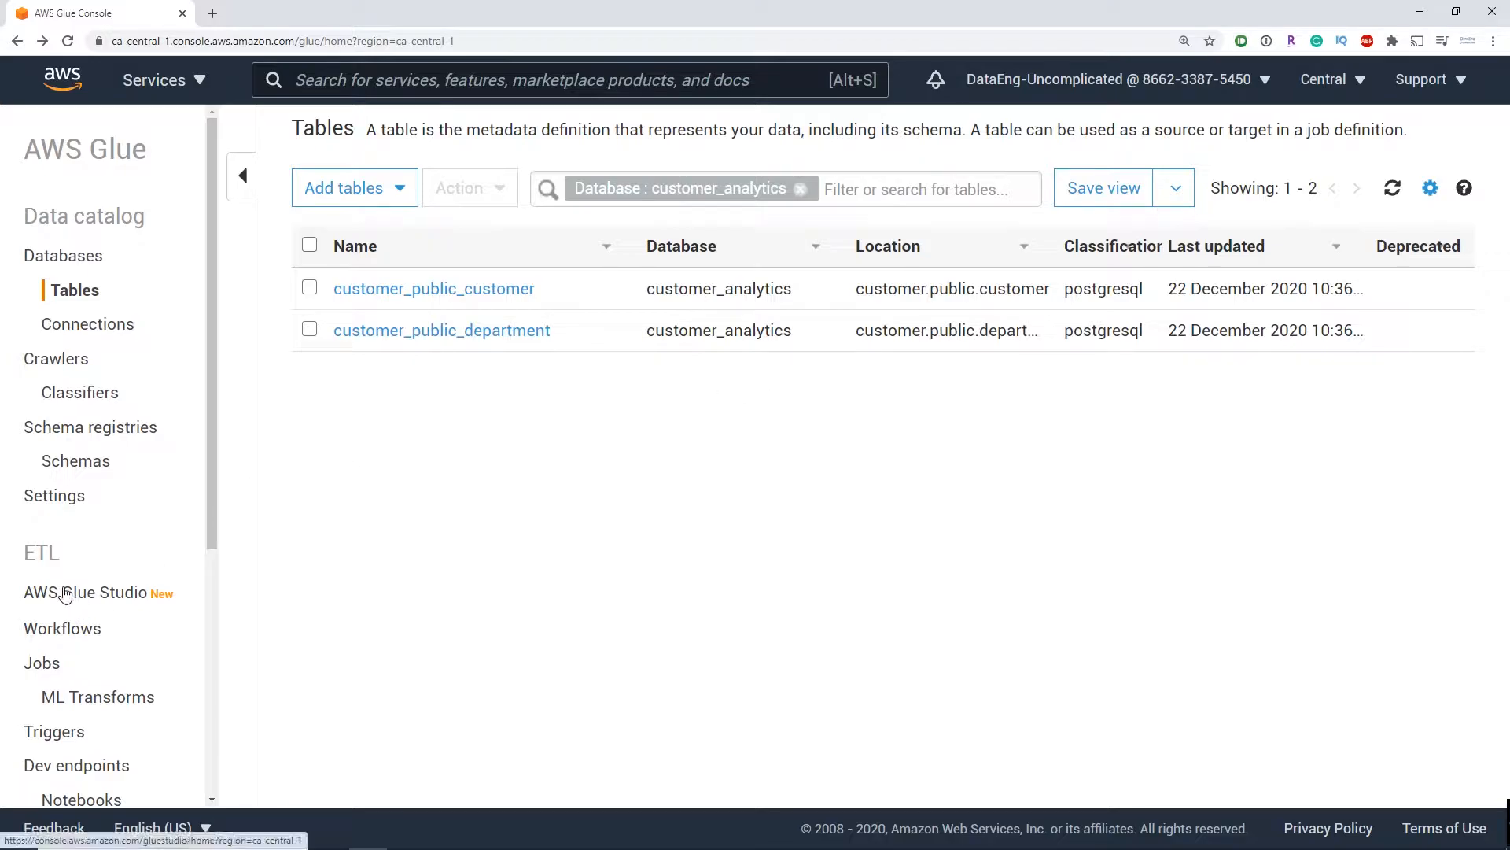
# Create a new Glue Studio job from a blank graph
pyautogui.click(85, 592)
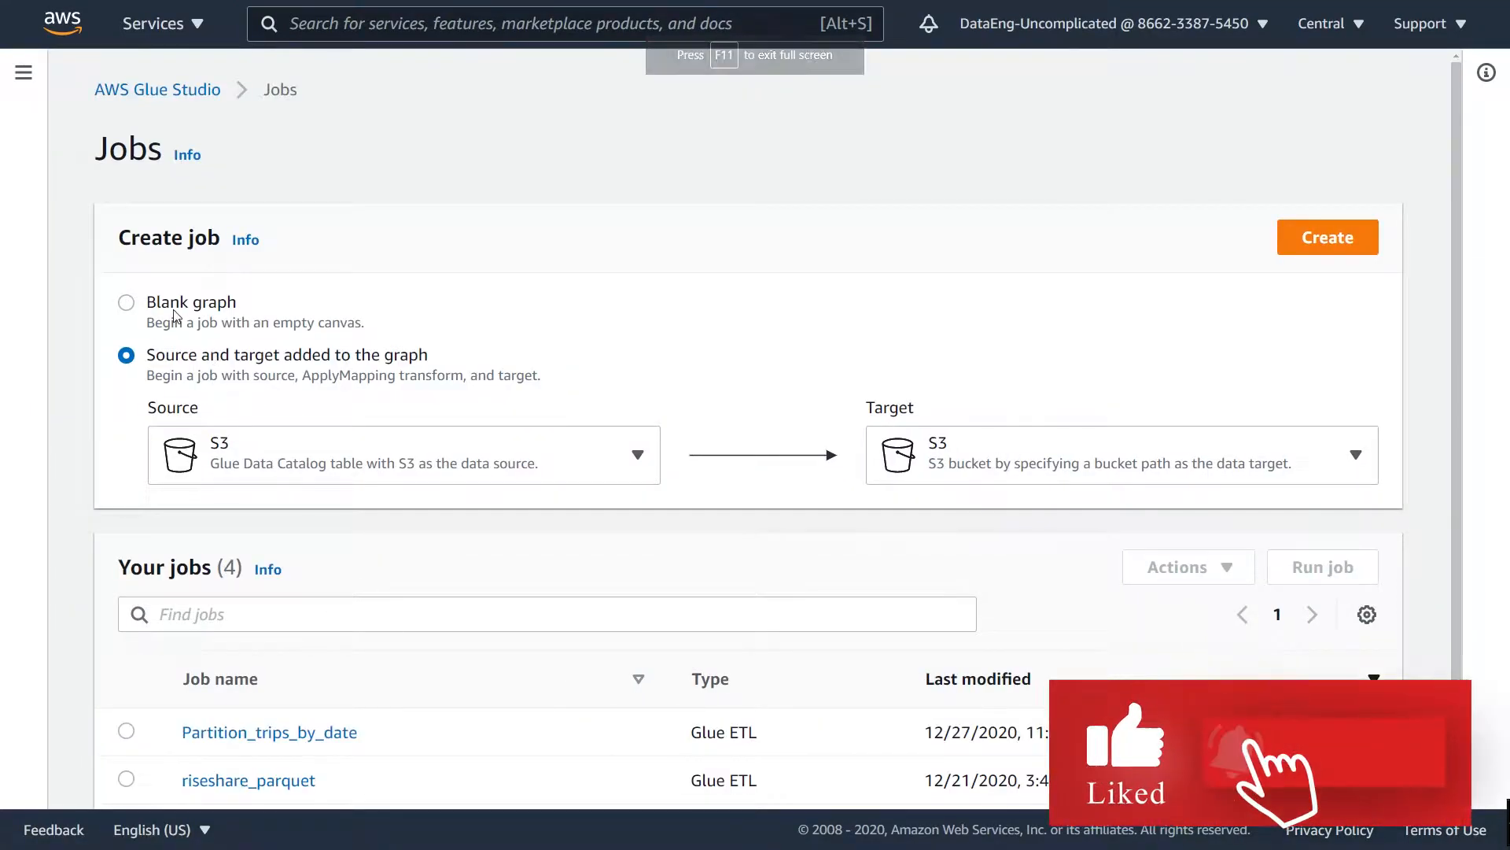
pyautogui.click(125, 302)
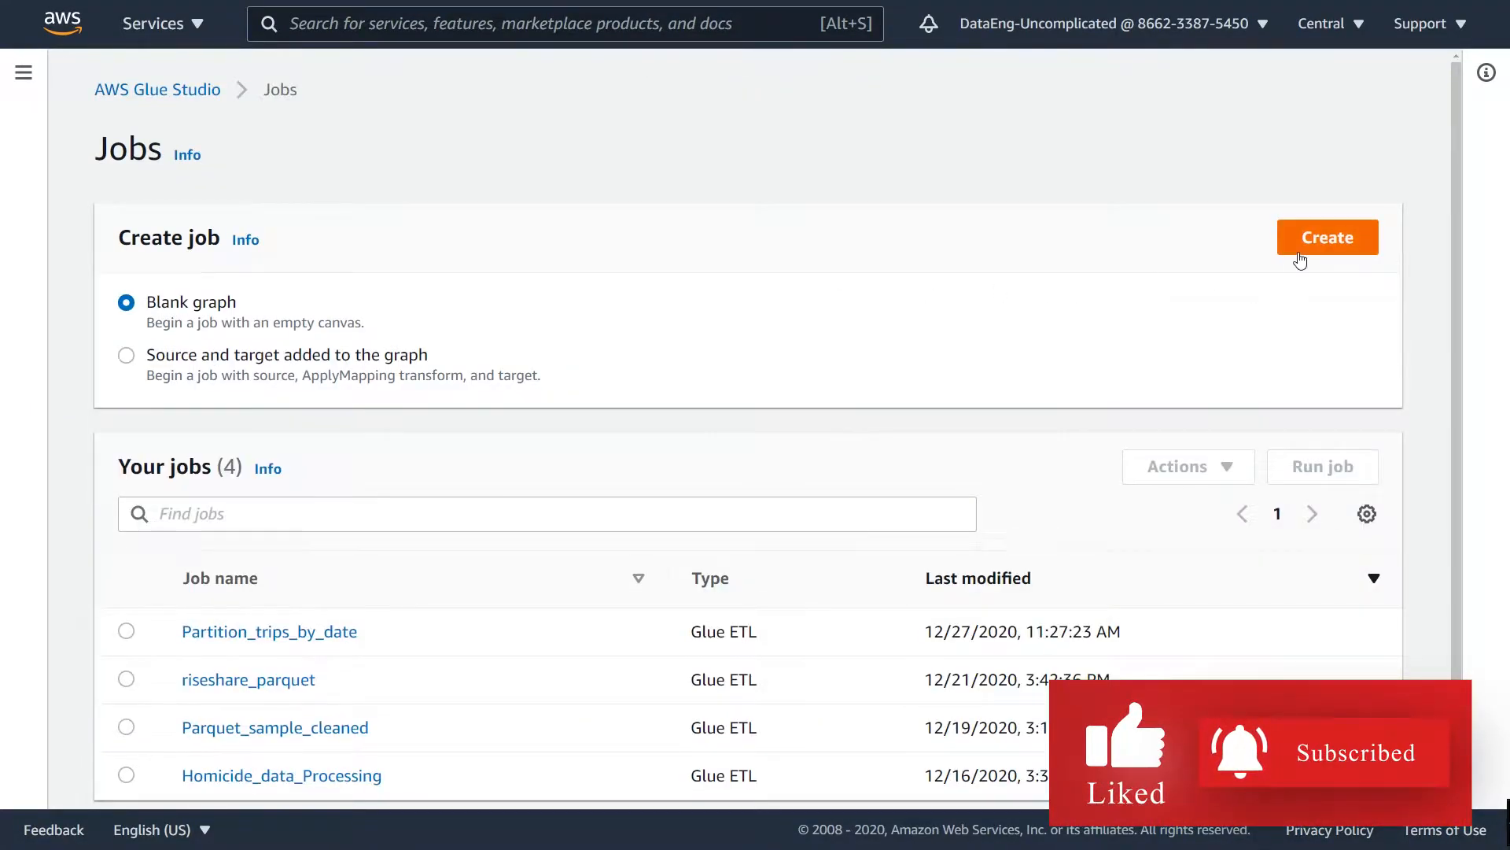
pyautogui.click(1328, 236)
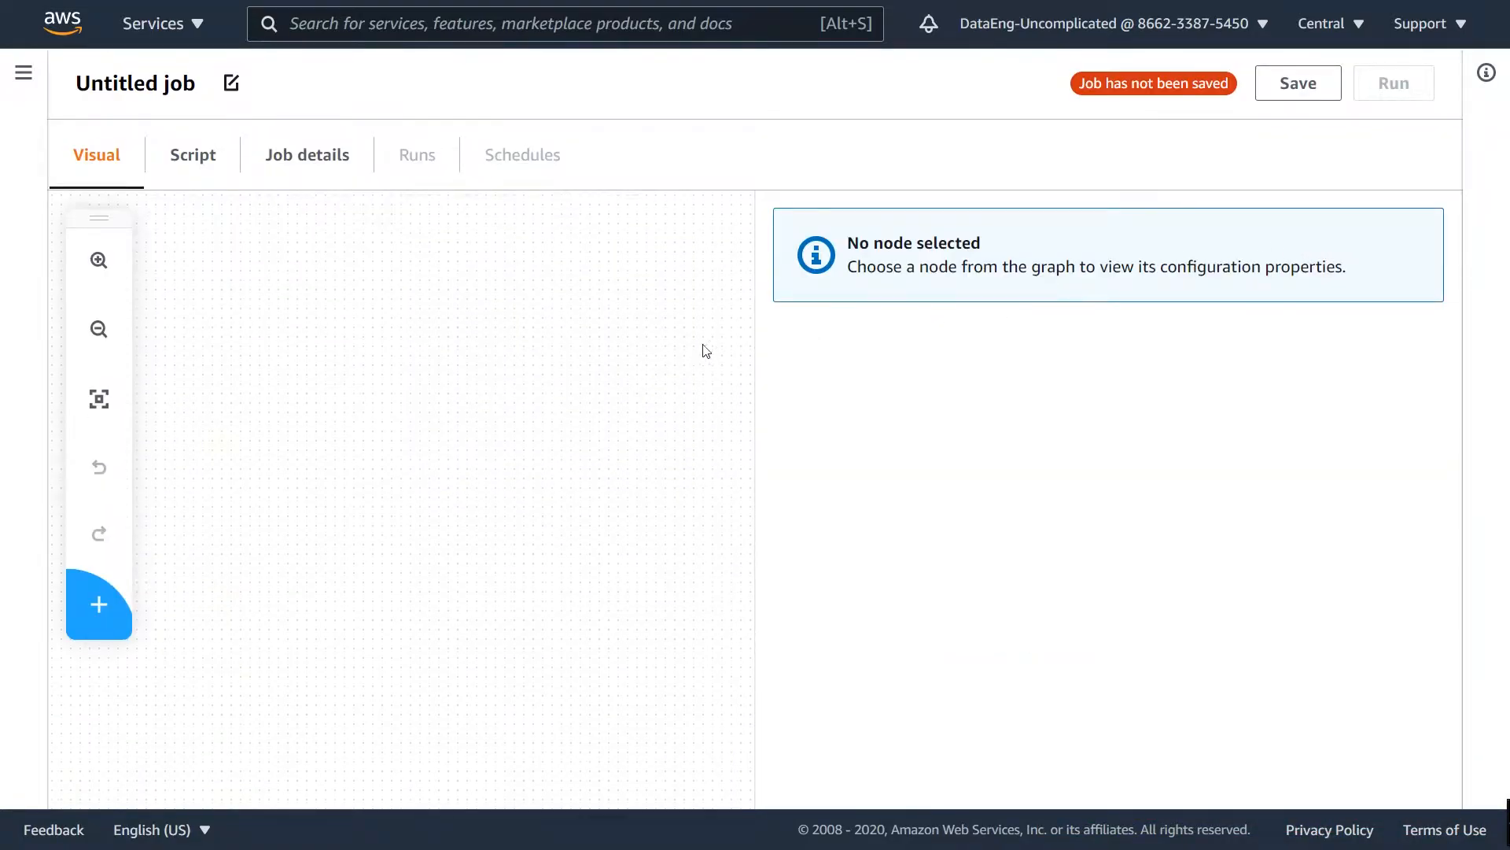
# Rename the untitled job to customers_joined_with_department
pyautogui.click(134, 84)
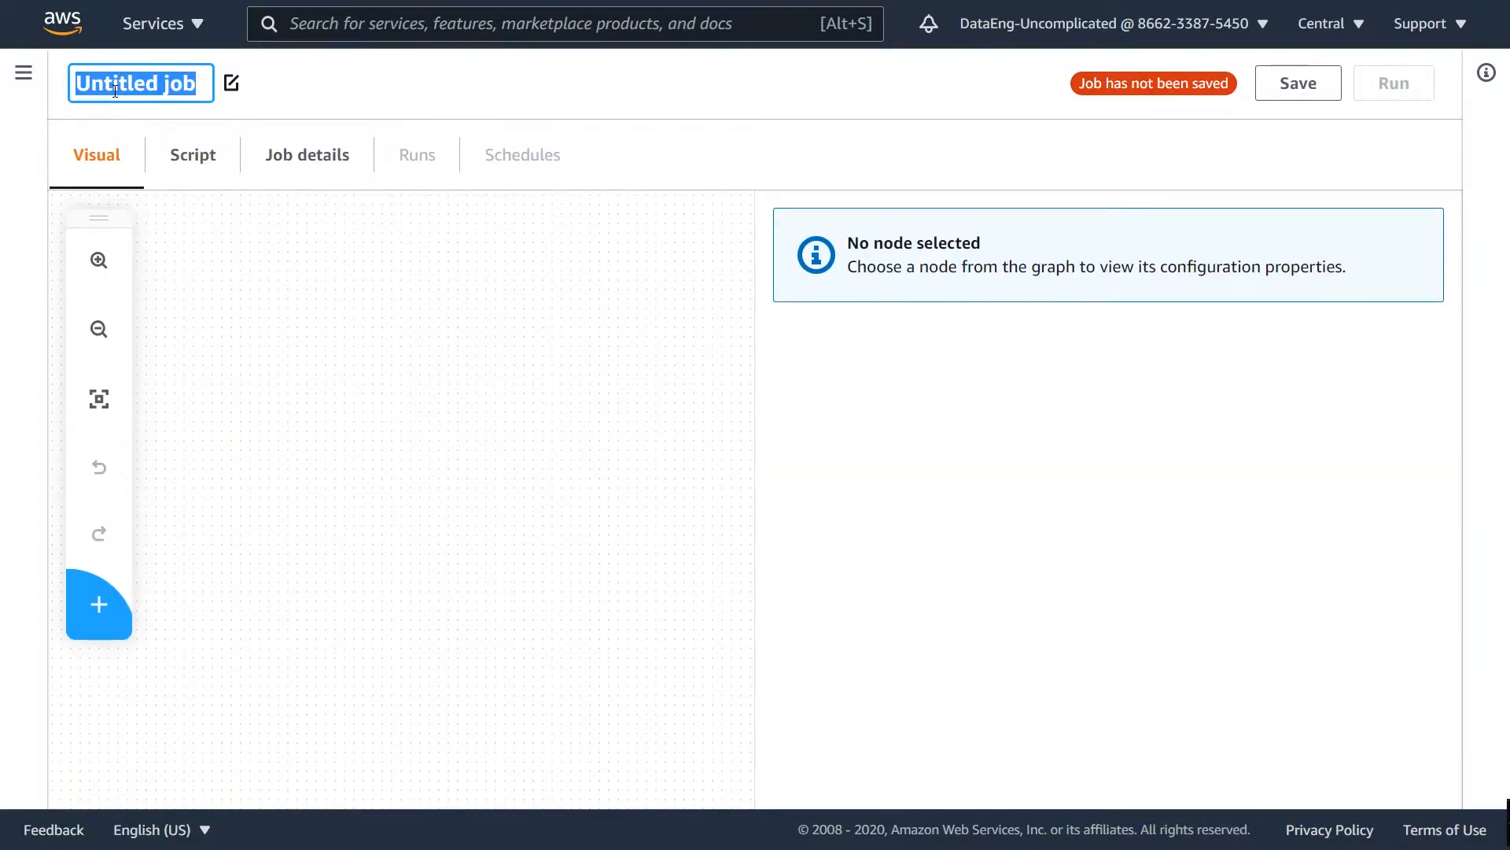
pyautogui.write('customers_joined_with_department')
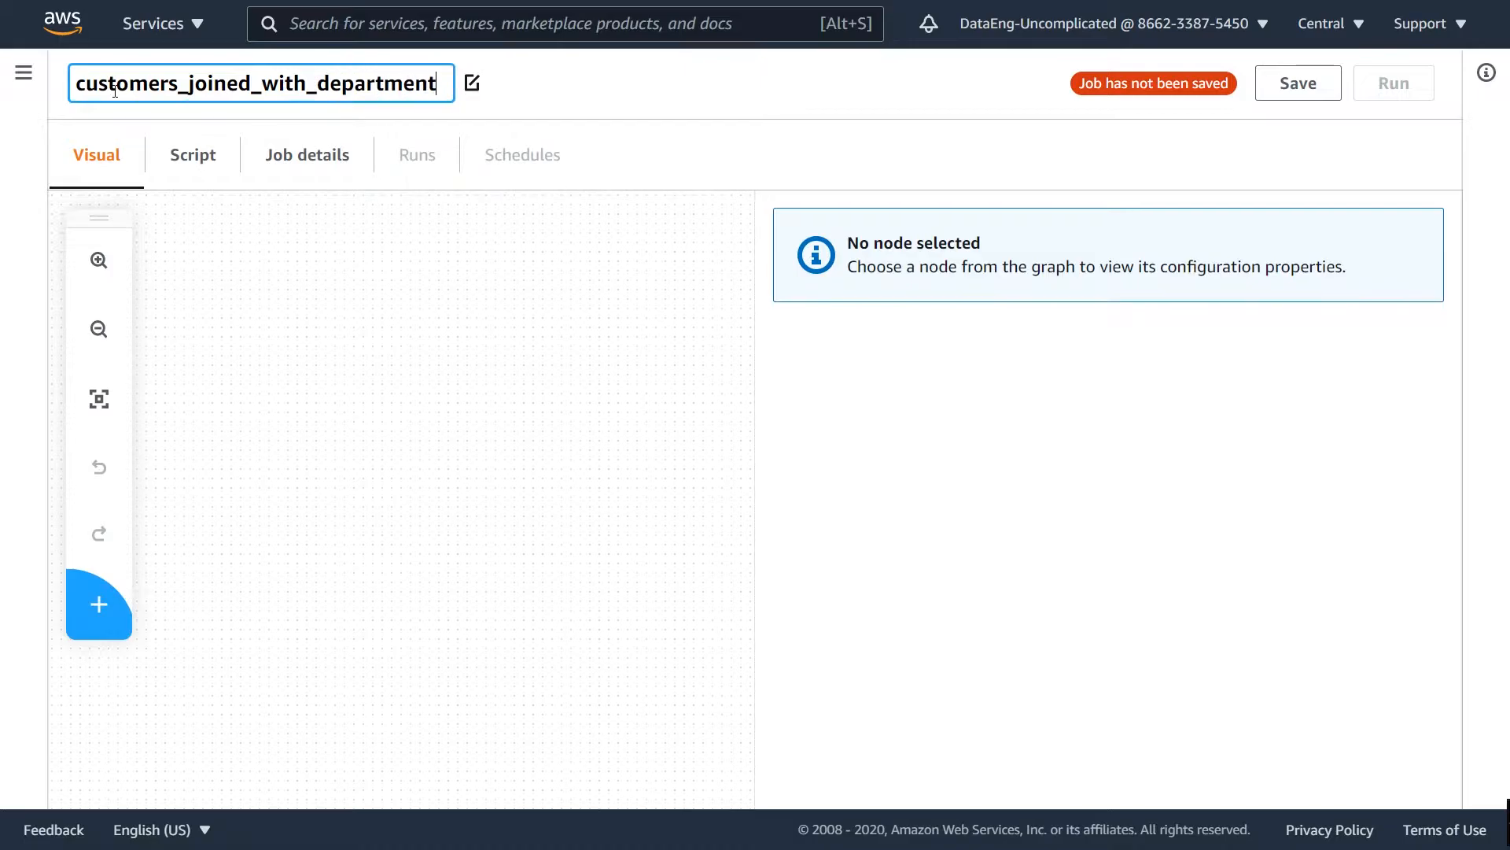
pyautogui.click(186, 617)
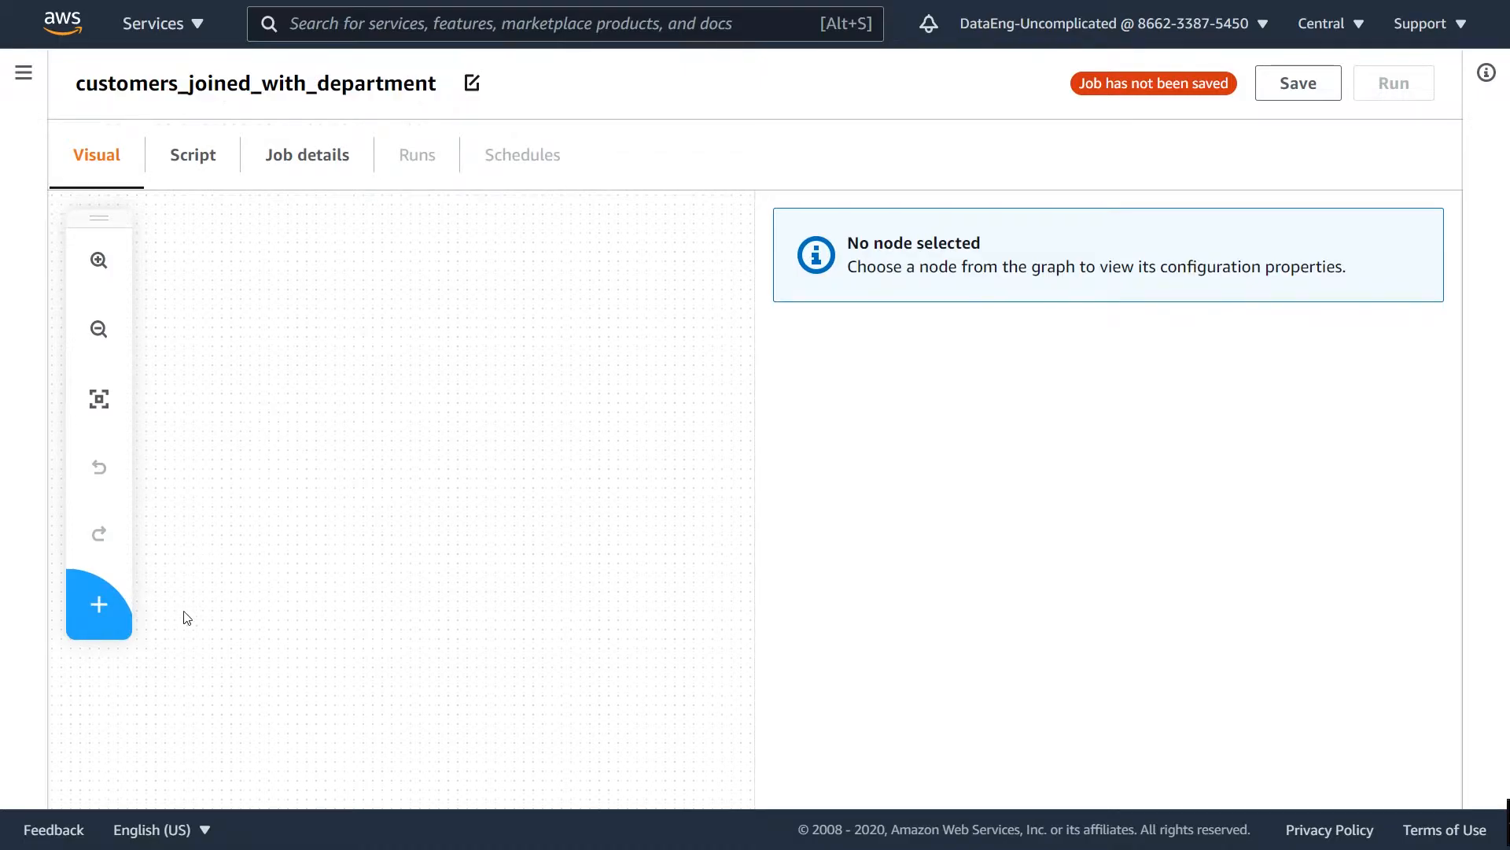
# Add a JDBC source node reading customer_analytics.customer_public_customer
pyautogui.click(97, 604)
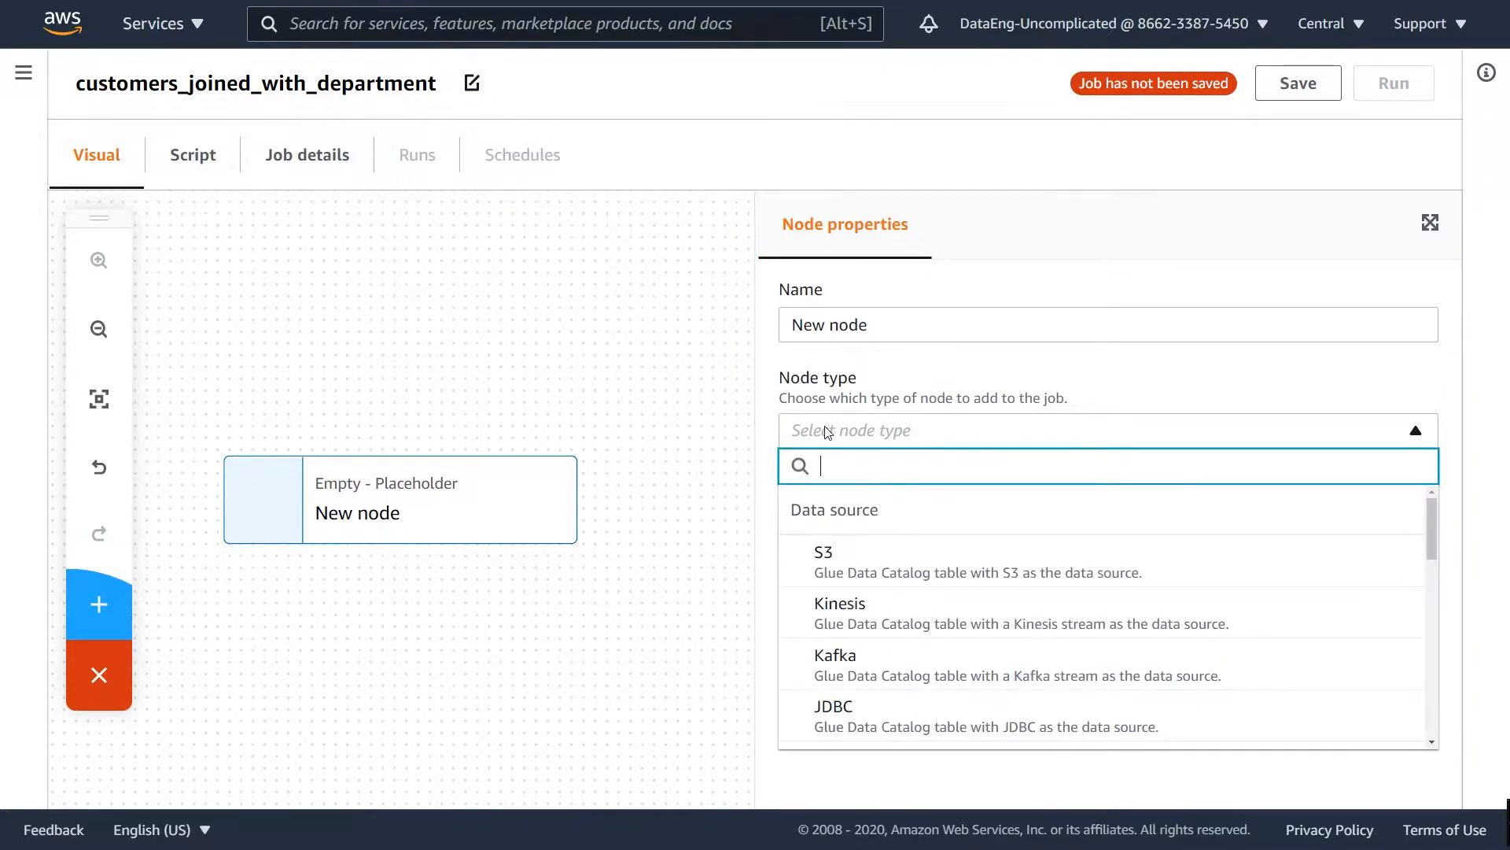
pyautogui.moveTo(907, 680)
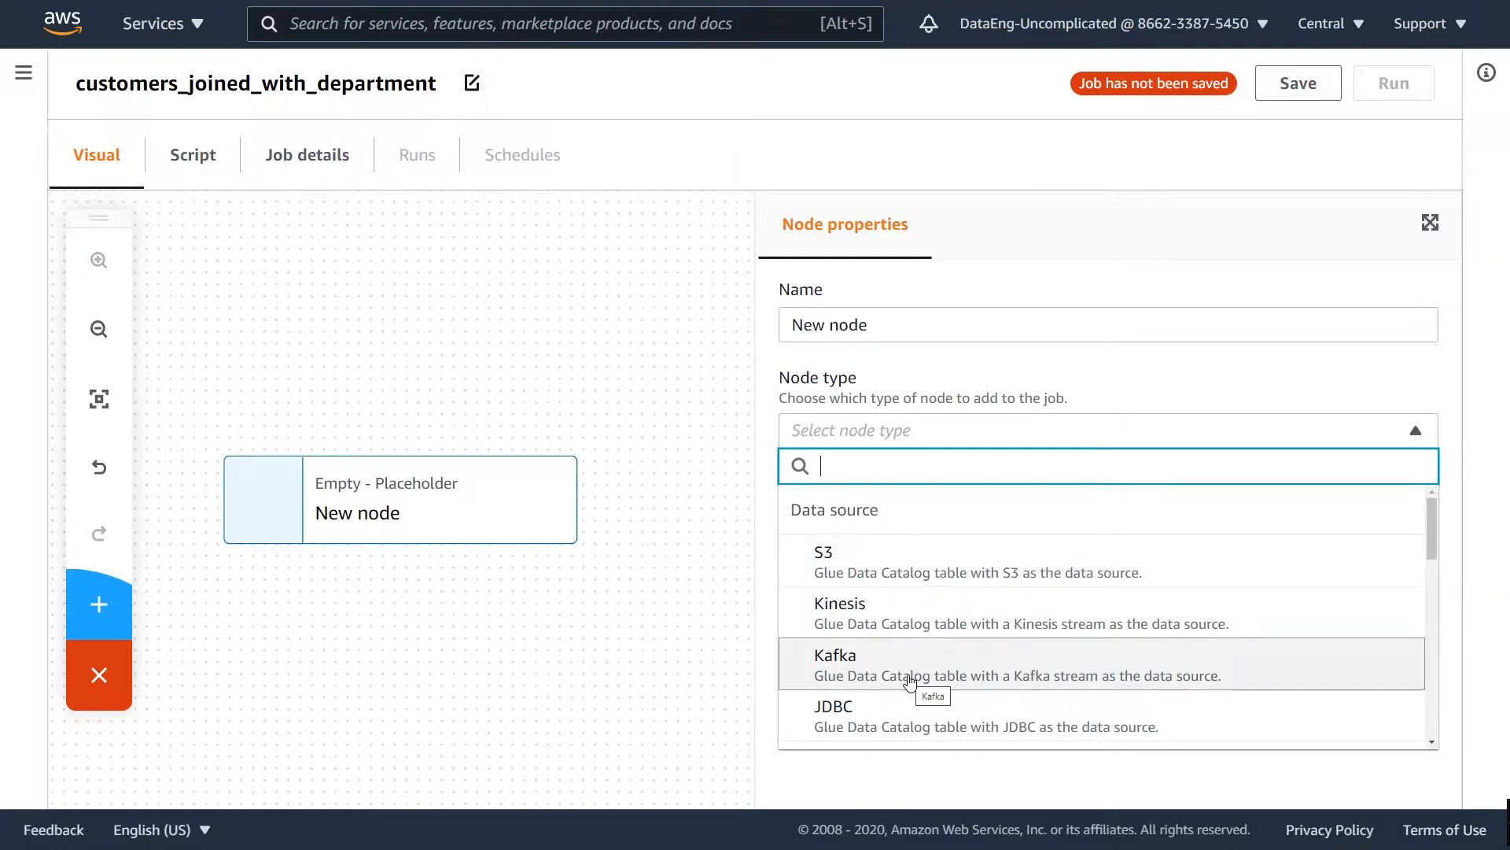
pyautogui.click(834, 716)
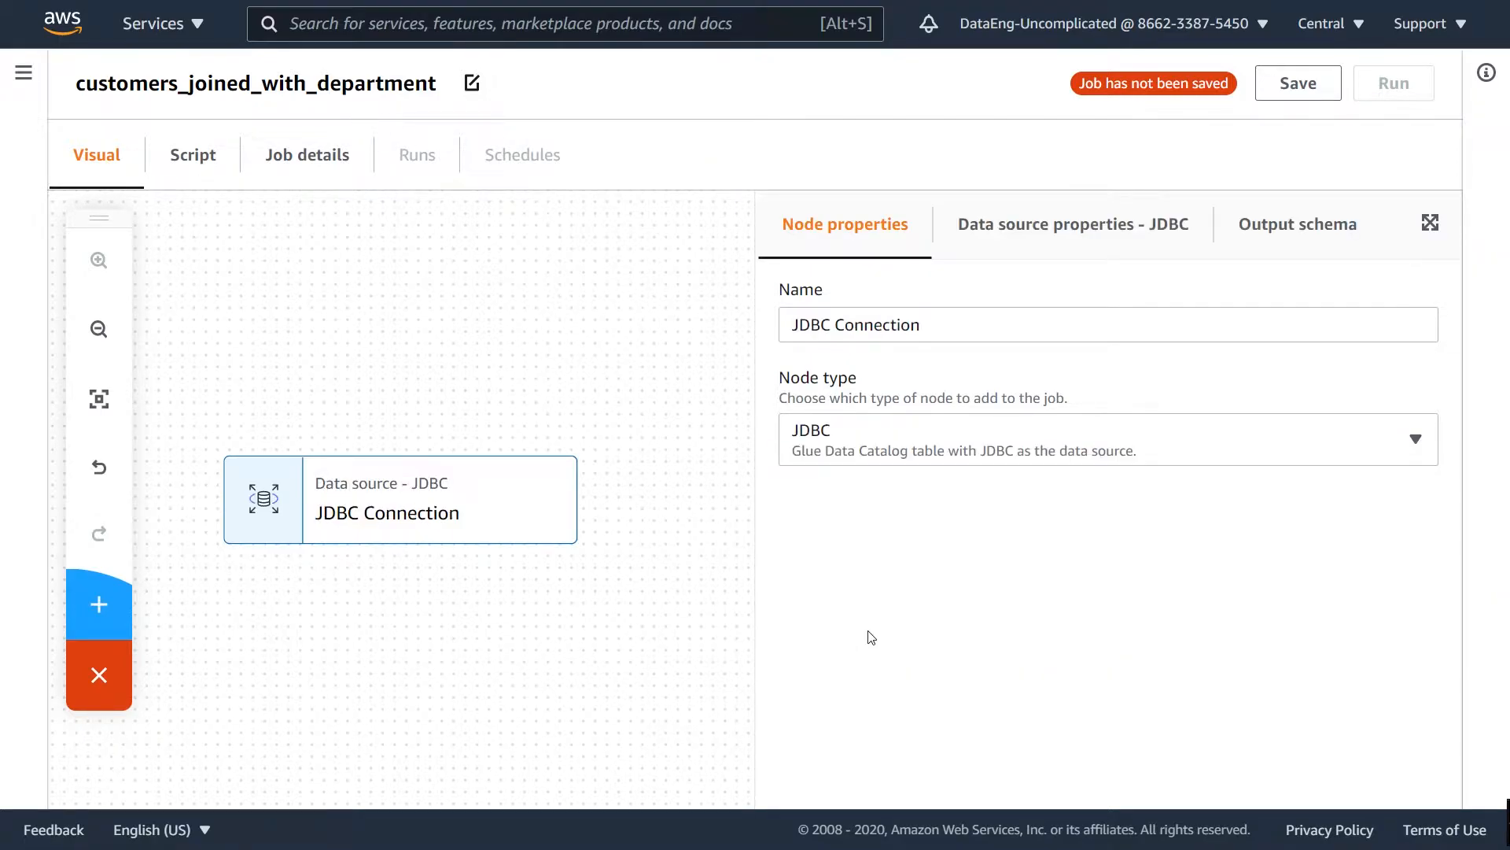
pyautogui.click(1072, 223)
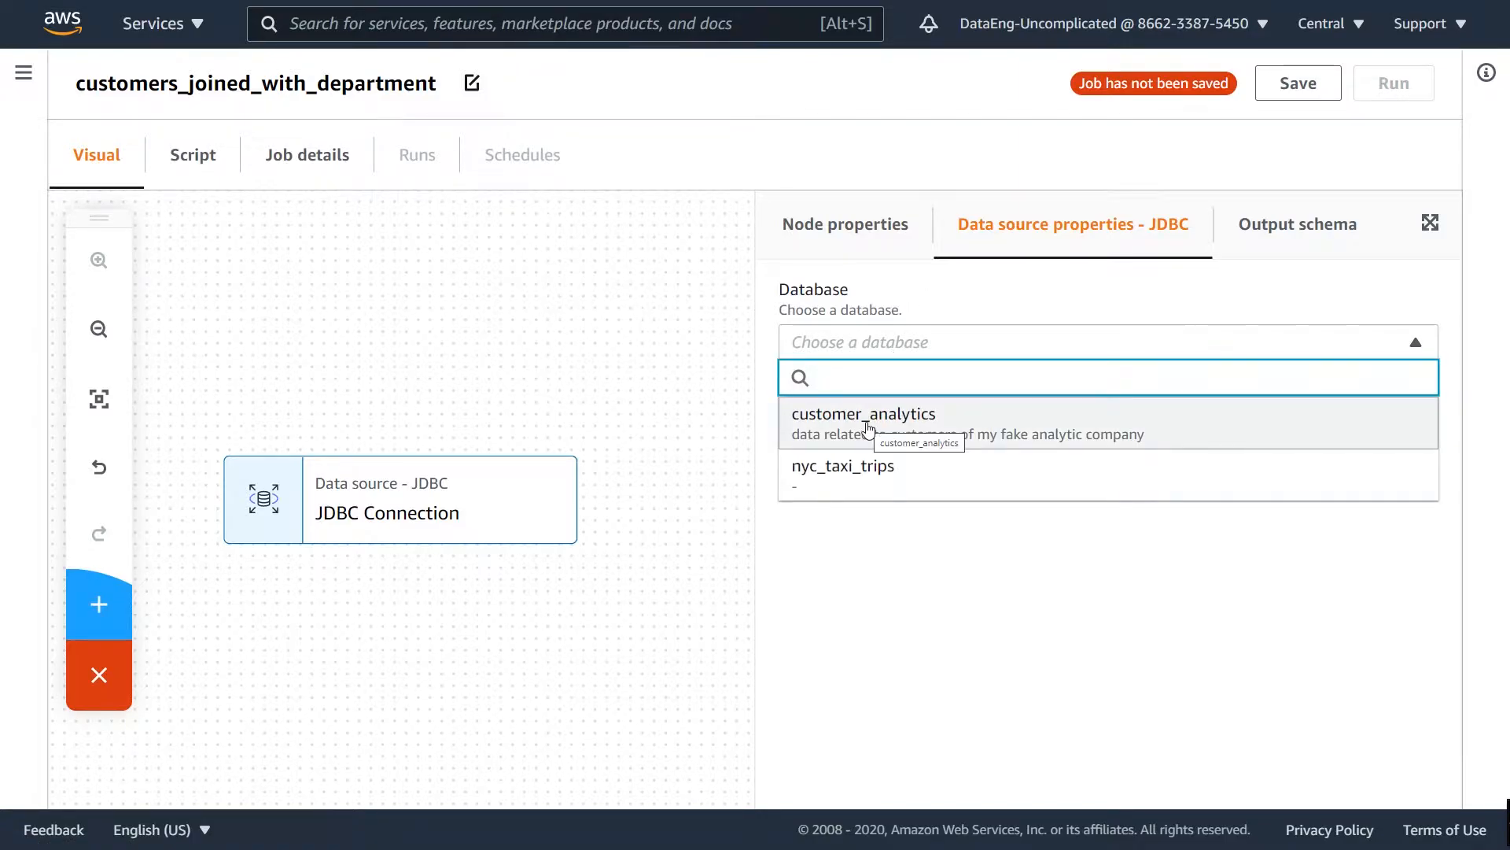
pyautogui.click(864, 413)
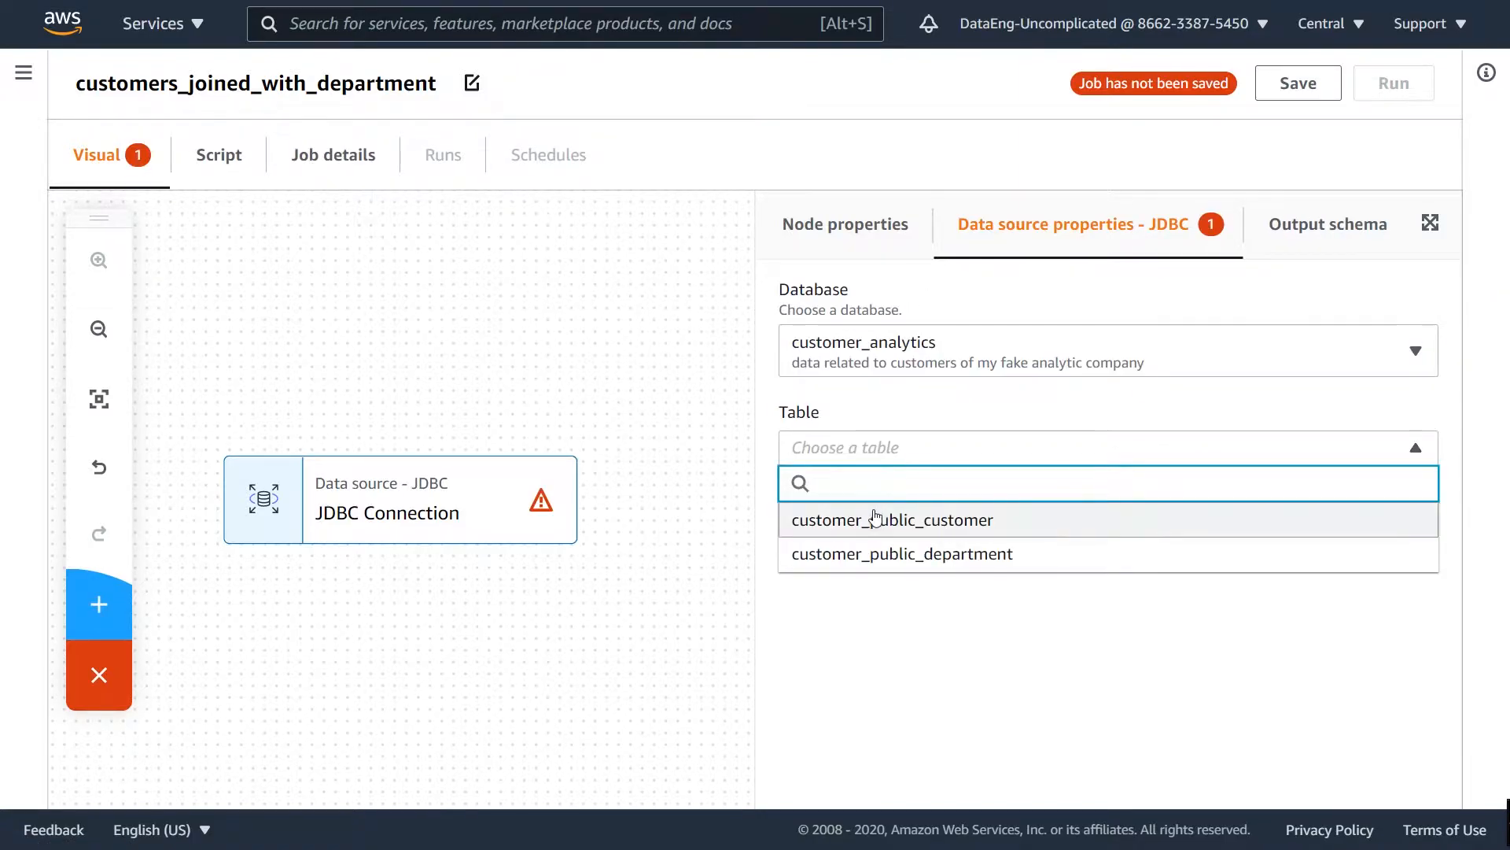
pyautogui.click(892, 519)
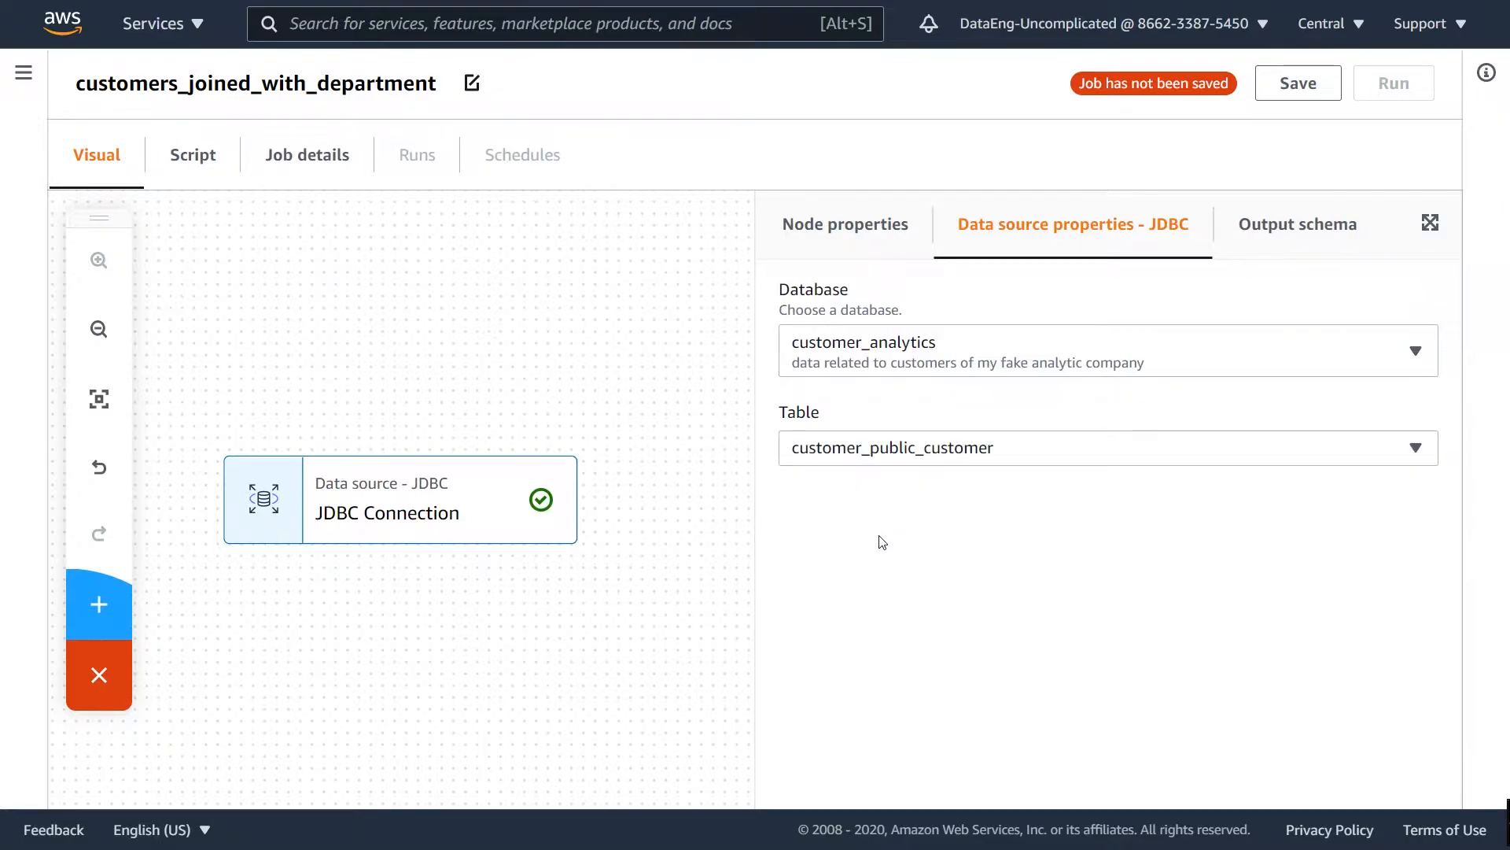
pyautogui.moveTo(151, 659)
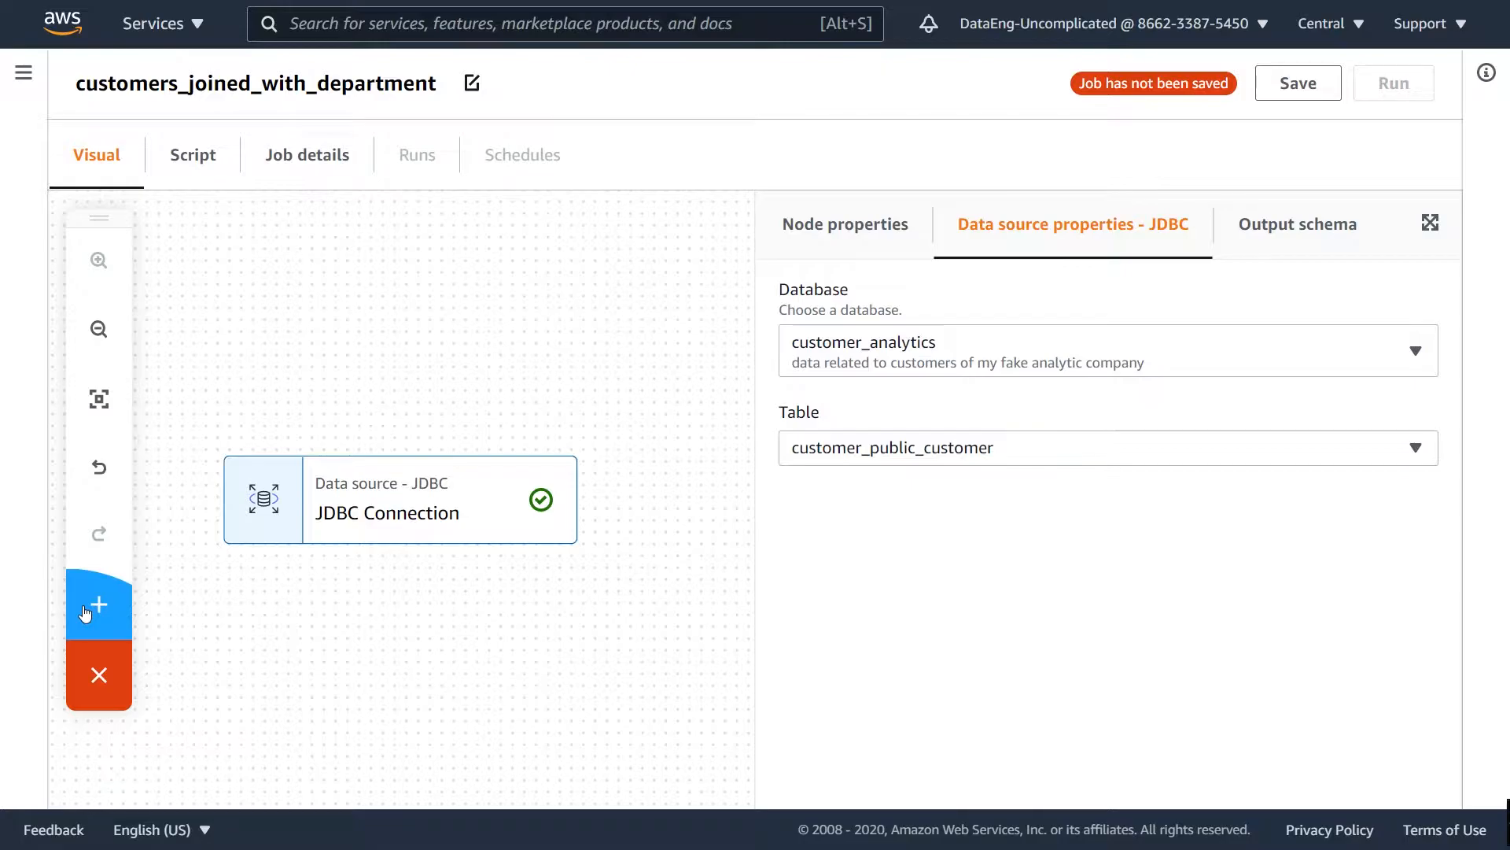
# Add a second JDBC source node reading customer_analytics.customer_public_department
pyautogui.click(98, 604)
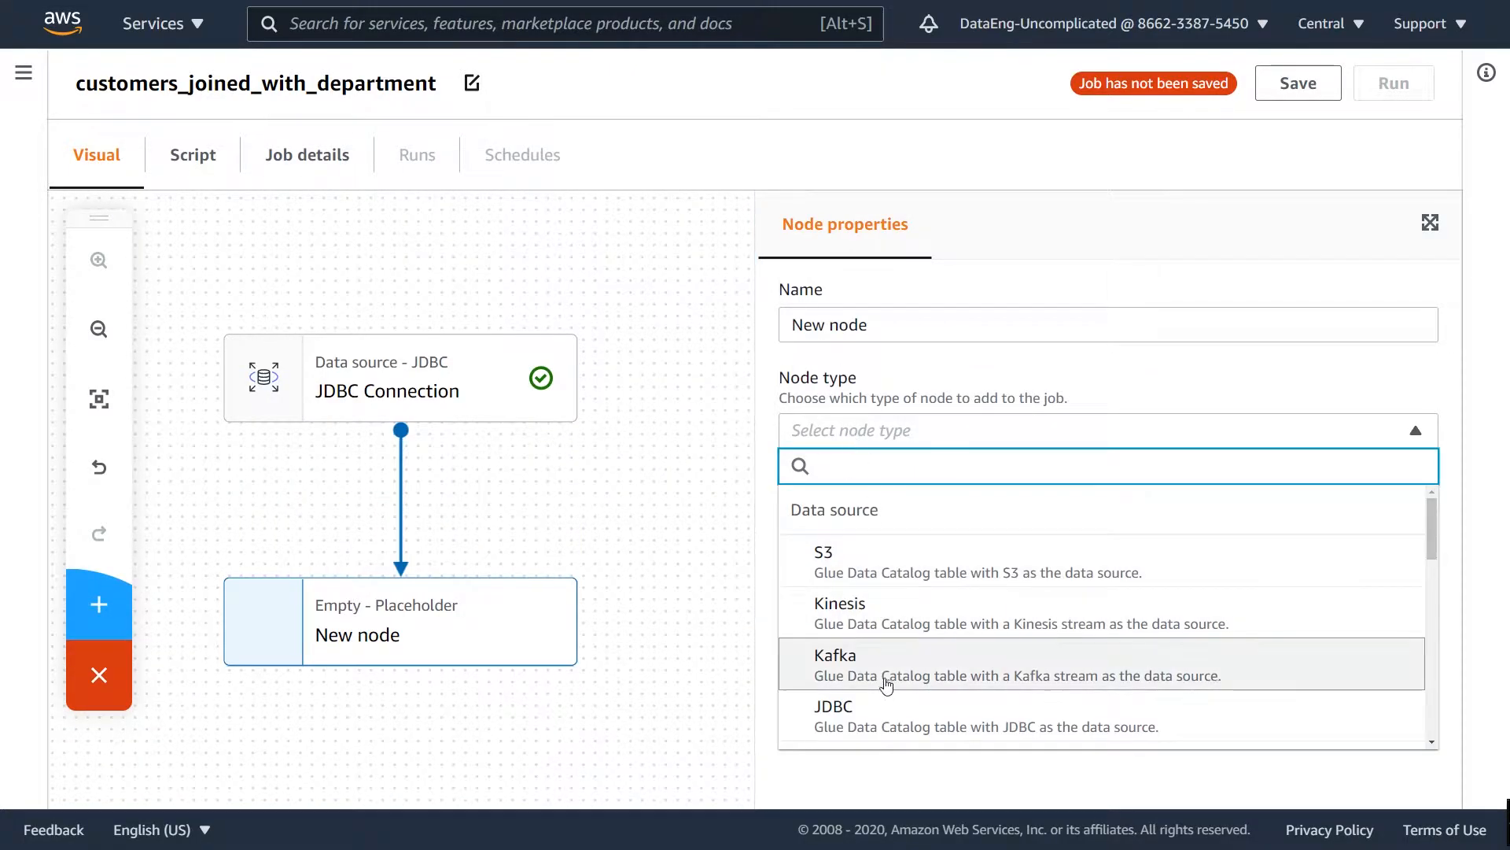
pyautogui.click(833, 716)
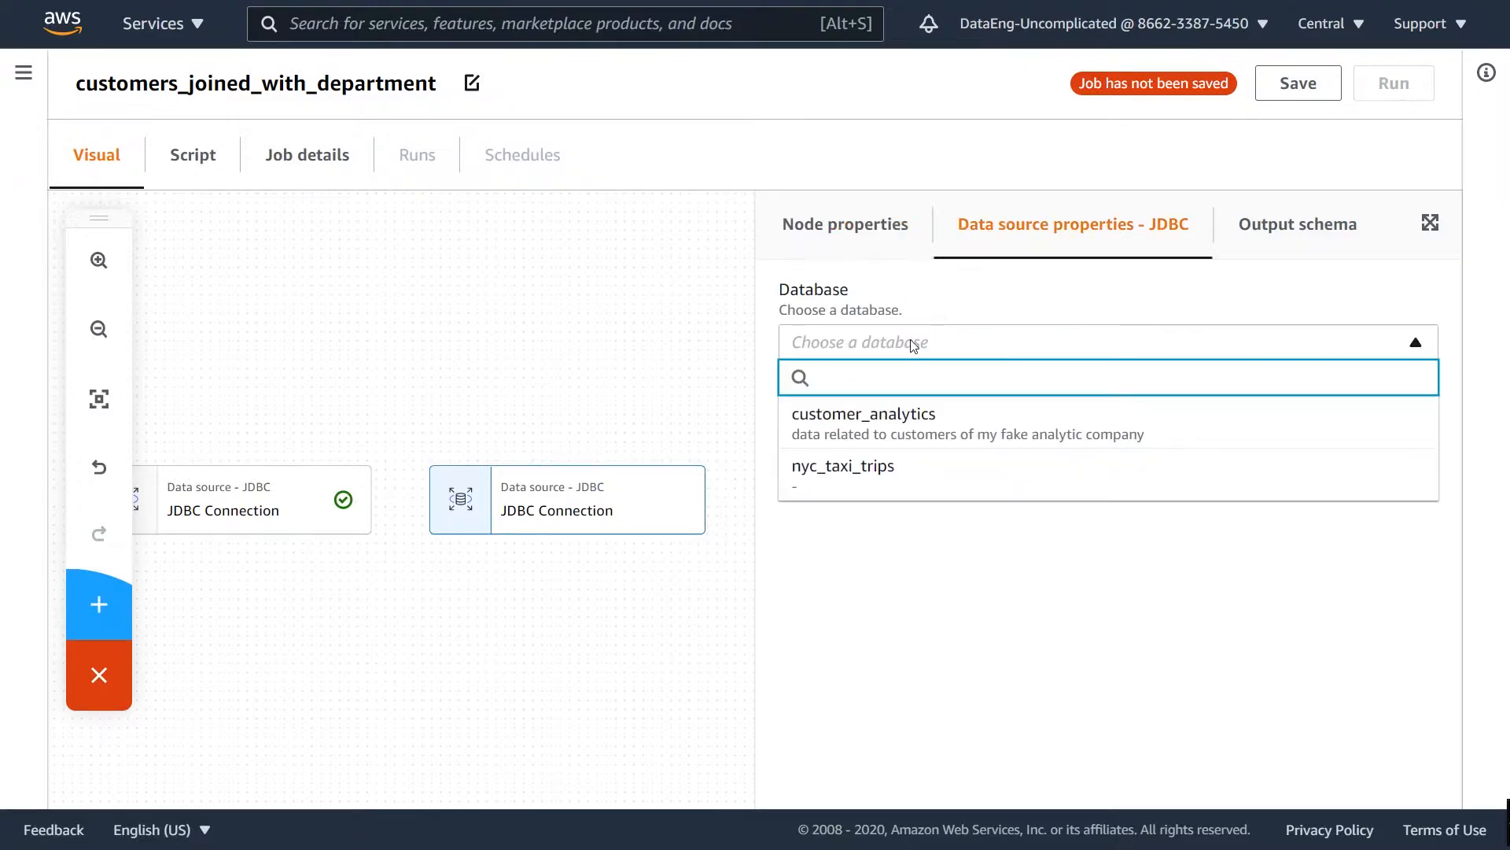
pyautogui.click(864, 413)
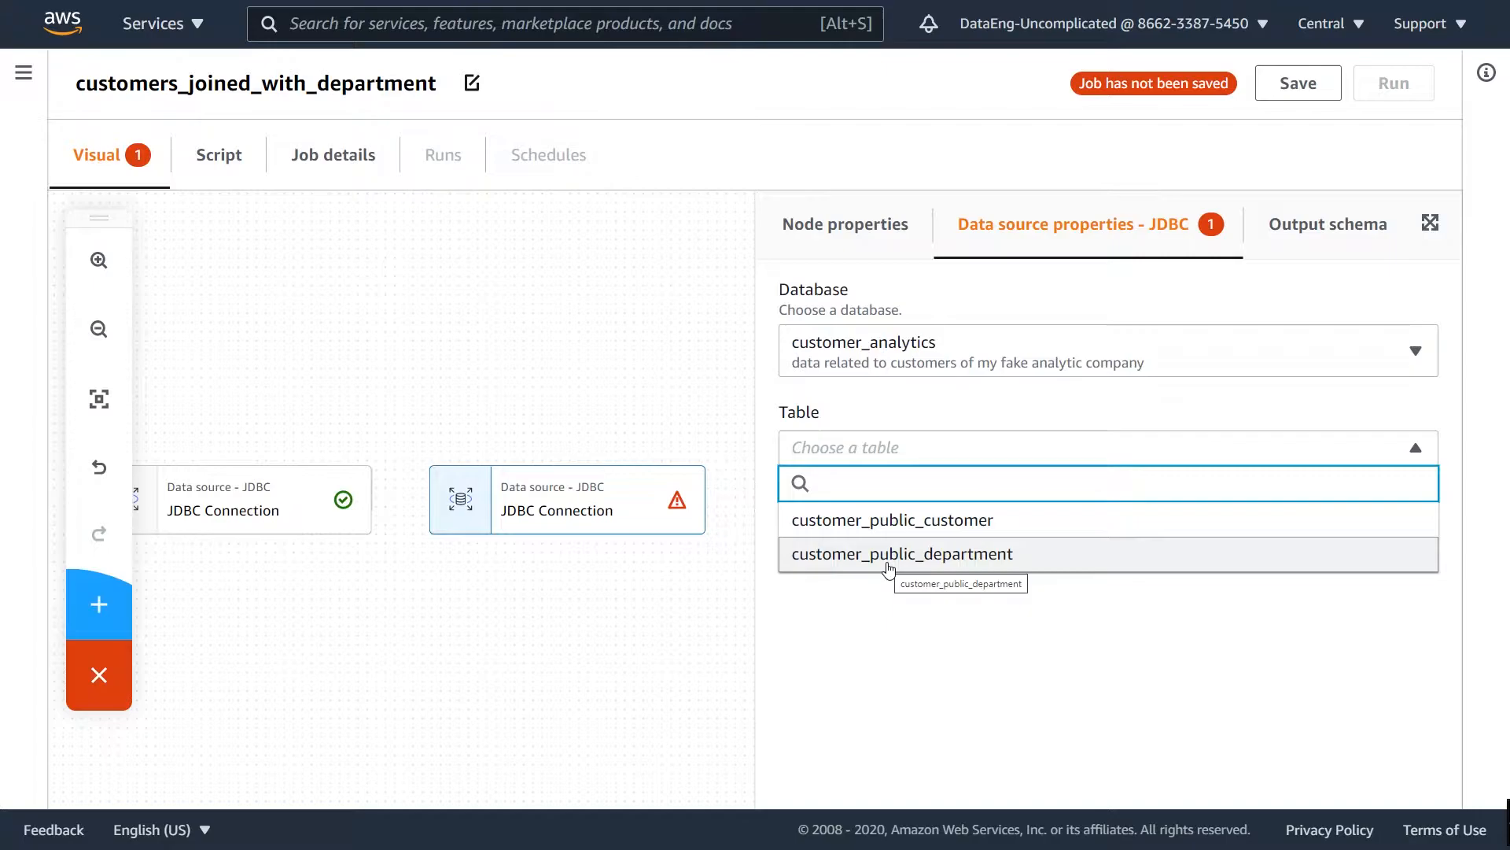
pyautogui.click(901, 553)
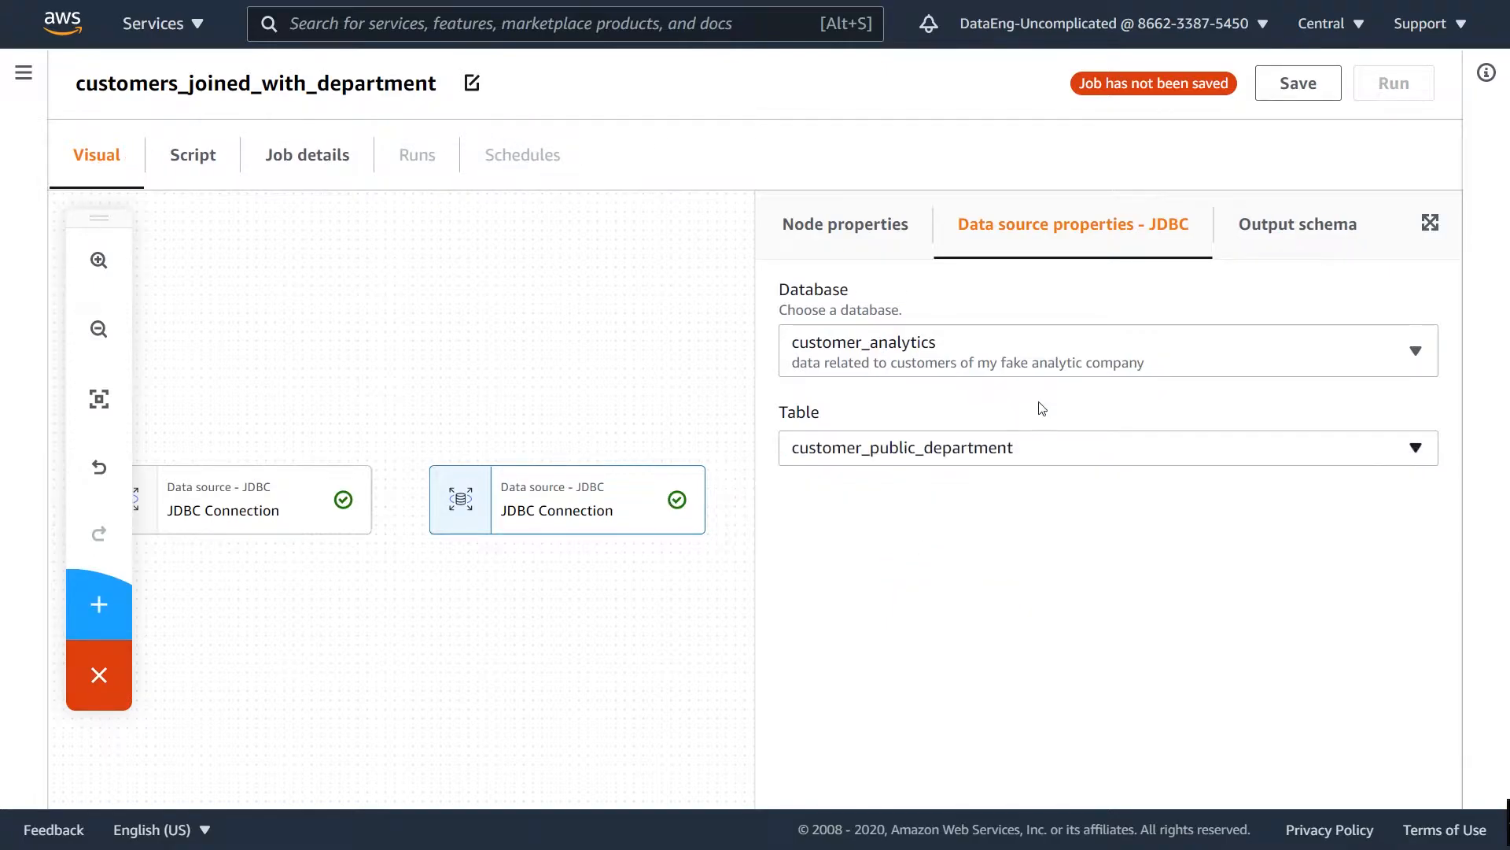
# Review the output schemas of the department and customer source nodes
pyautogui.click(1296, 224)
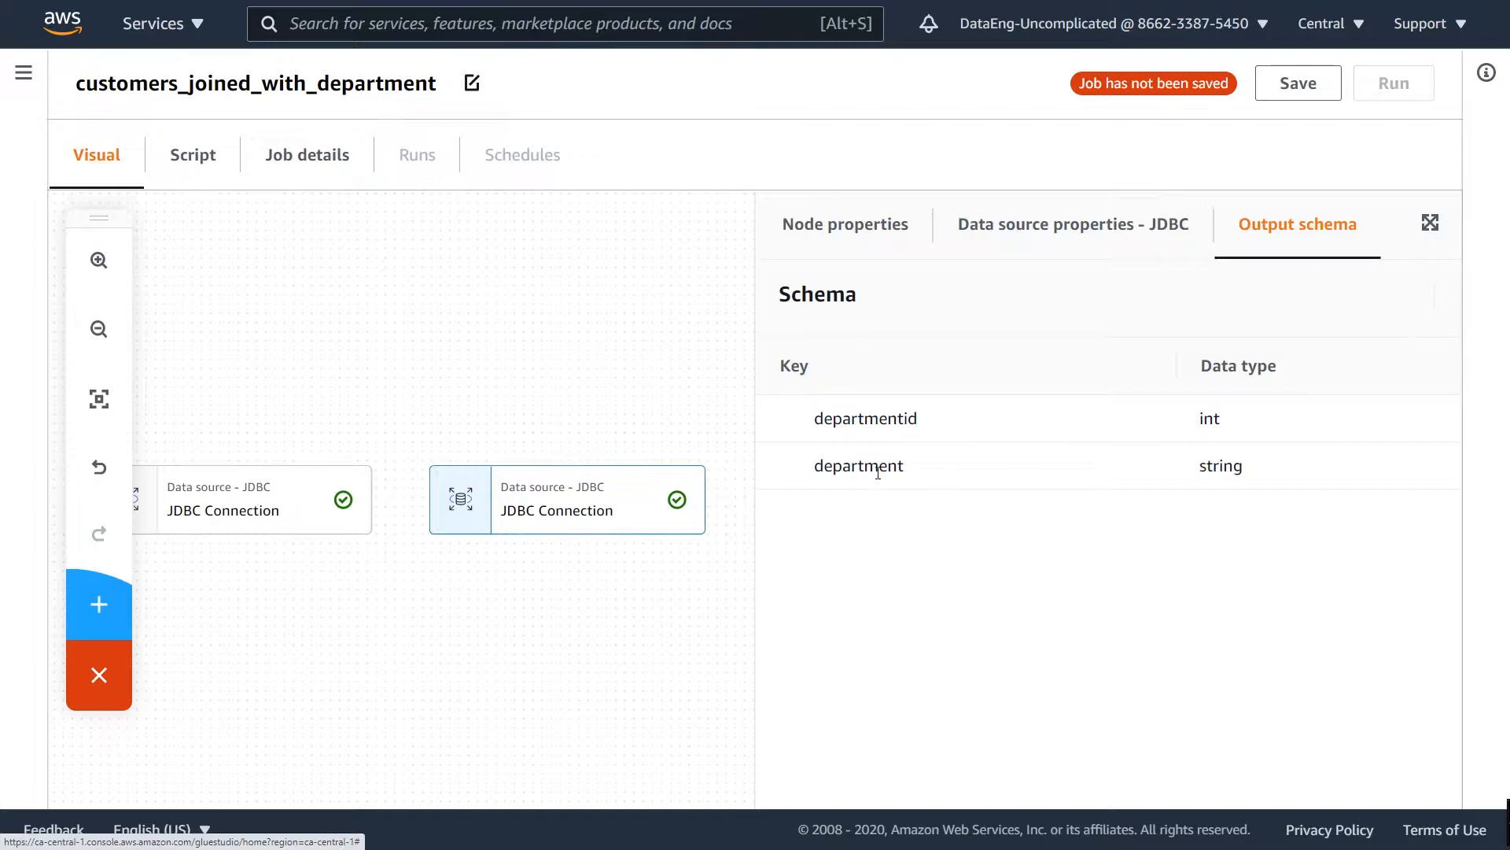
pyautogui.click(1073, 223)
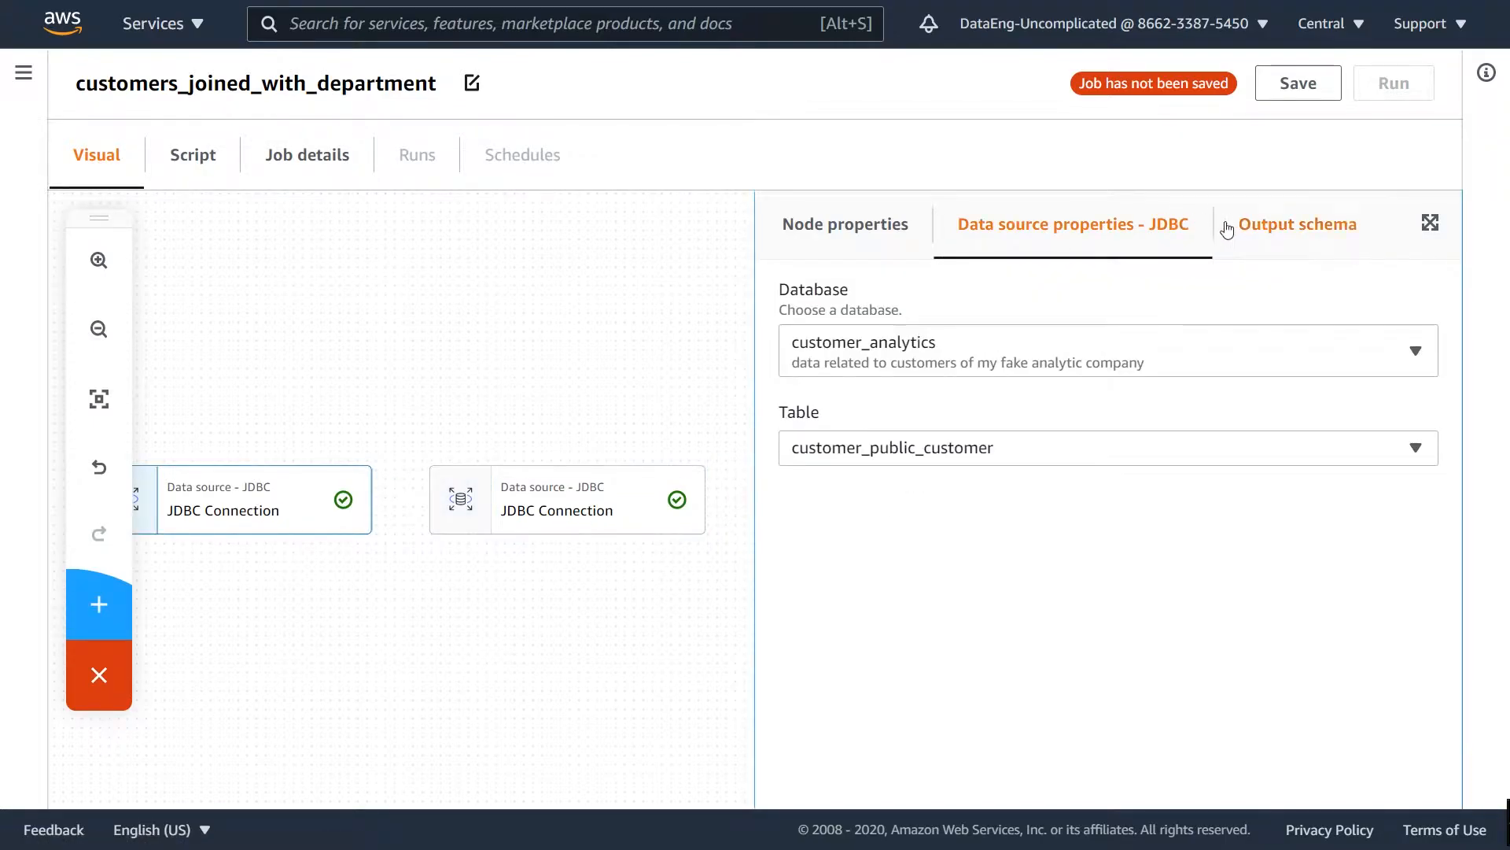
pyautogui.click(1297, 223)
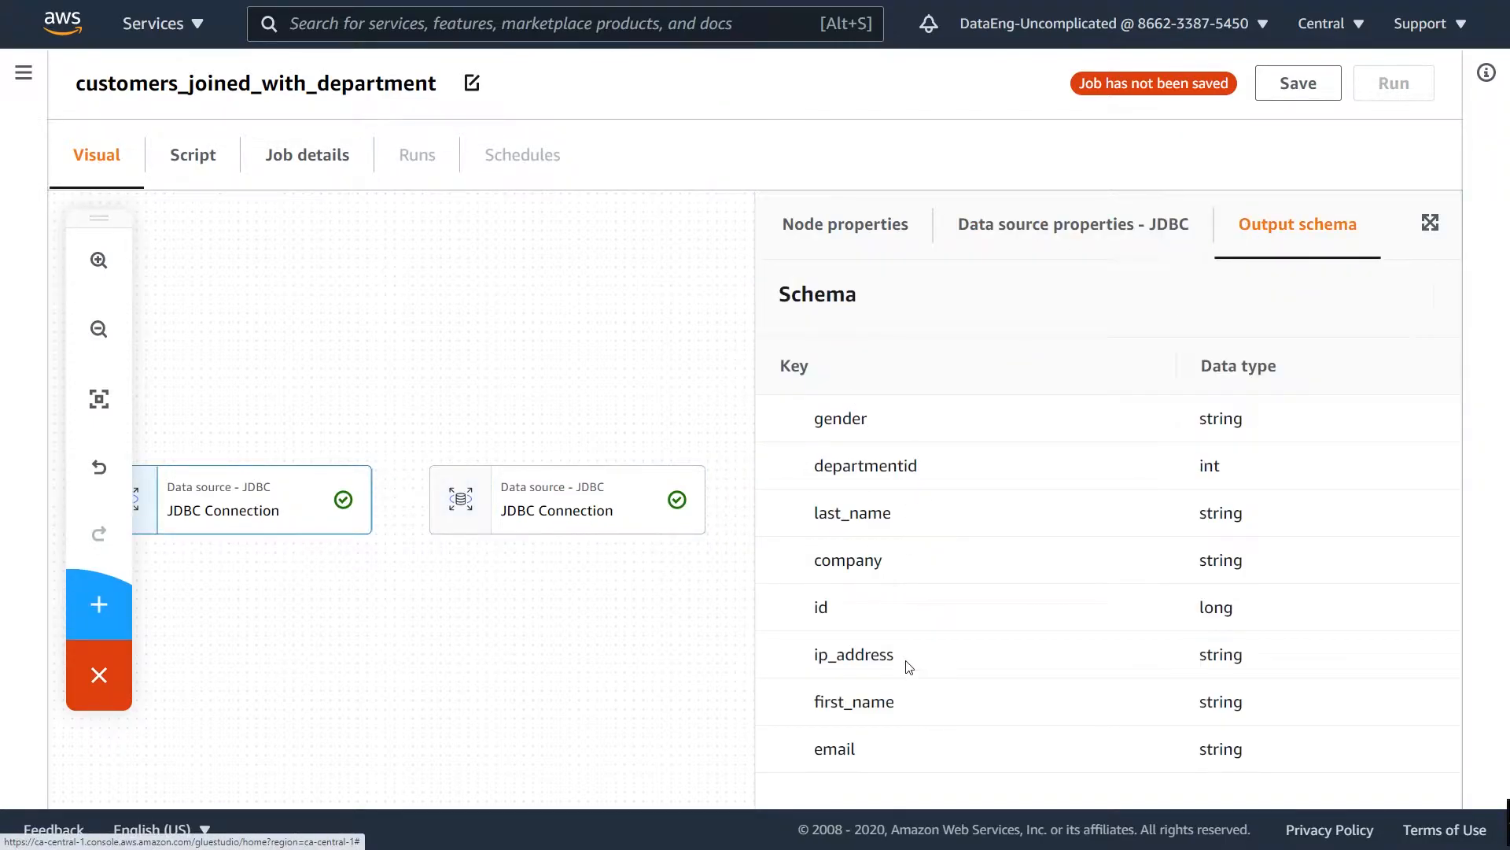
pyautogui.moveTo(919, 540)
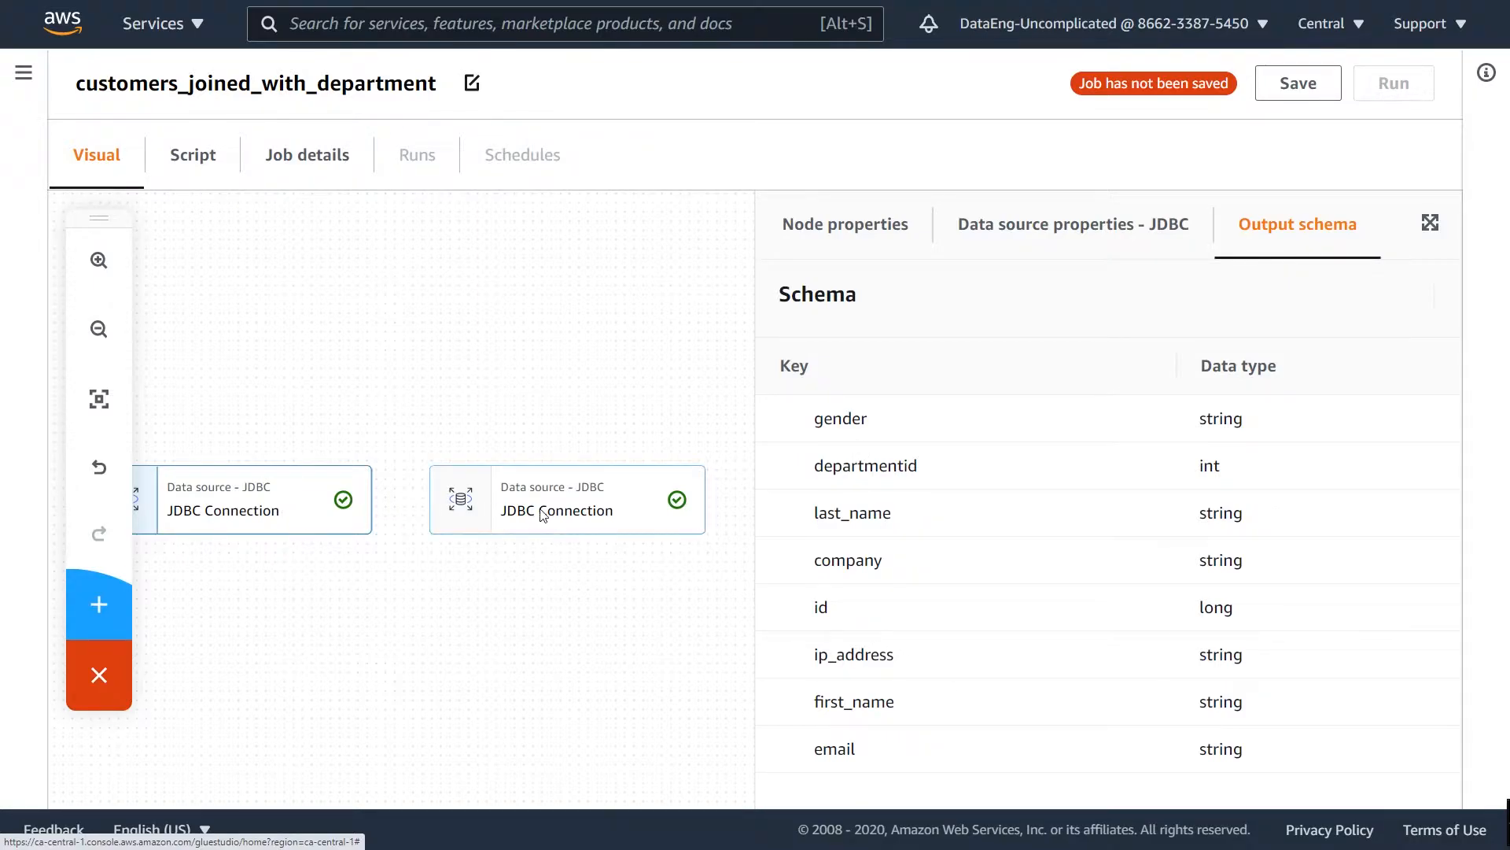
pyautogui.click(566, 498)
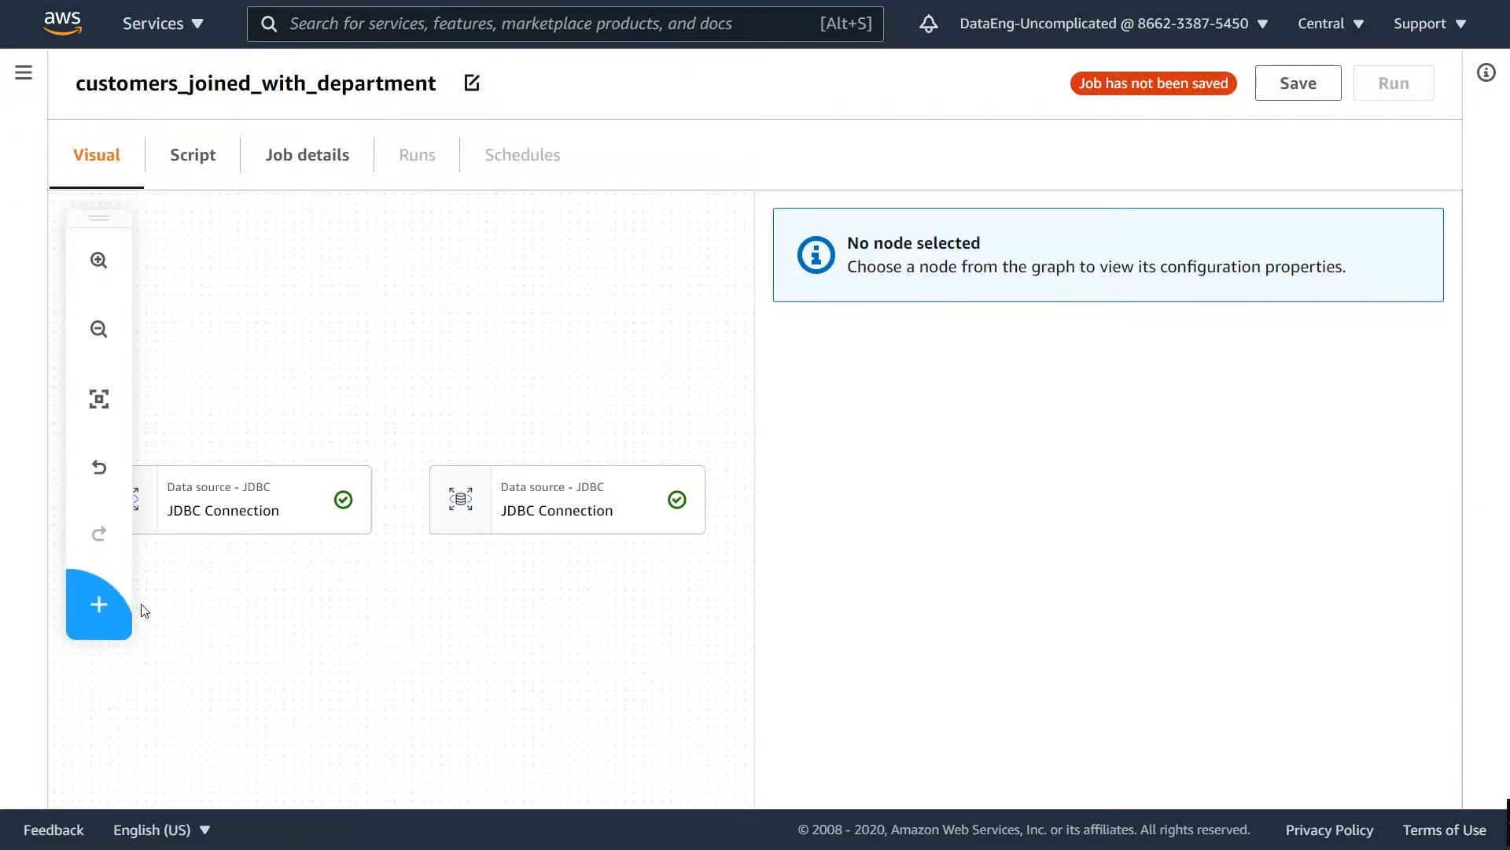
# Add a Join transform named join_node with both JDBC sources as parents
pyautogui.click(99, 604)
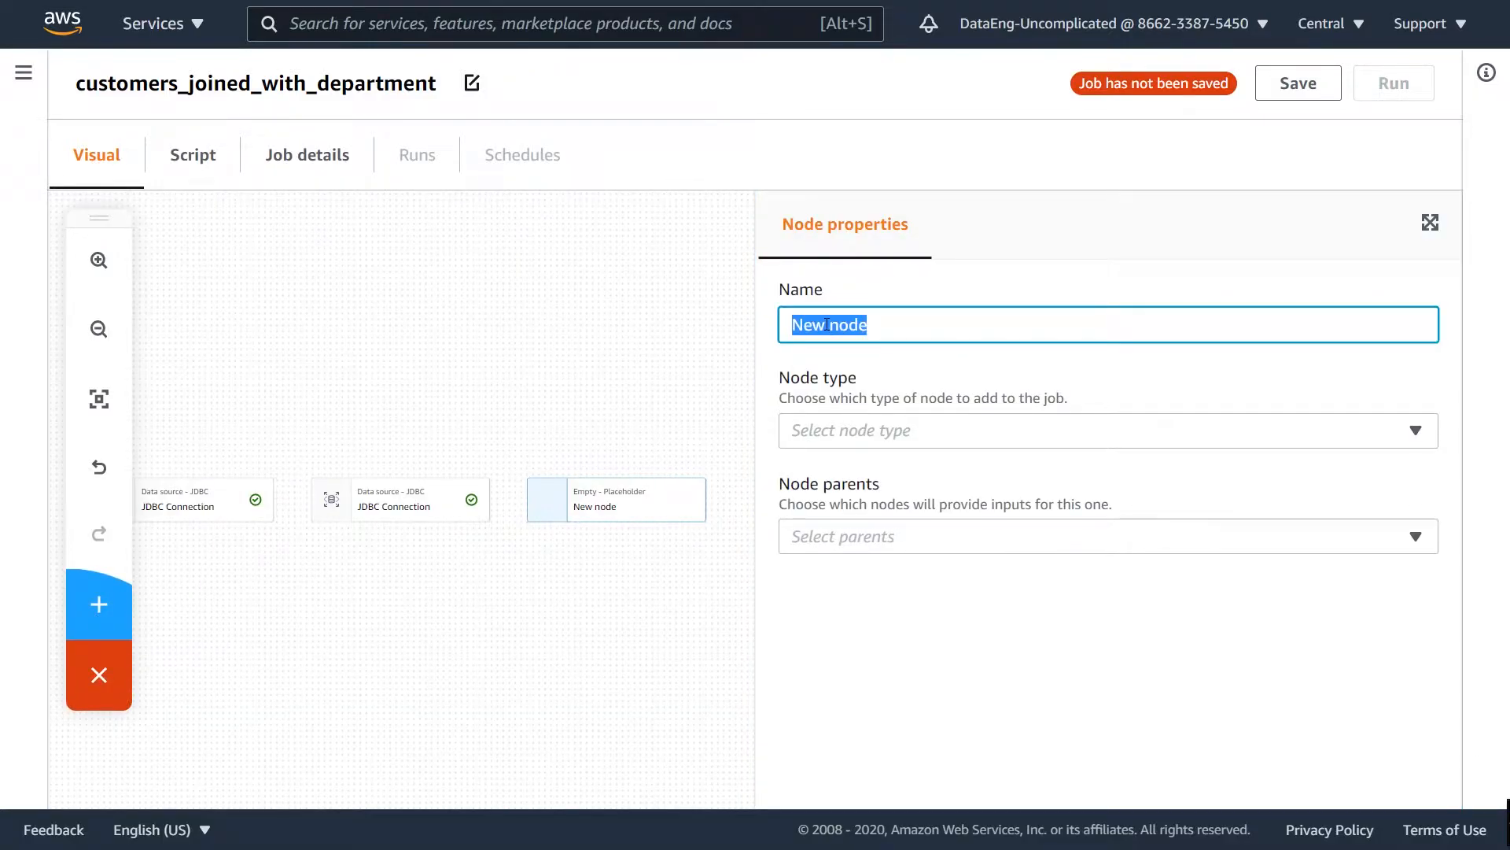
pyautogui.write('join_node')
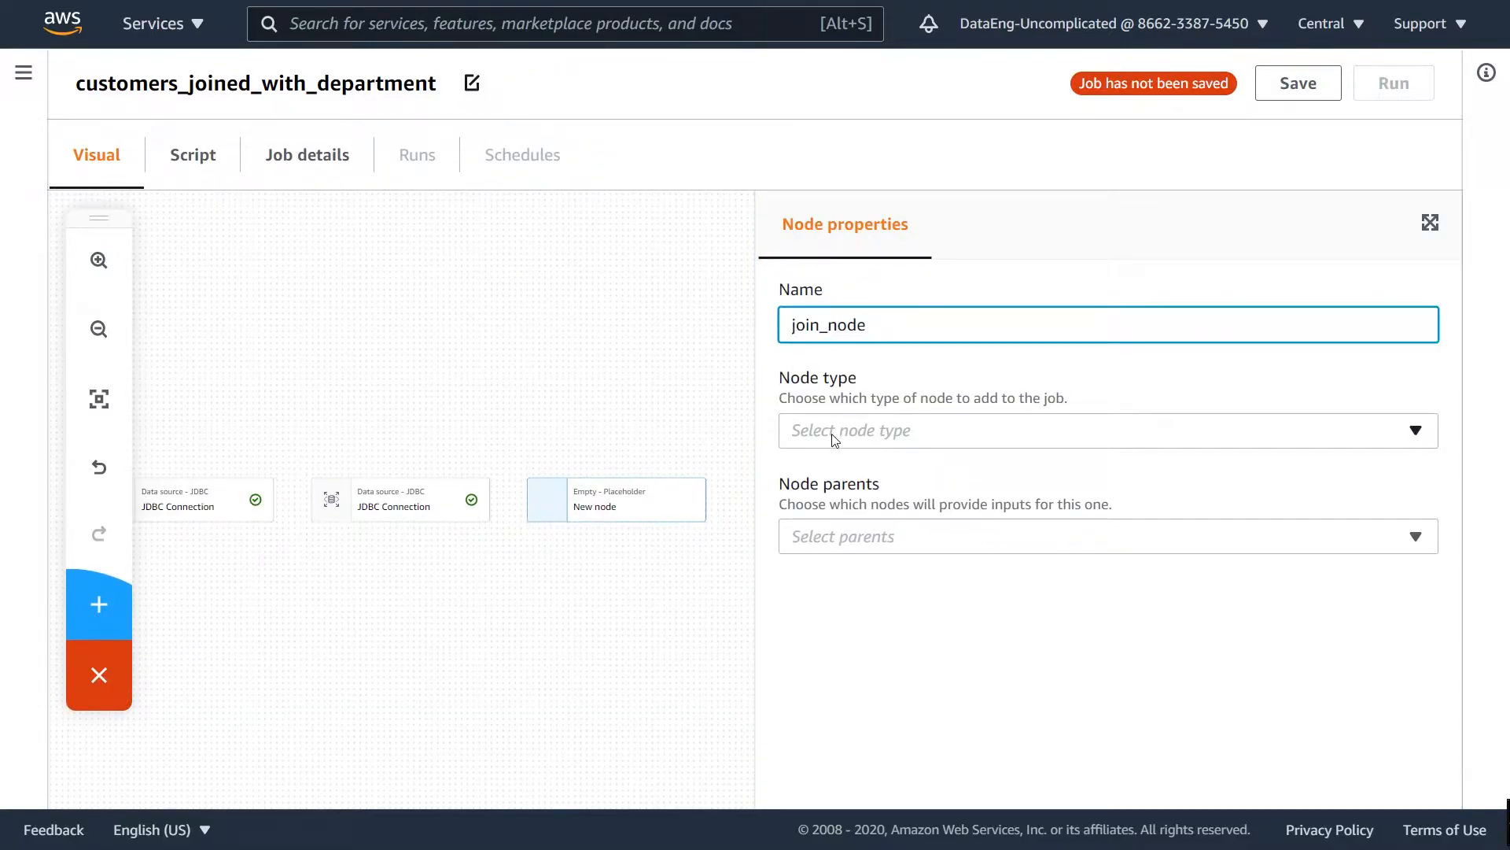
pyautogui.click(1104, 431)
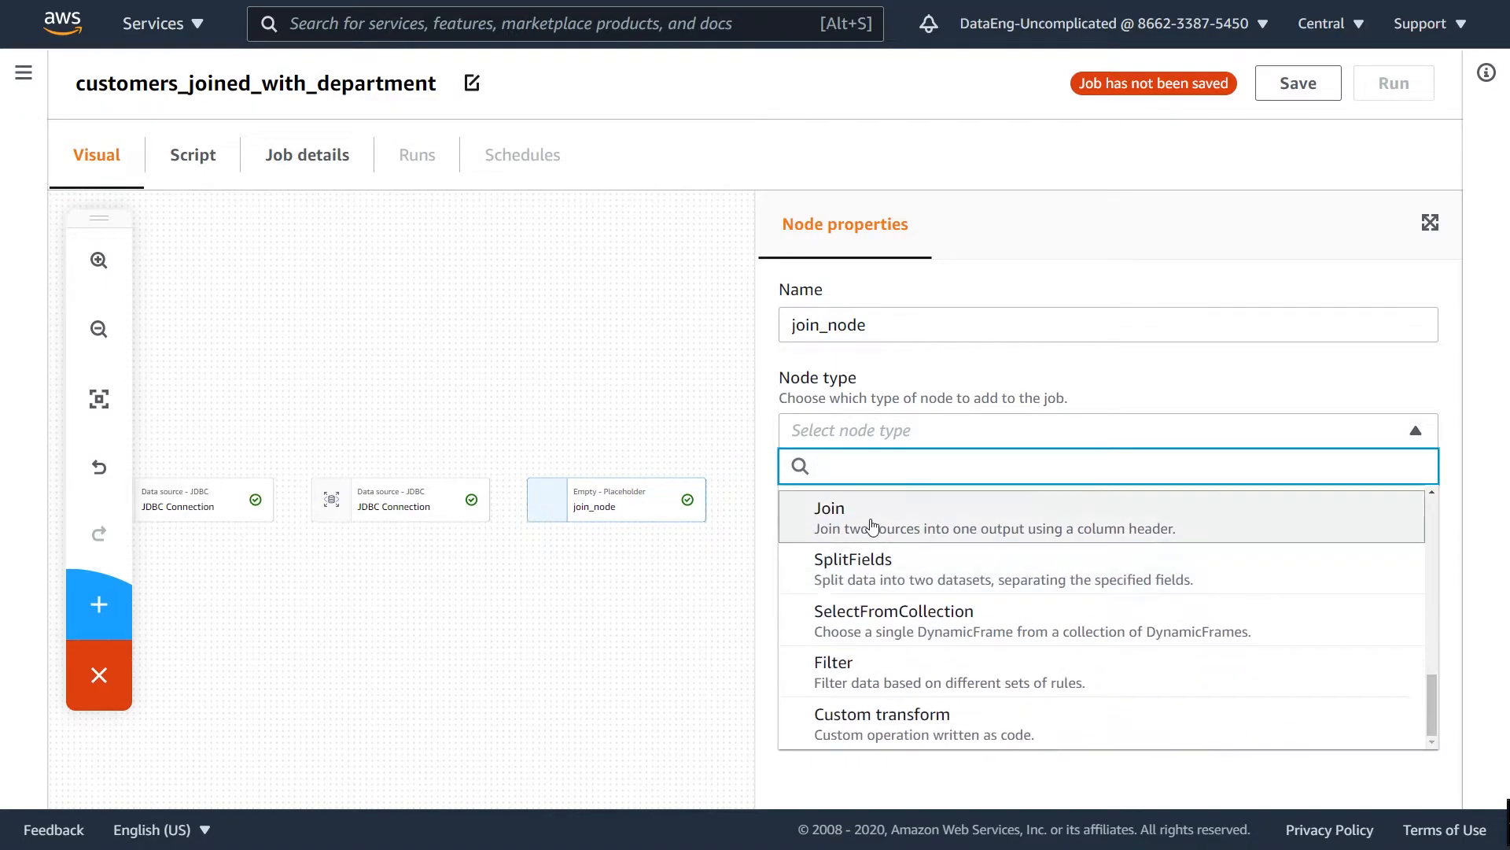
pyautogui.click(830, 516)
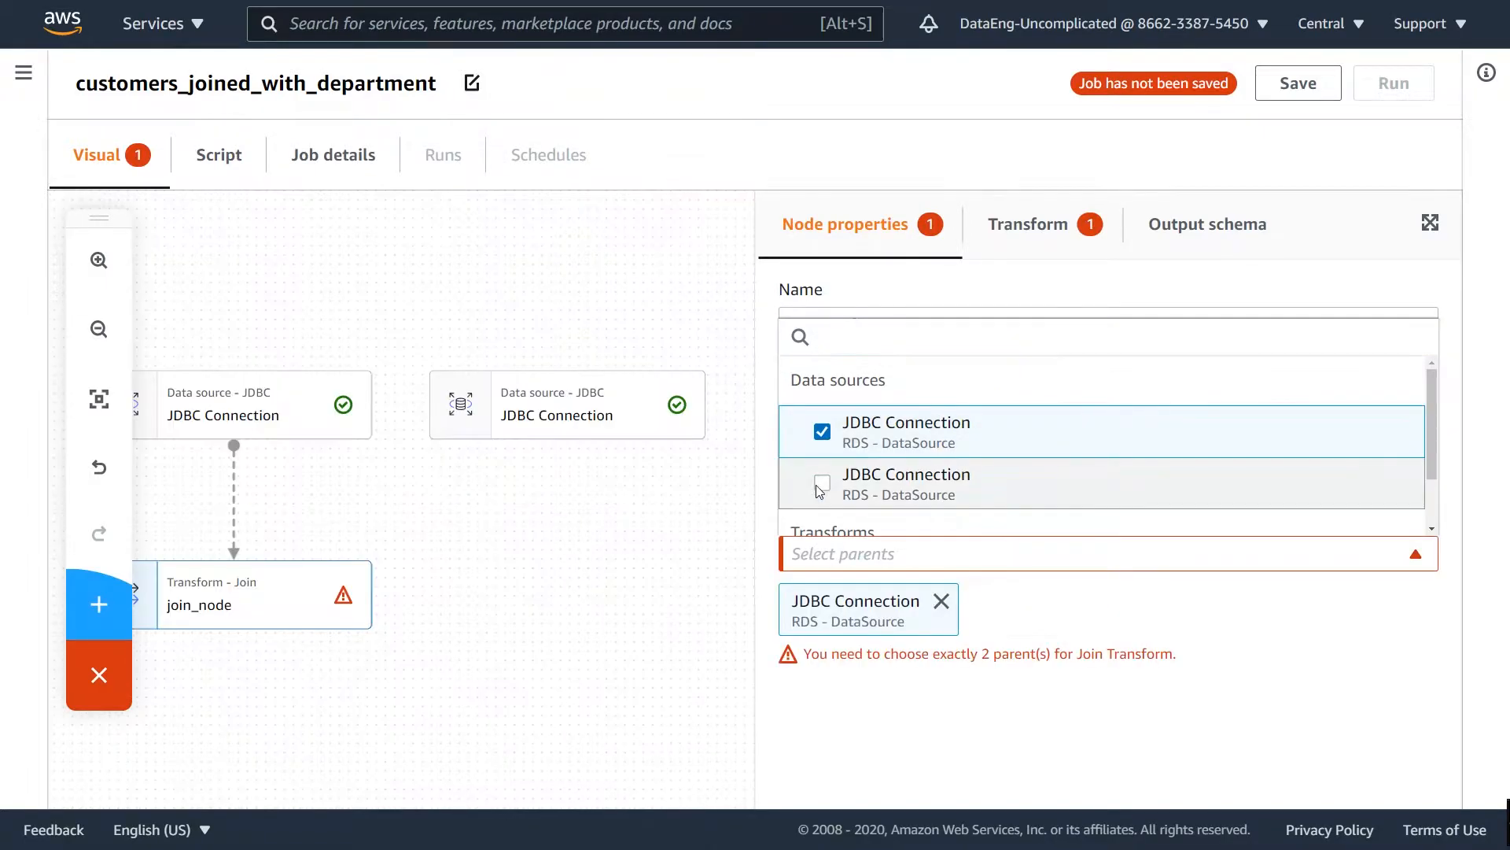
pyautogui.click(821, 483)
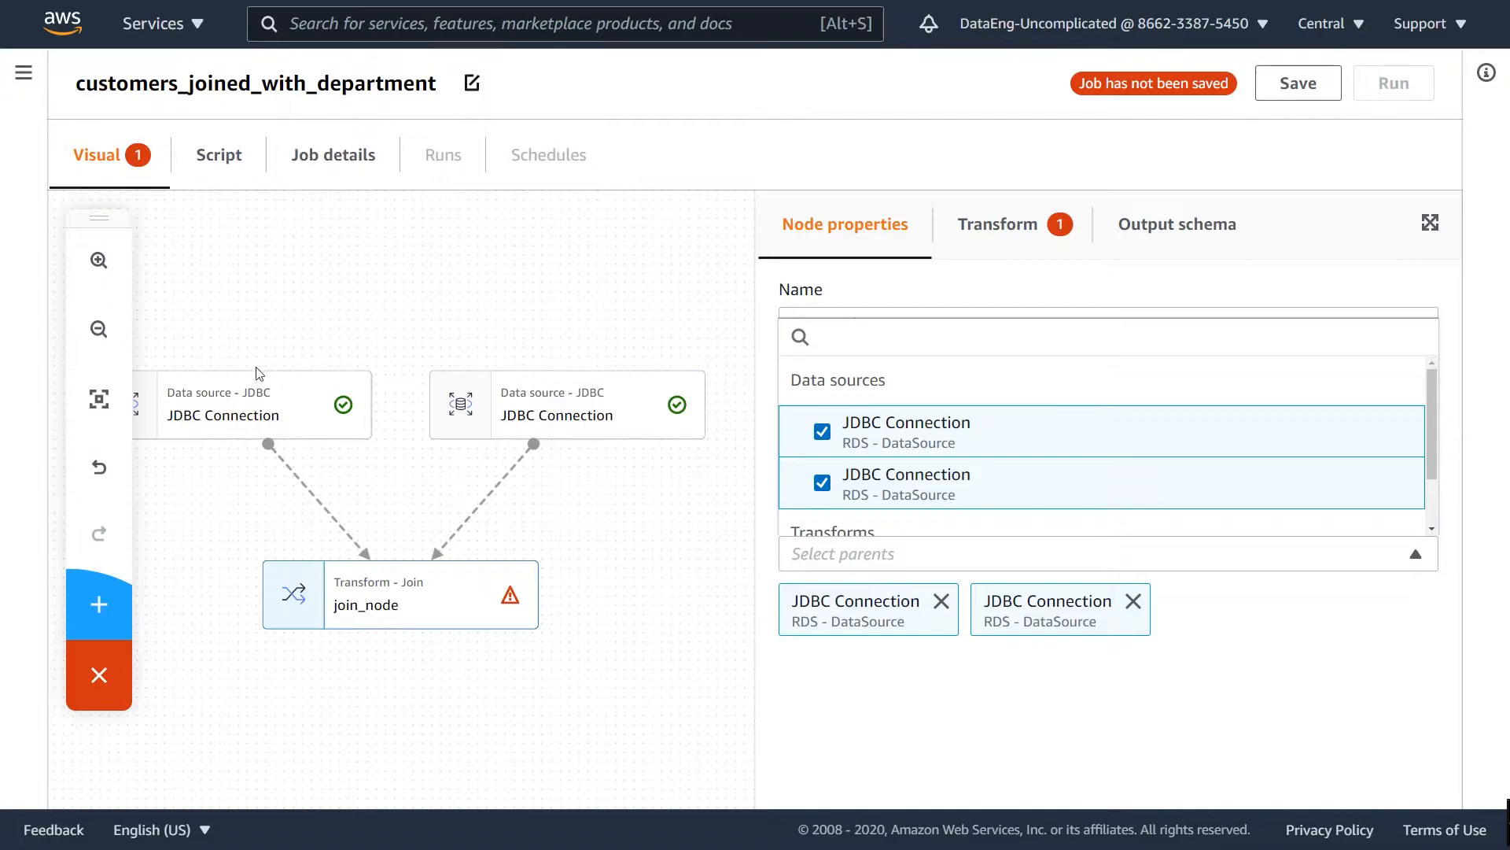
pyautogui.moveTo(421, 557)
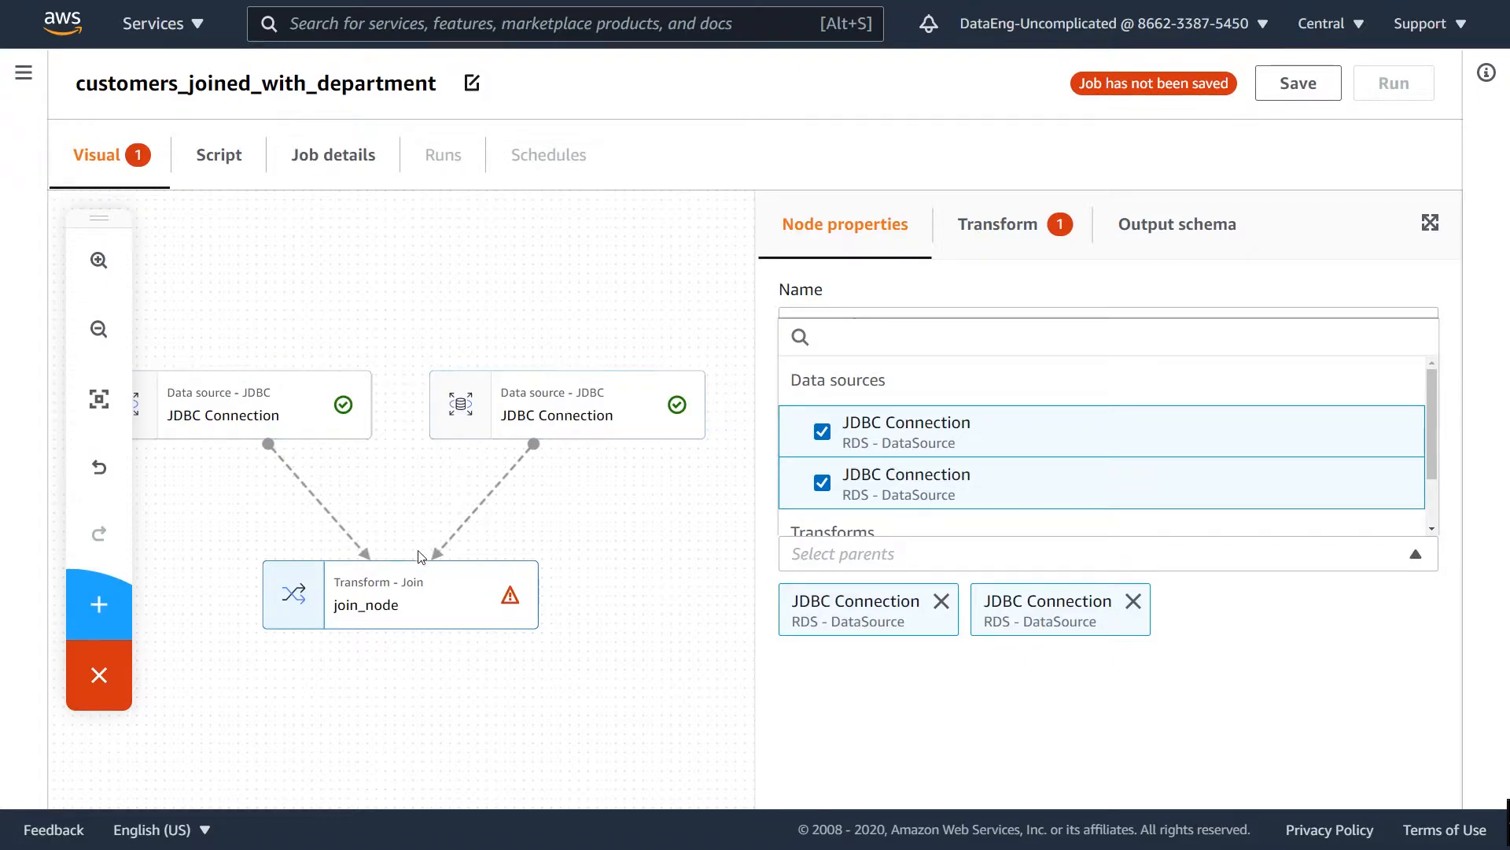
pyautogui.moveTo(377, 614)
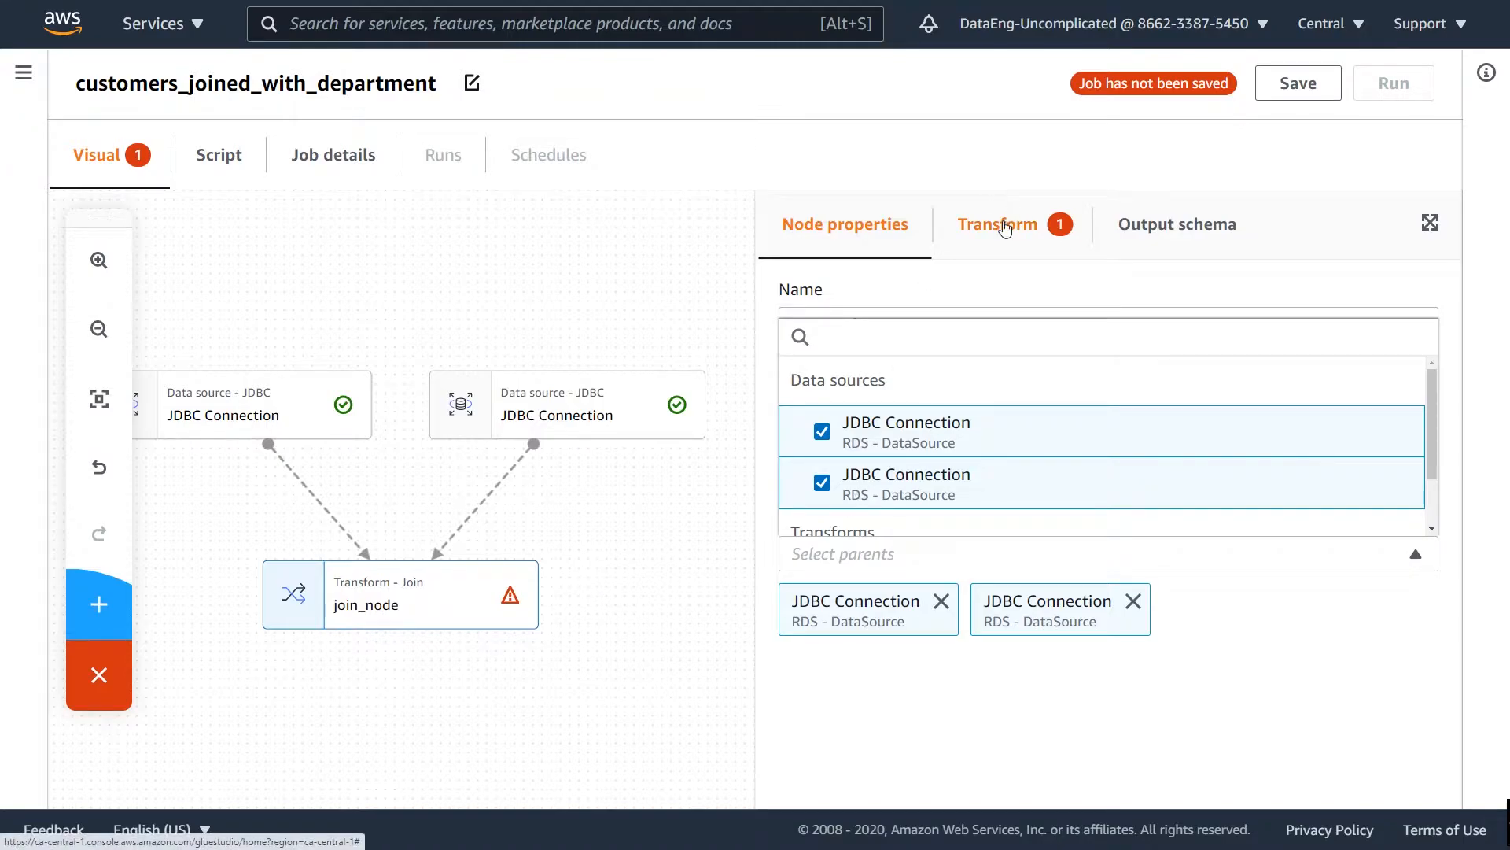
pyautogui.click(998, 223)
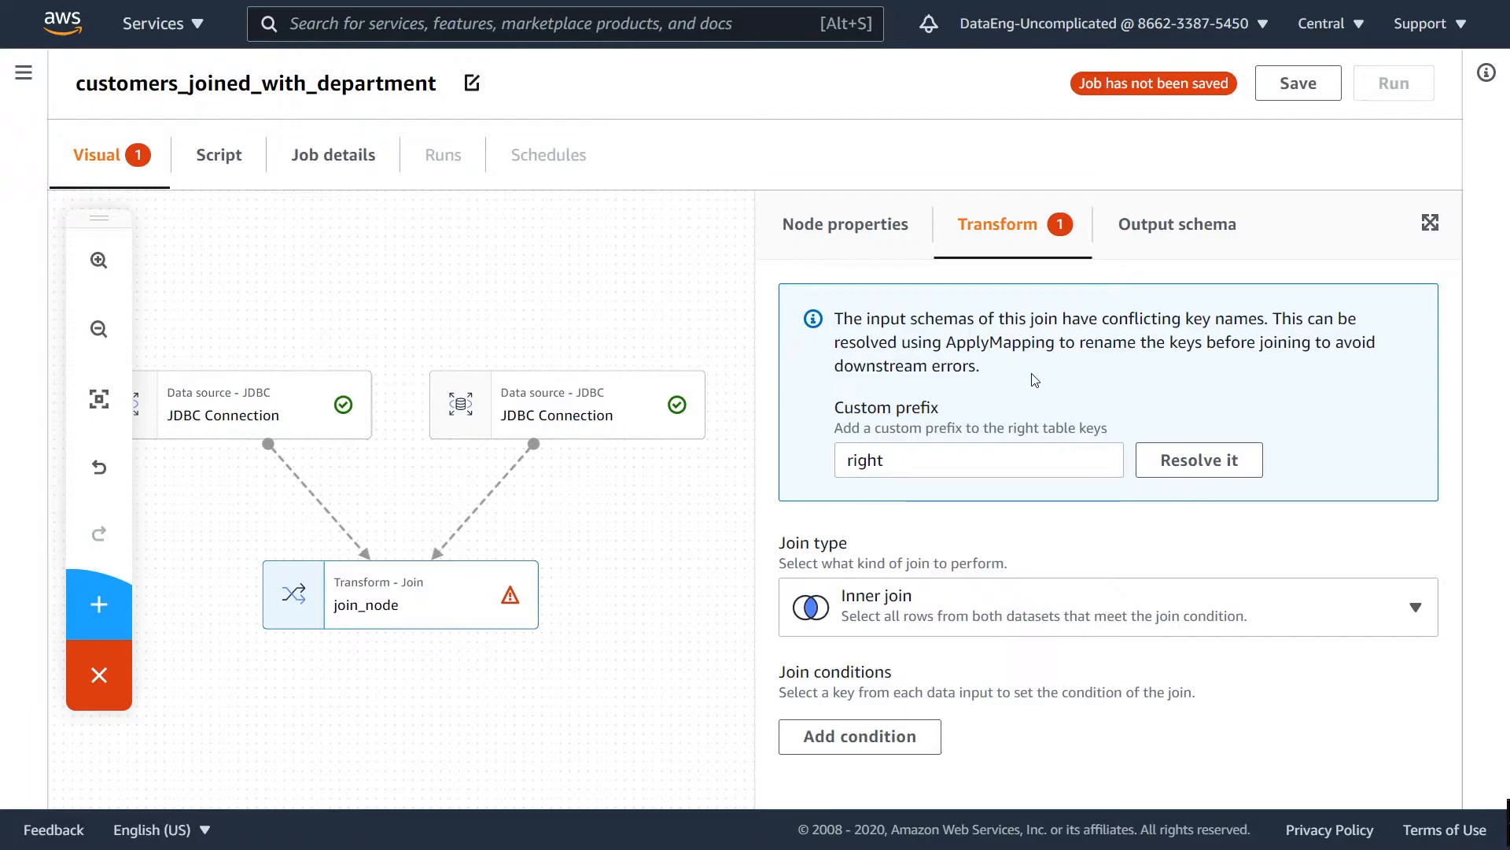
pyautogui.moveTo(1051, 396)
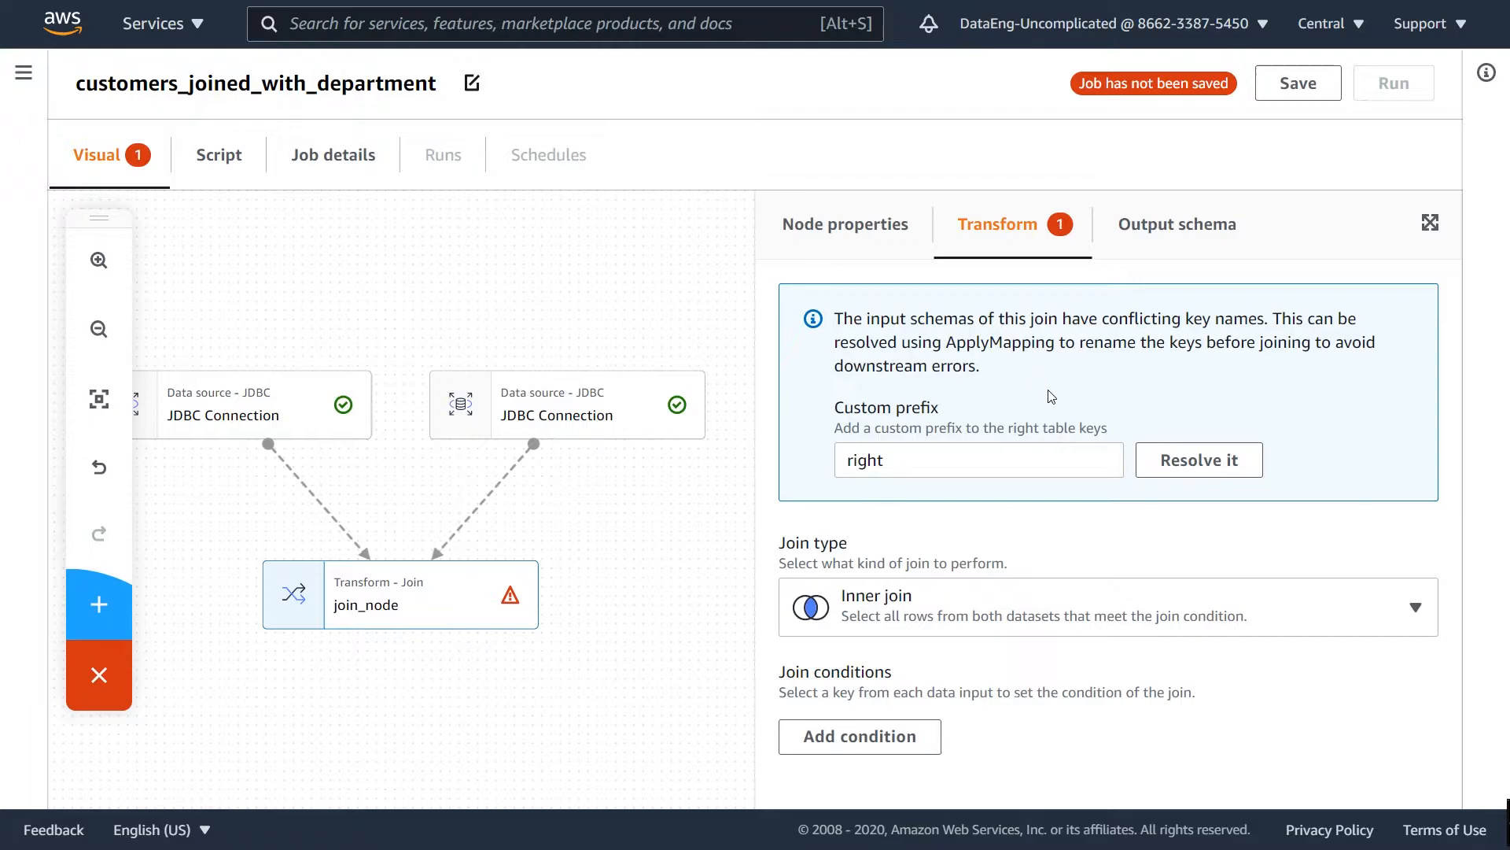
pyautogui.moveTo(916, 611)
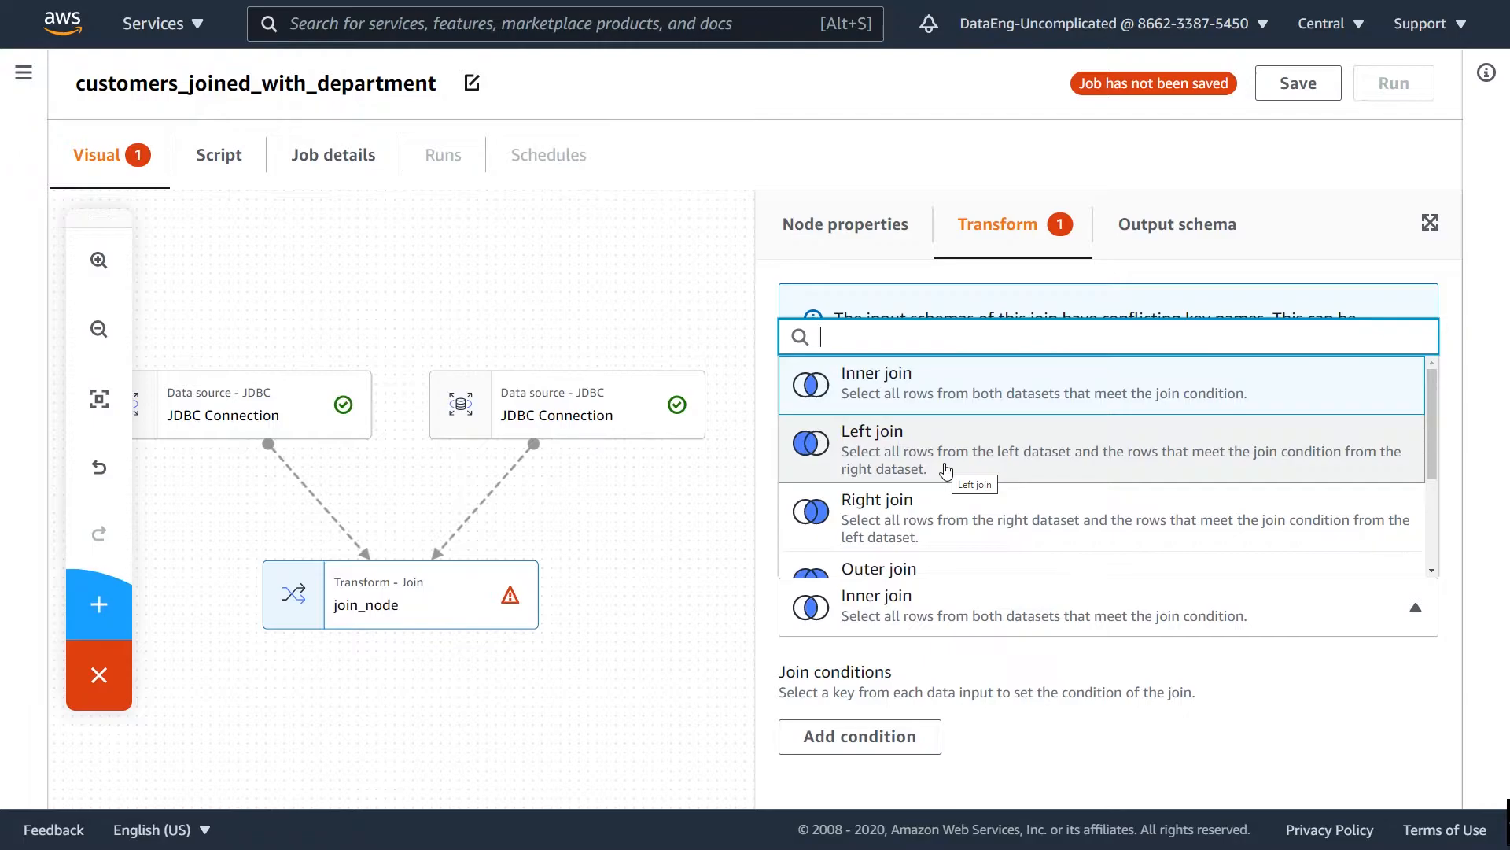
pyautogui.moveTo(1083, 516)
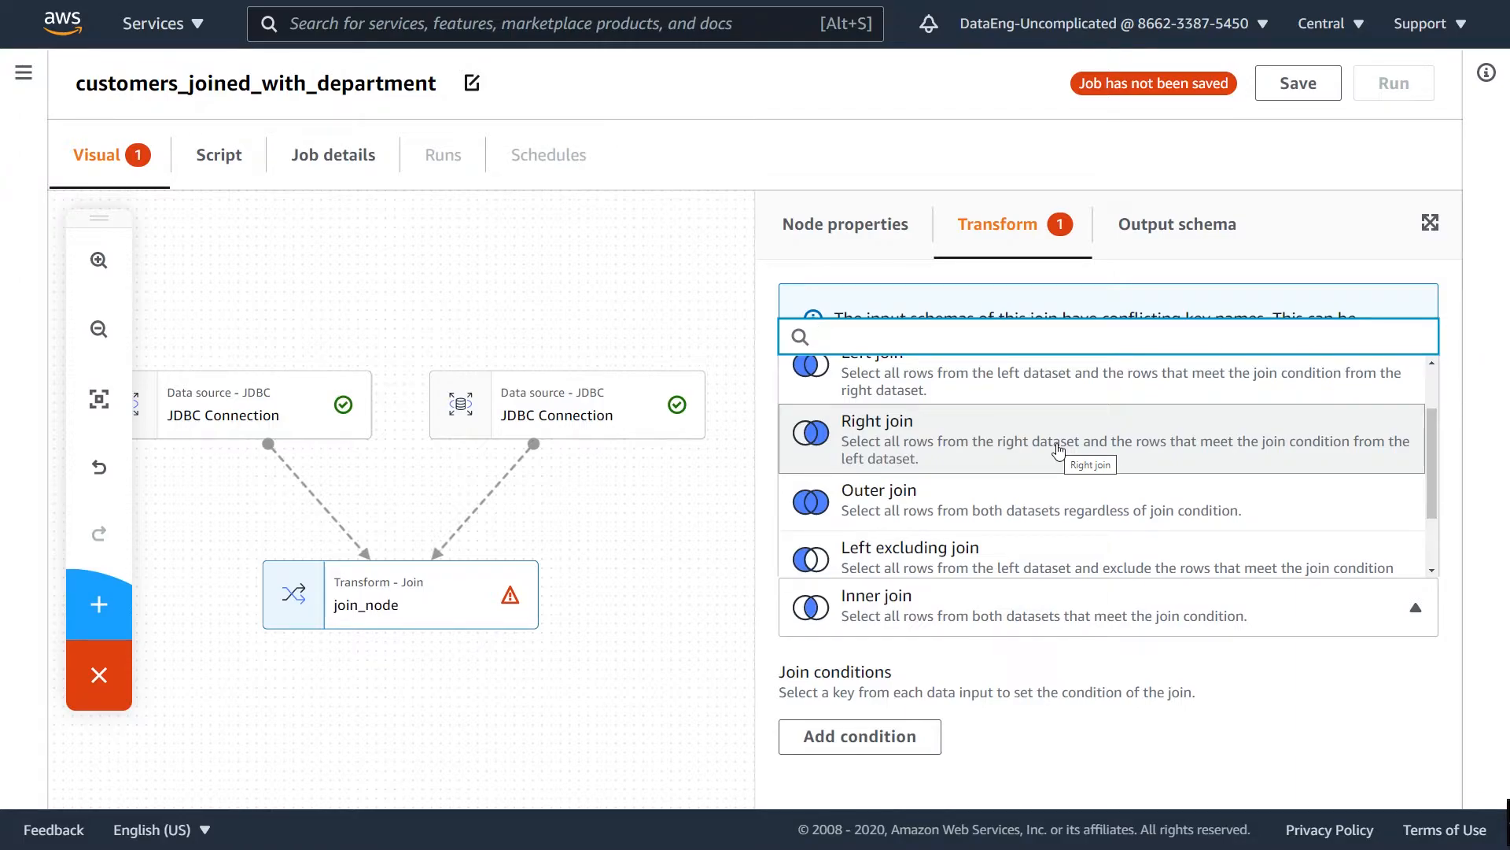
pyautogui.scroll(-3)
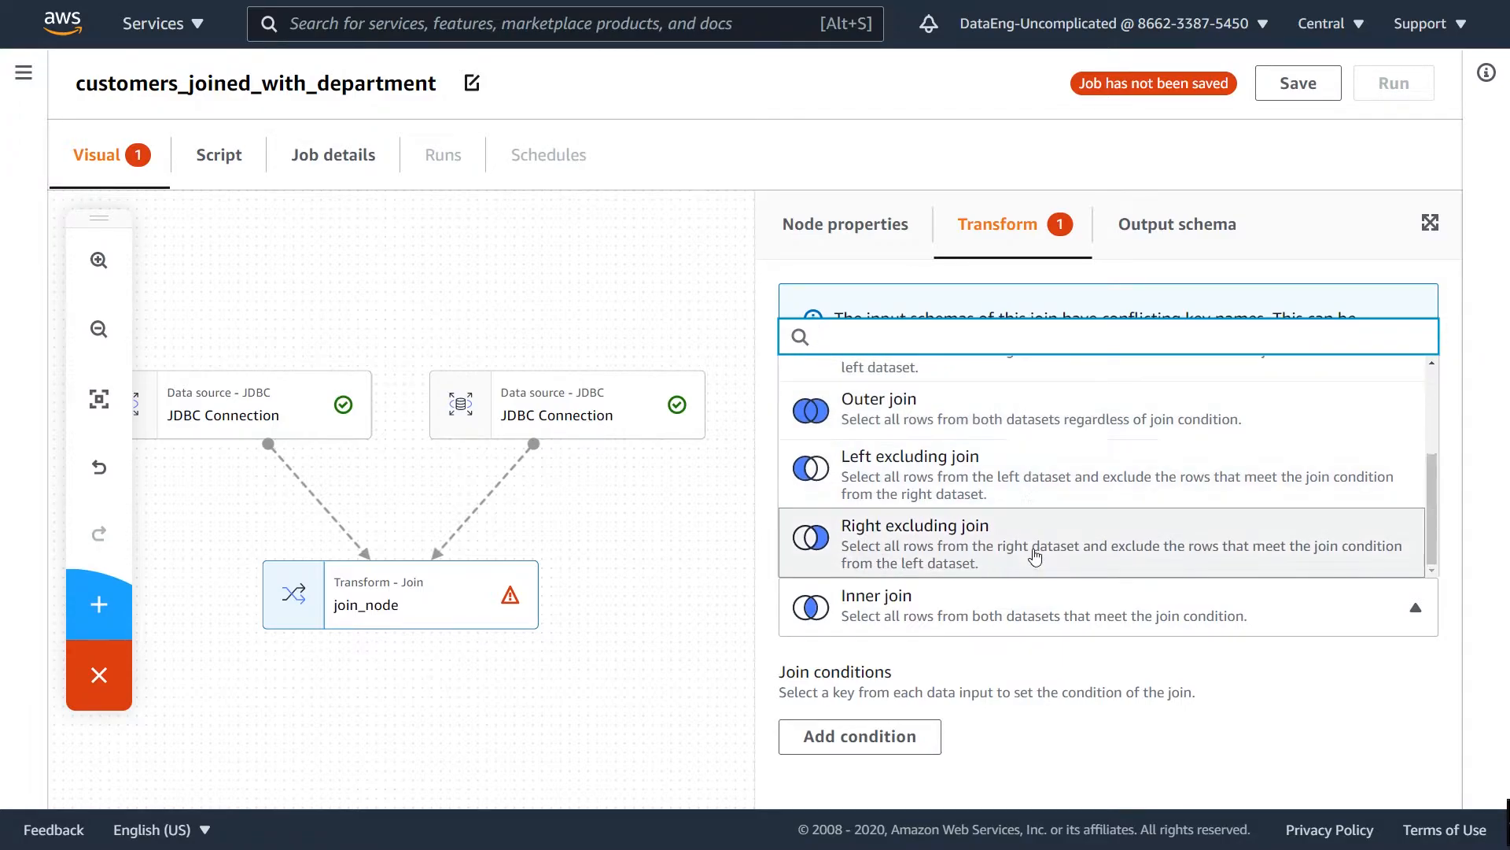
pyautogui.moveTo(991, 475)
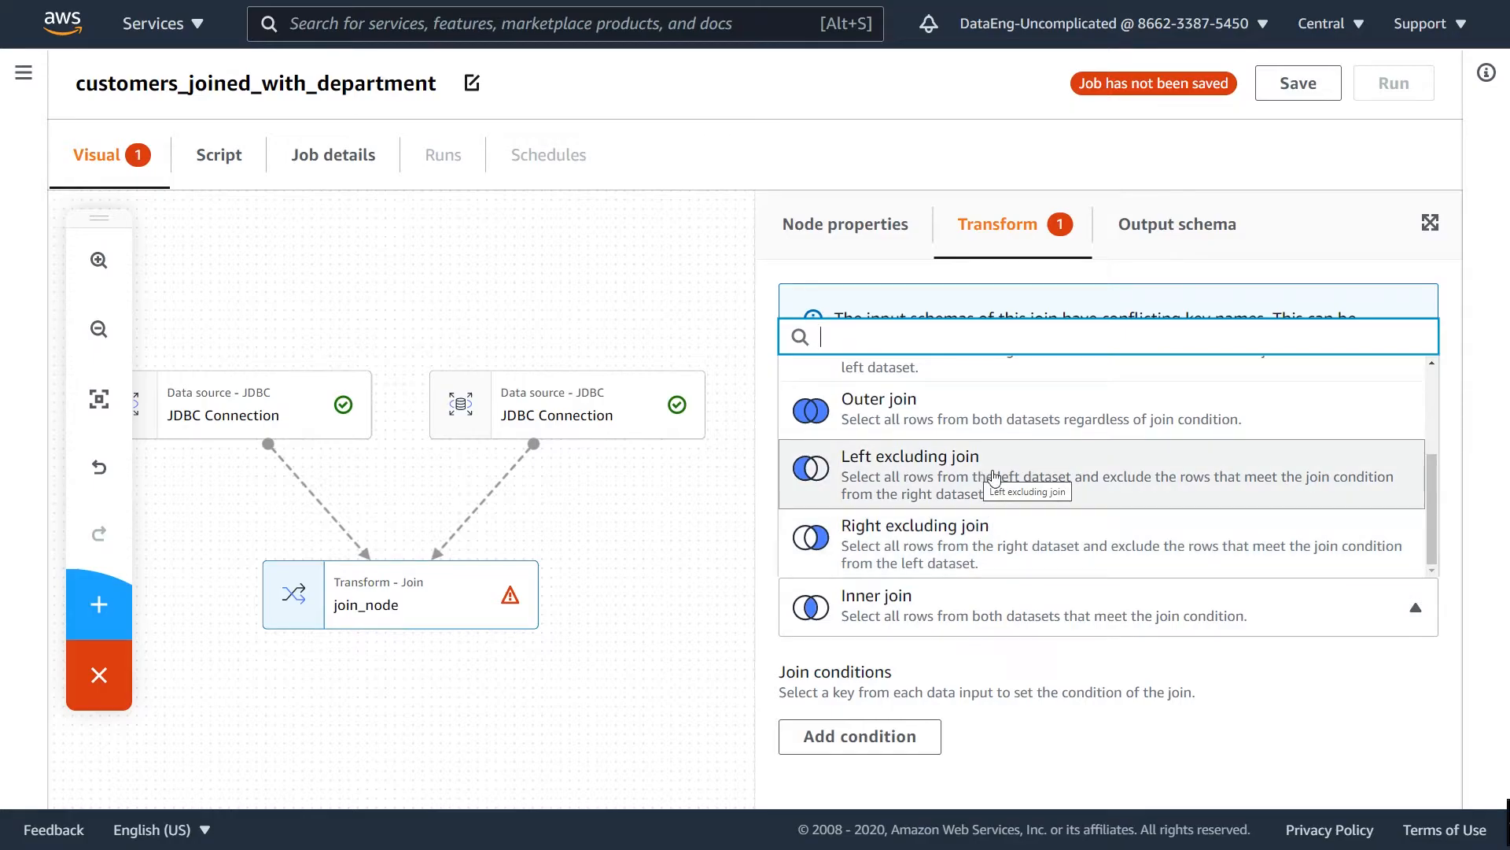
pyautogui.moveTo(940, 502)
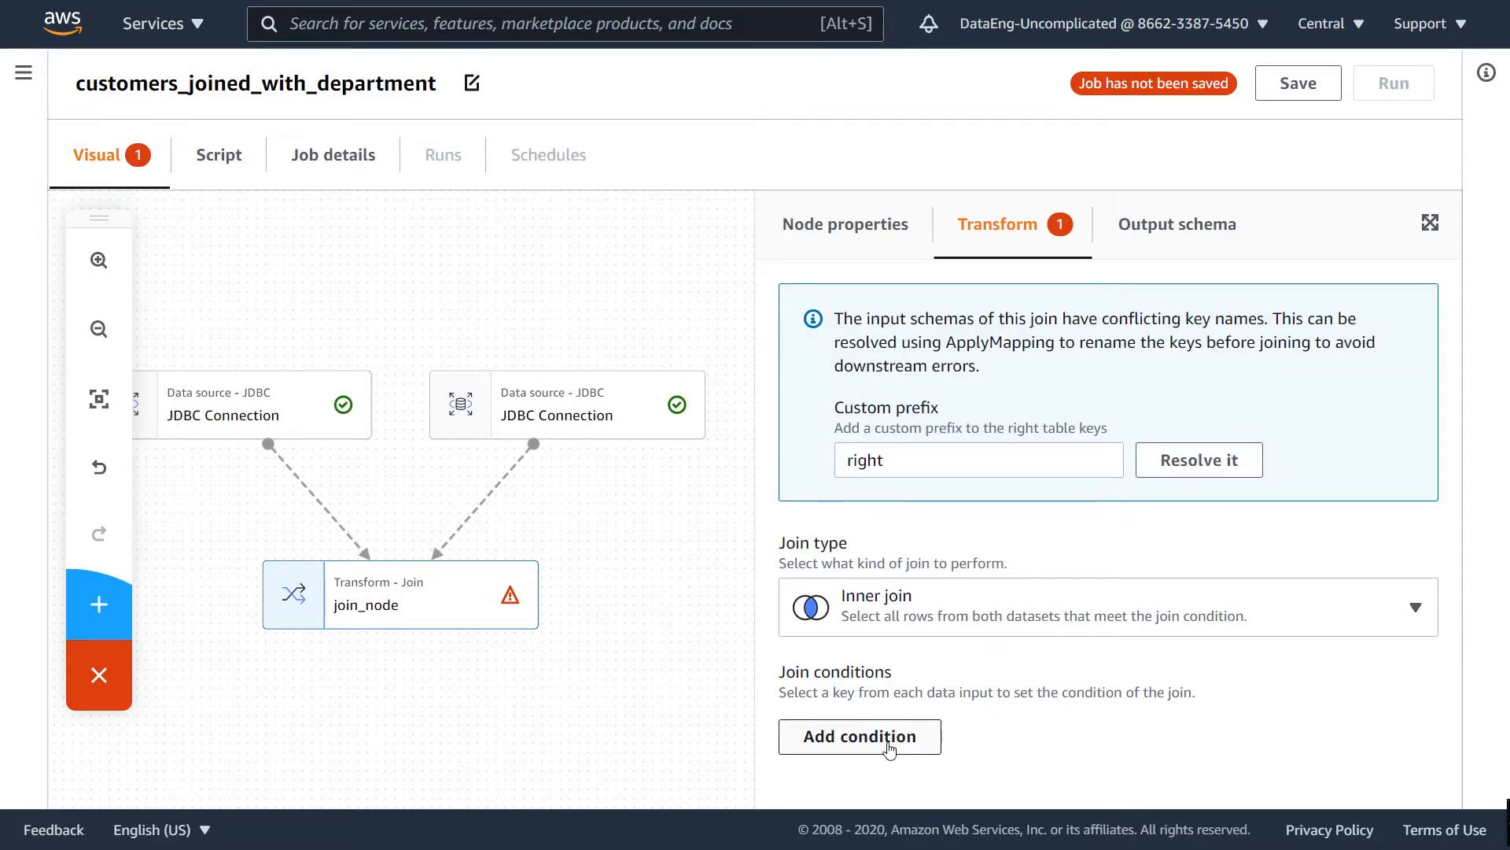
# Add a join condition matching departmentid to departmentid and review the resulting columns
pyautogui.click(859, 736)
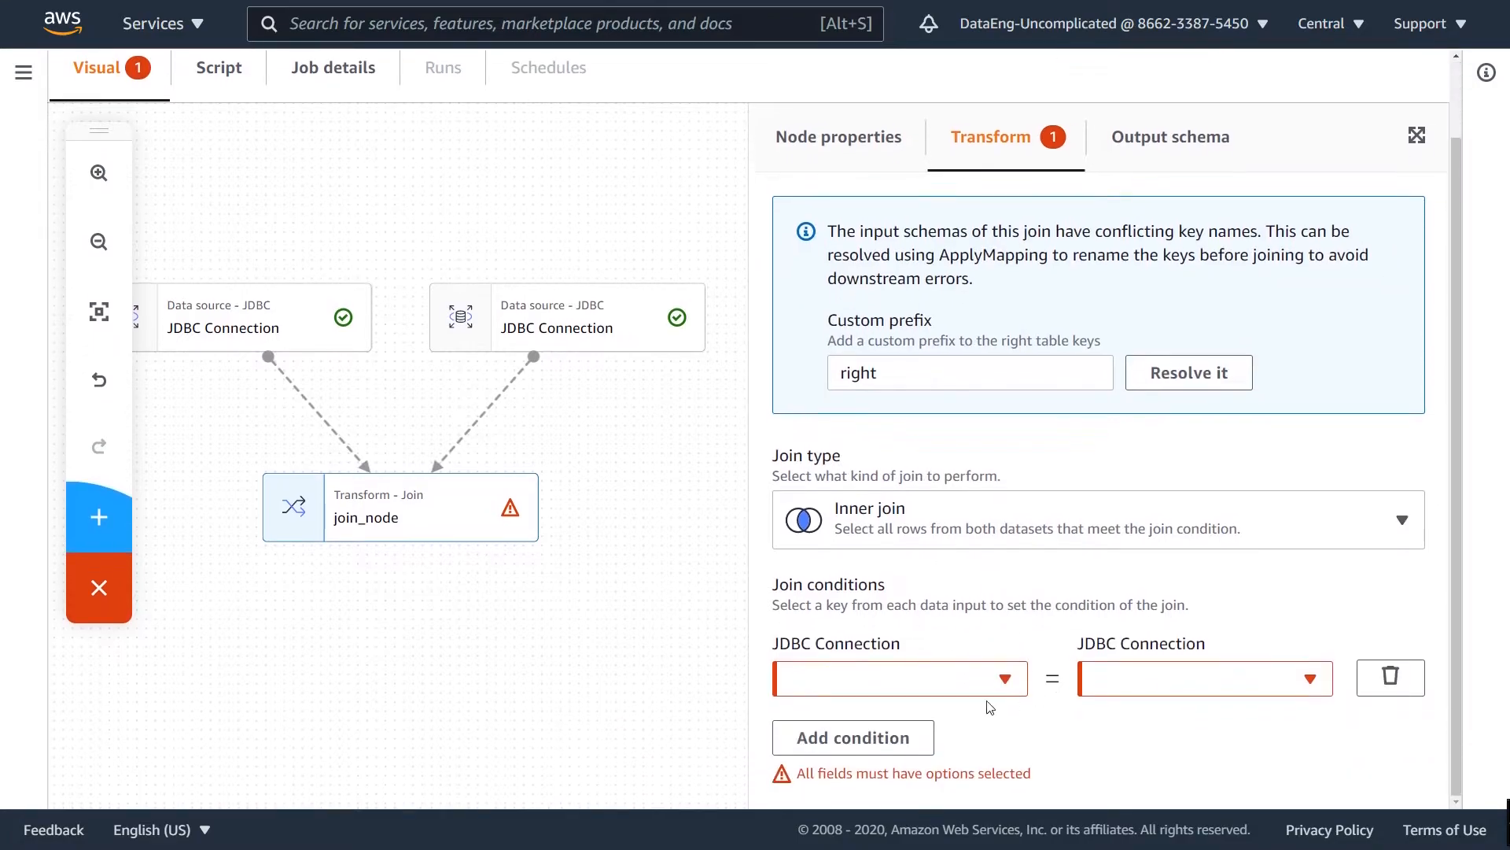
pyautogui.click(900, 678)
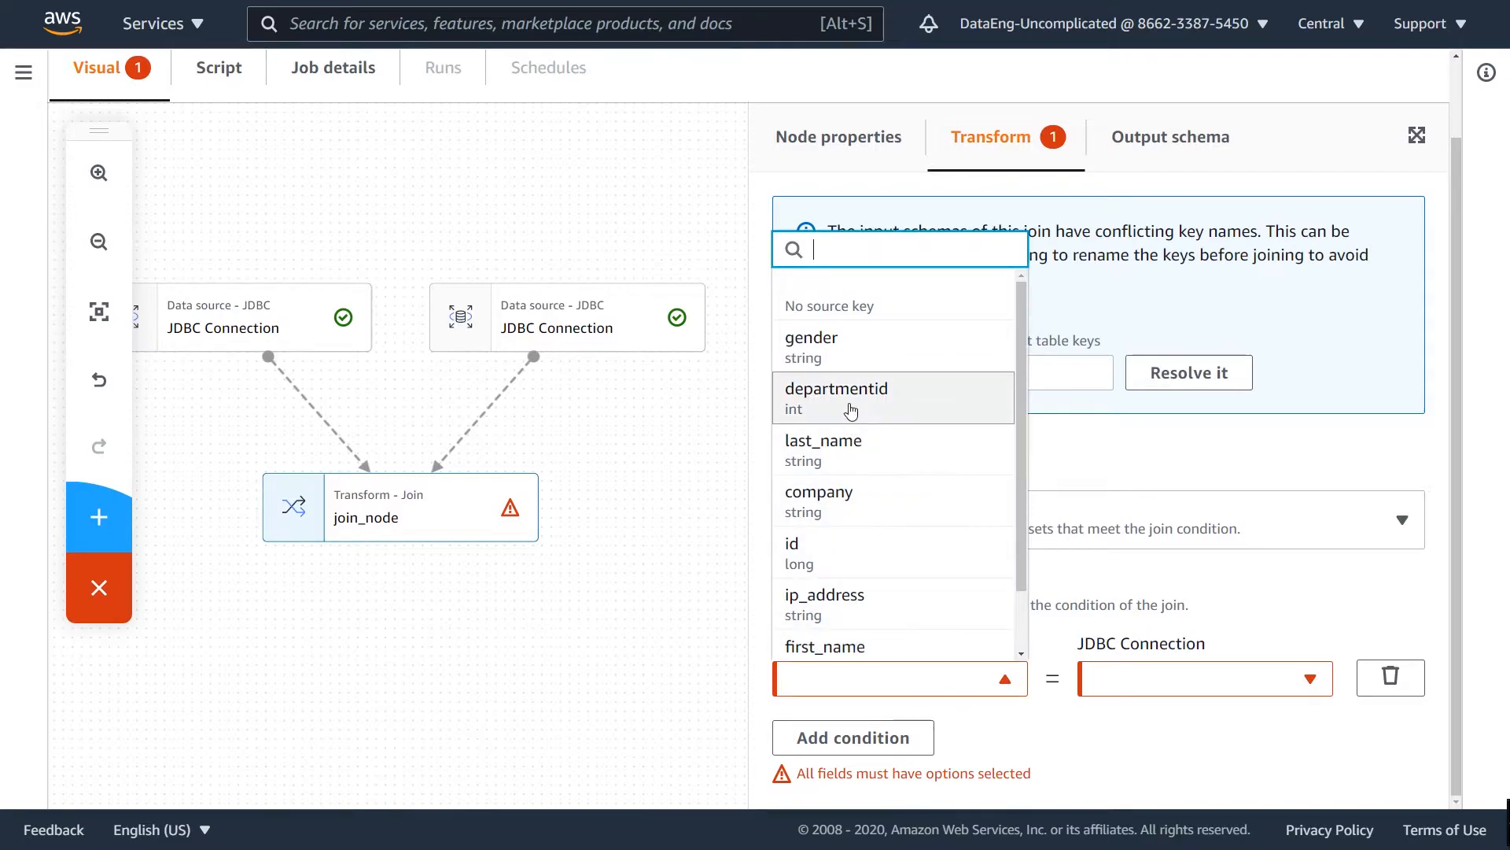
pyautogui.click(837, 397)
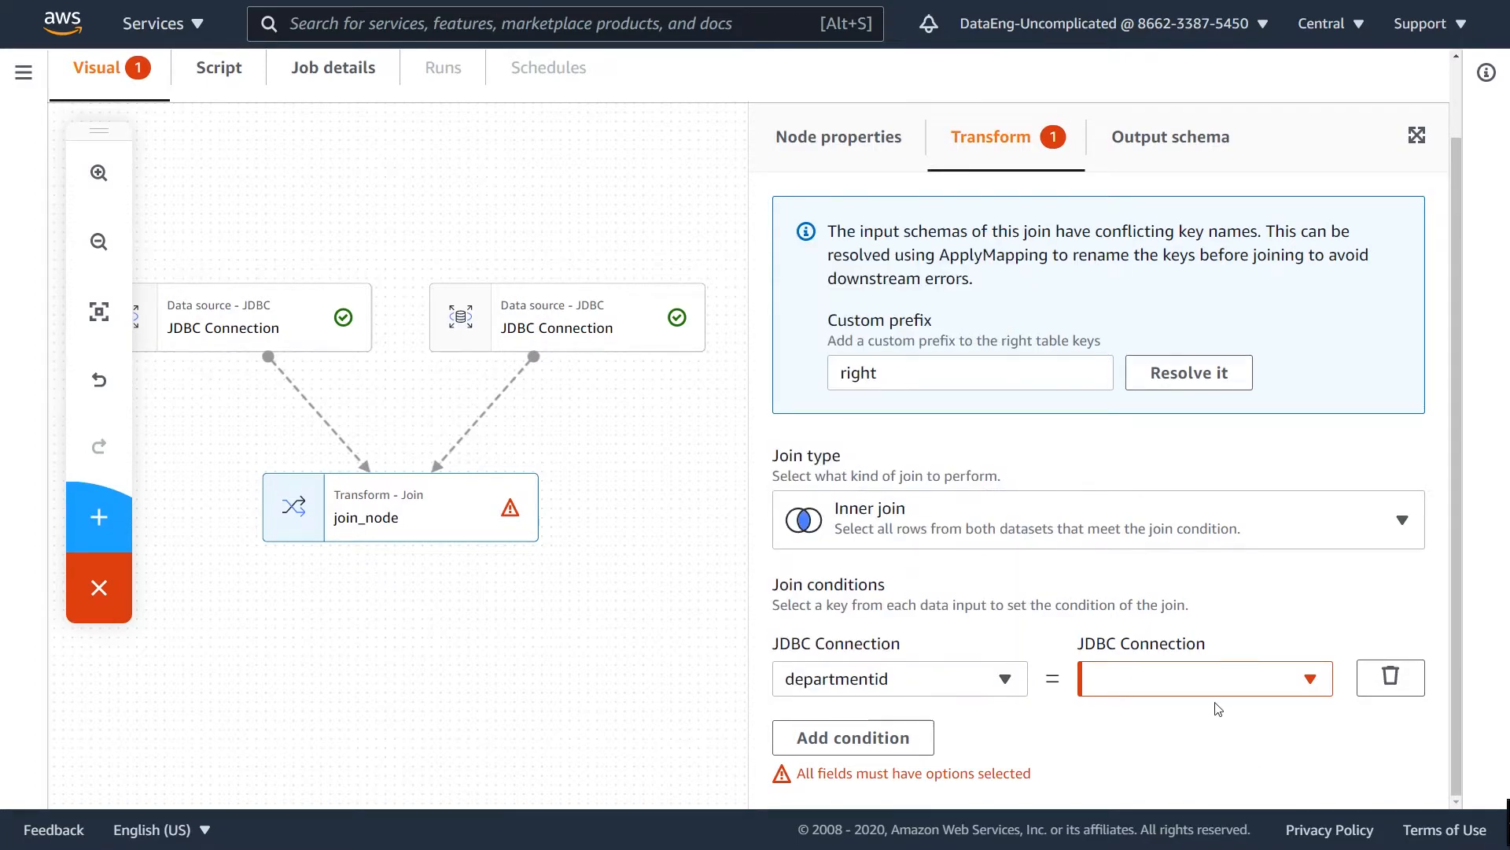
pyautogui.click(1205, 676)
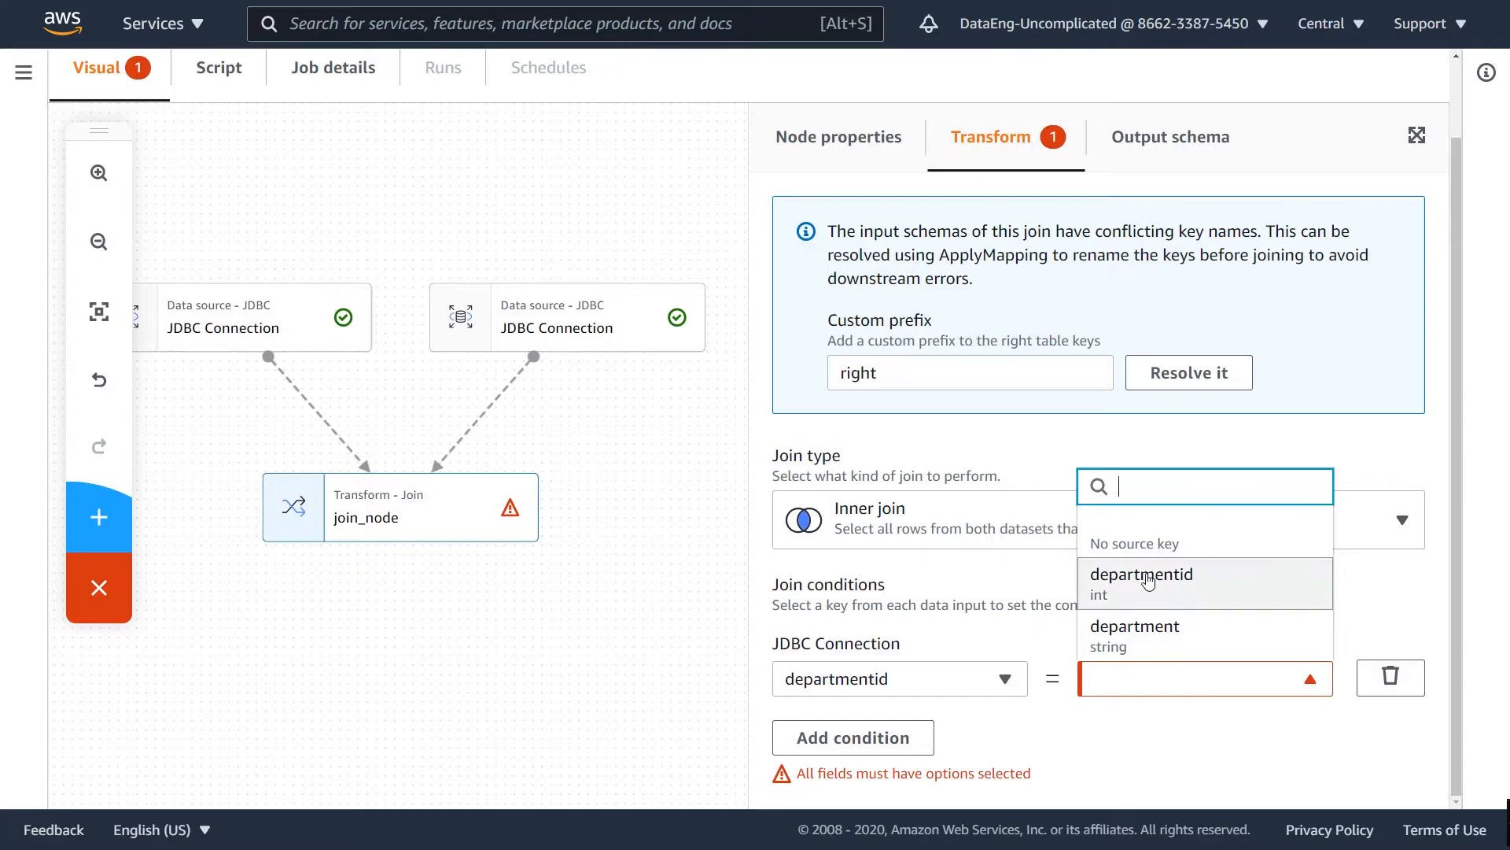
pyautogui.click(1142, 582)
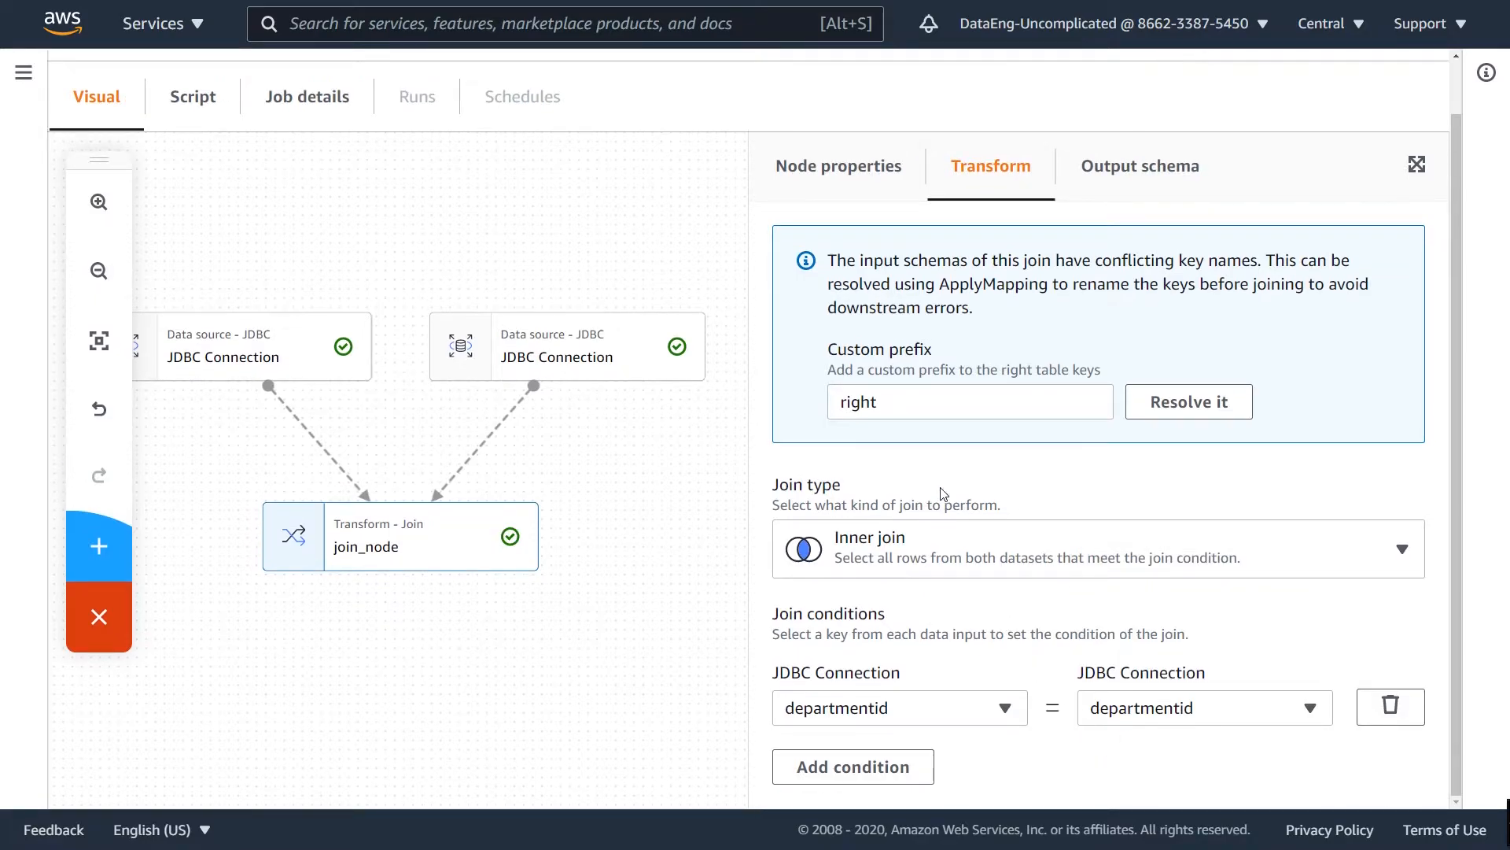
pyautogui.click(1139, 165)
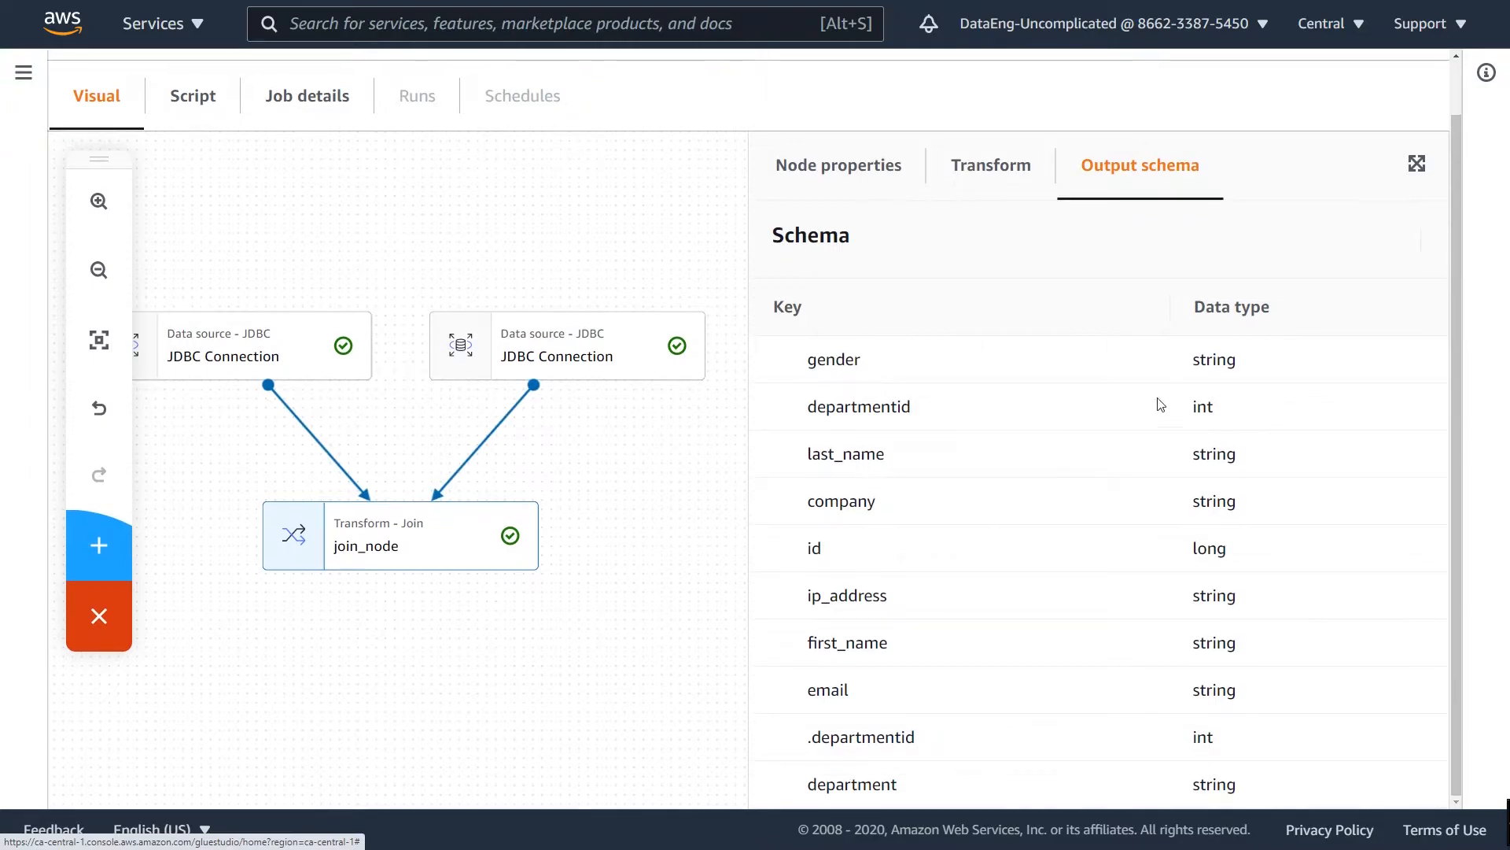
pyautogui.moveTo(870, 760)
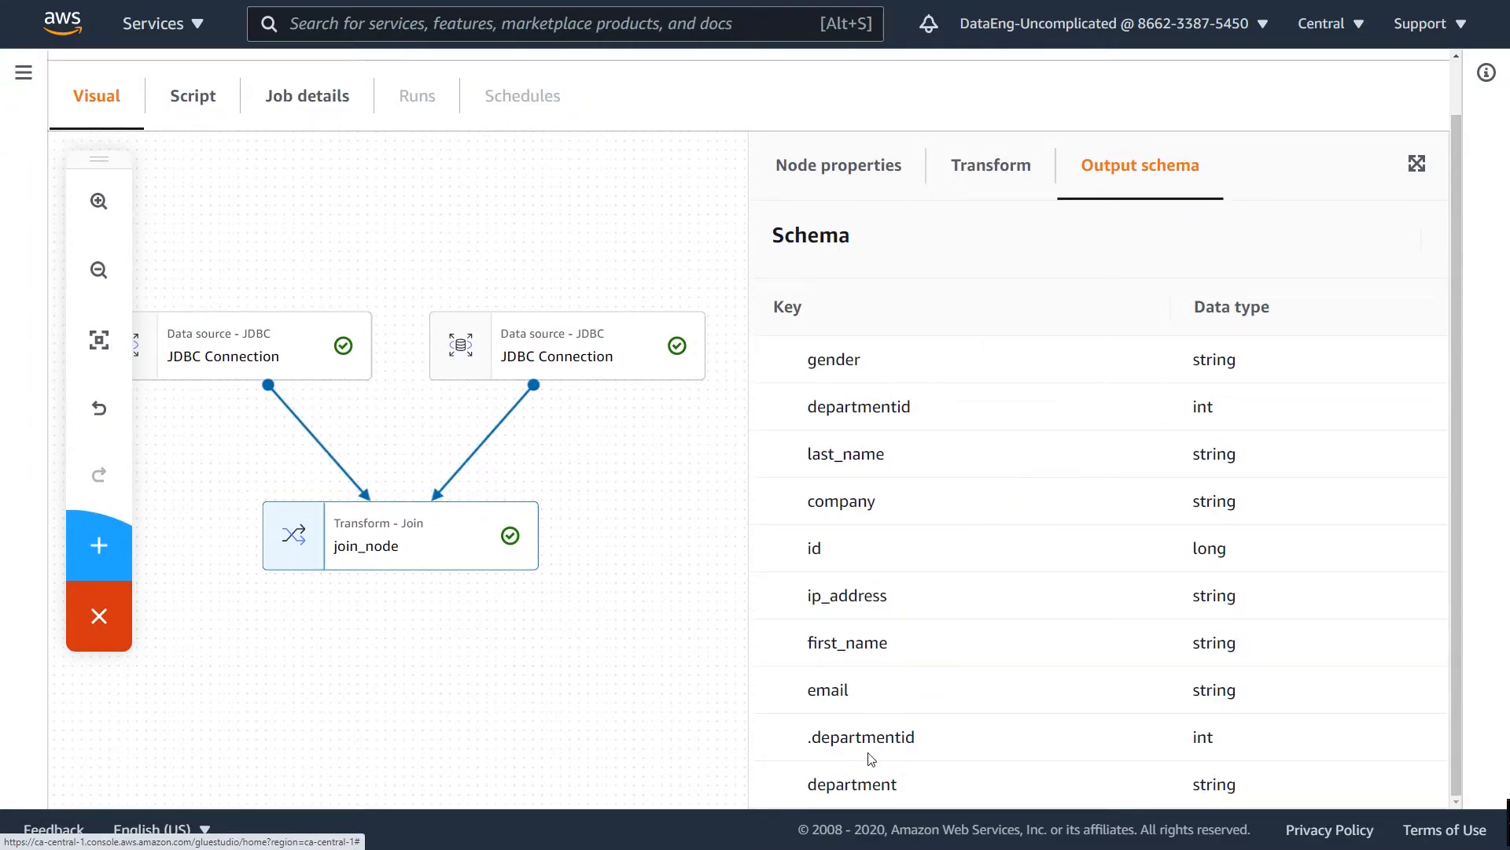
pyautogui.doubleClick(859, 736)
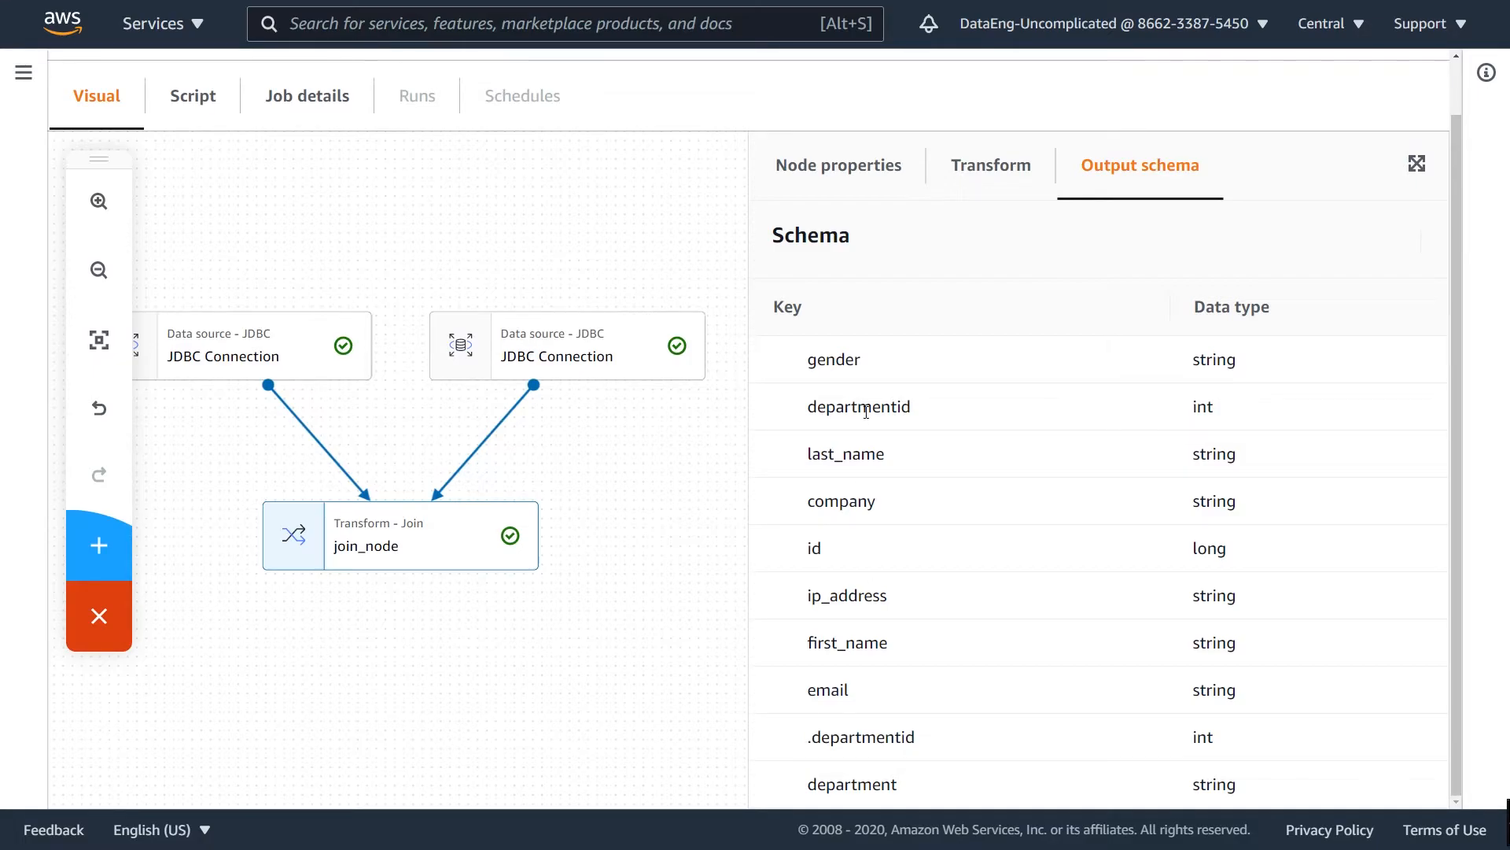
pyautogui.moveTo(579, 442)
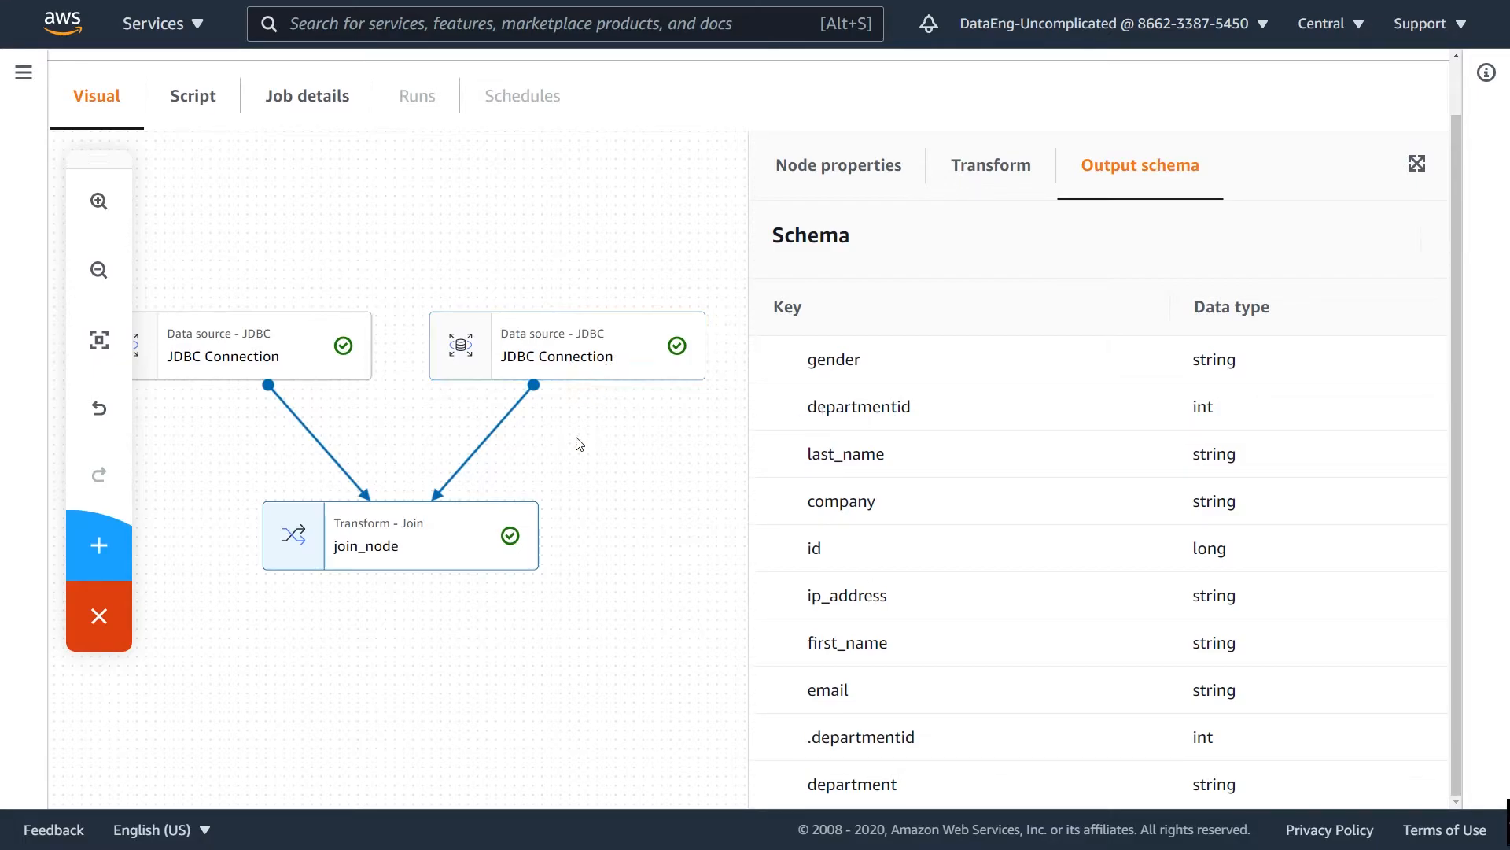
pyautogui.moveTo(472, 569)
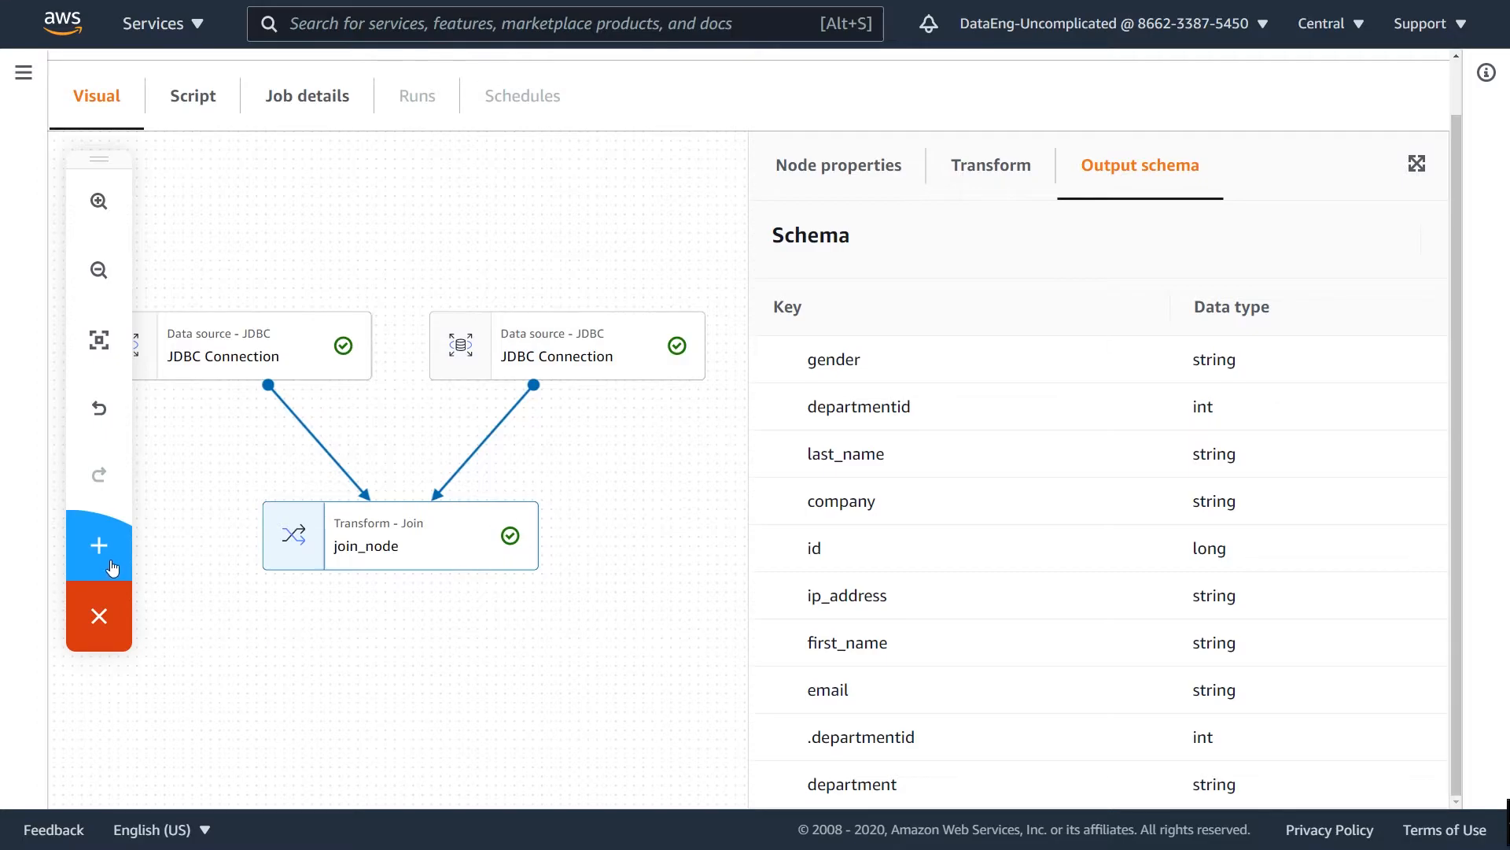
# Add a DropFields transform after the join that removes the duplicate .departmentid field
pyautogui.click(97, 544)
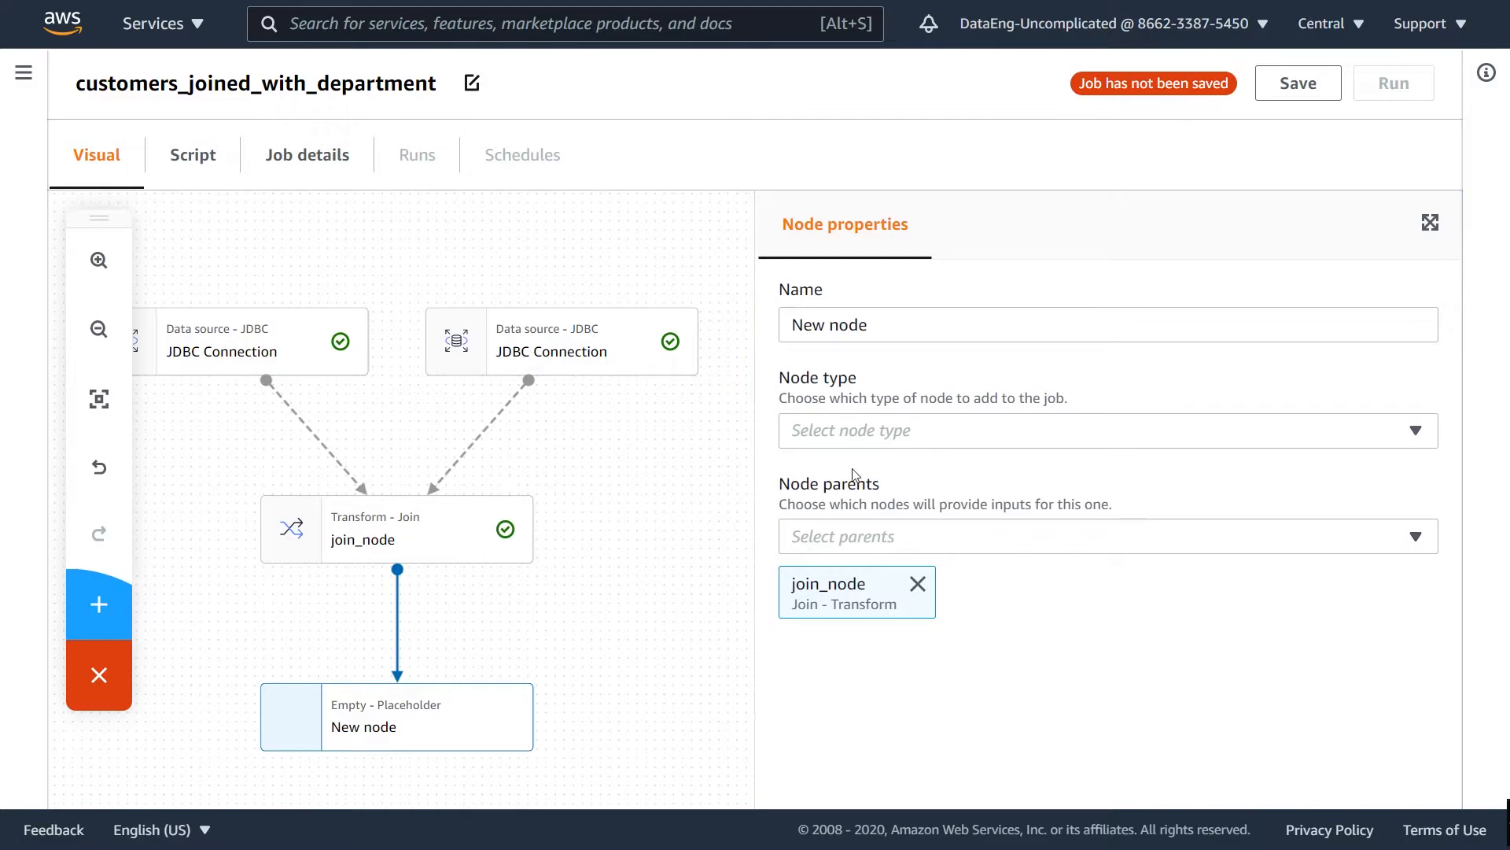
pyautogui.click(1104, 430)
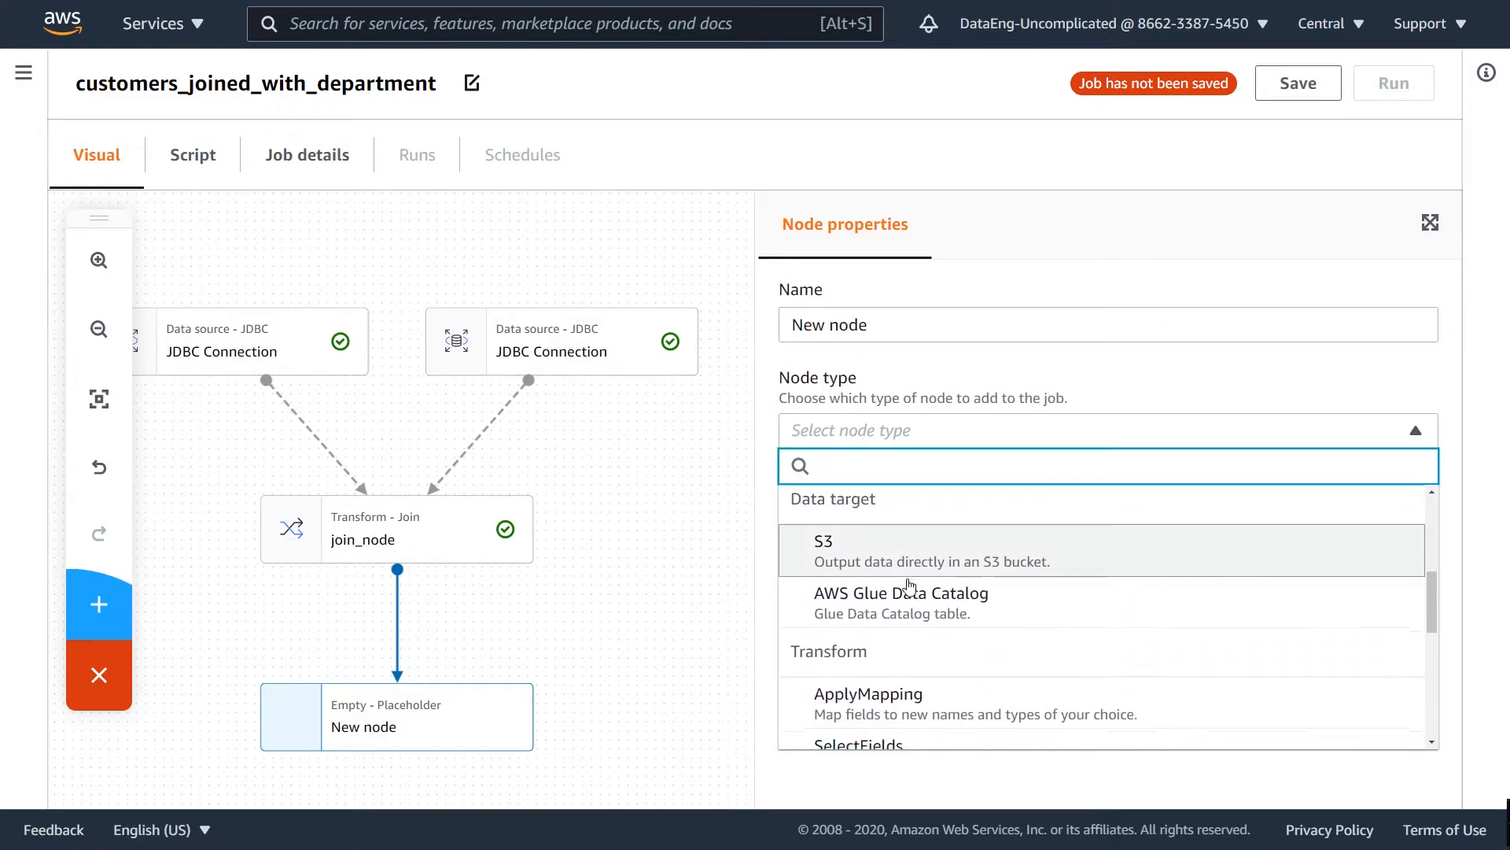
pyautogui.click(891, 744)
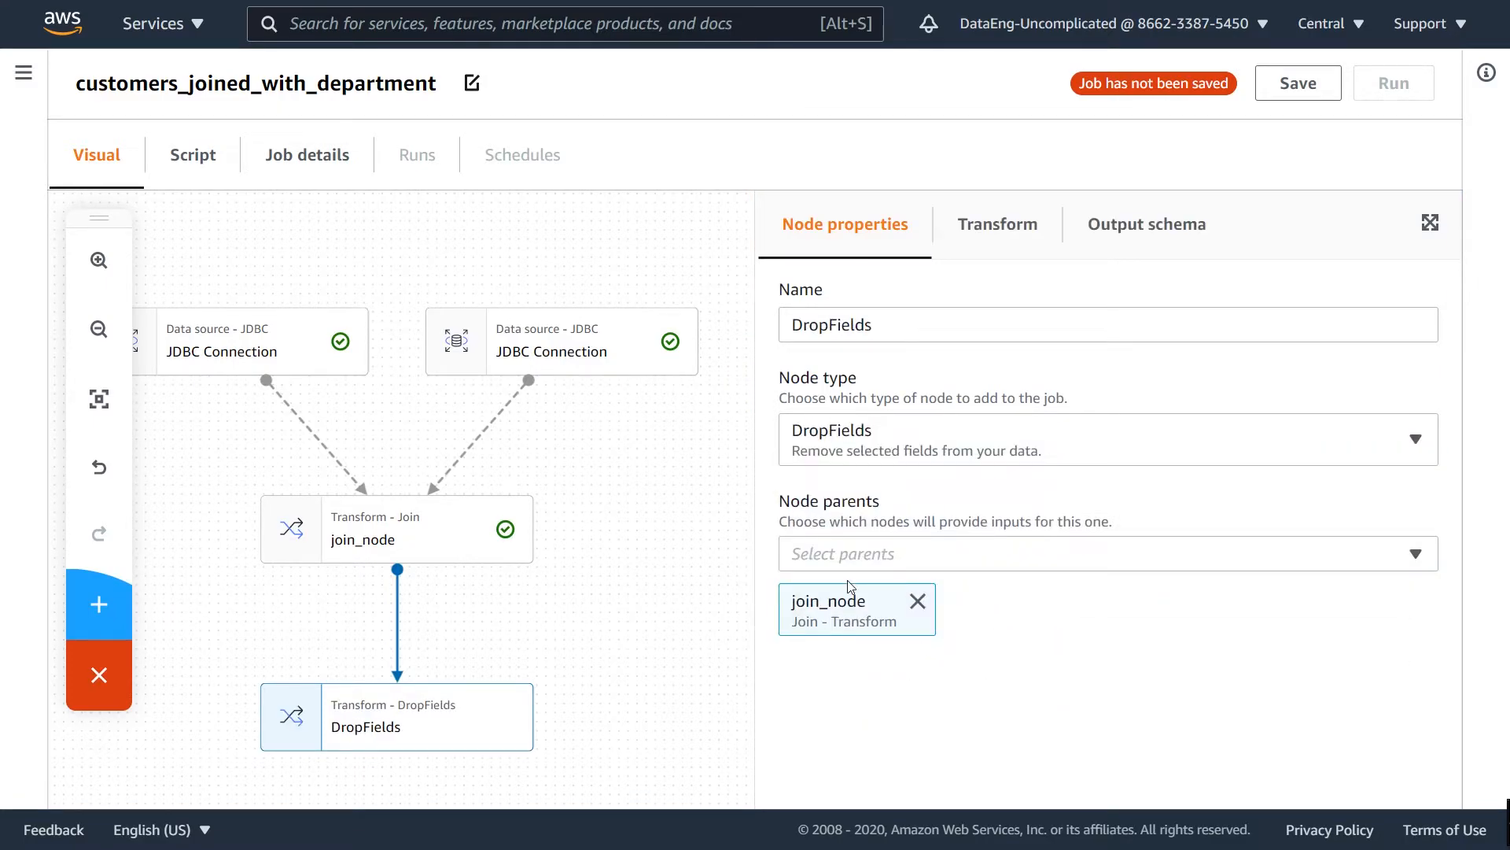
pyautogui.click(997, 223)
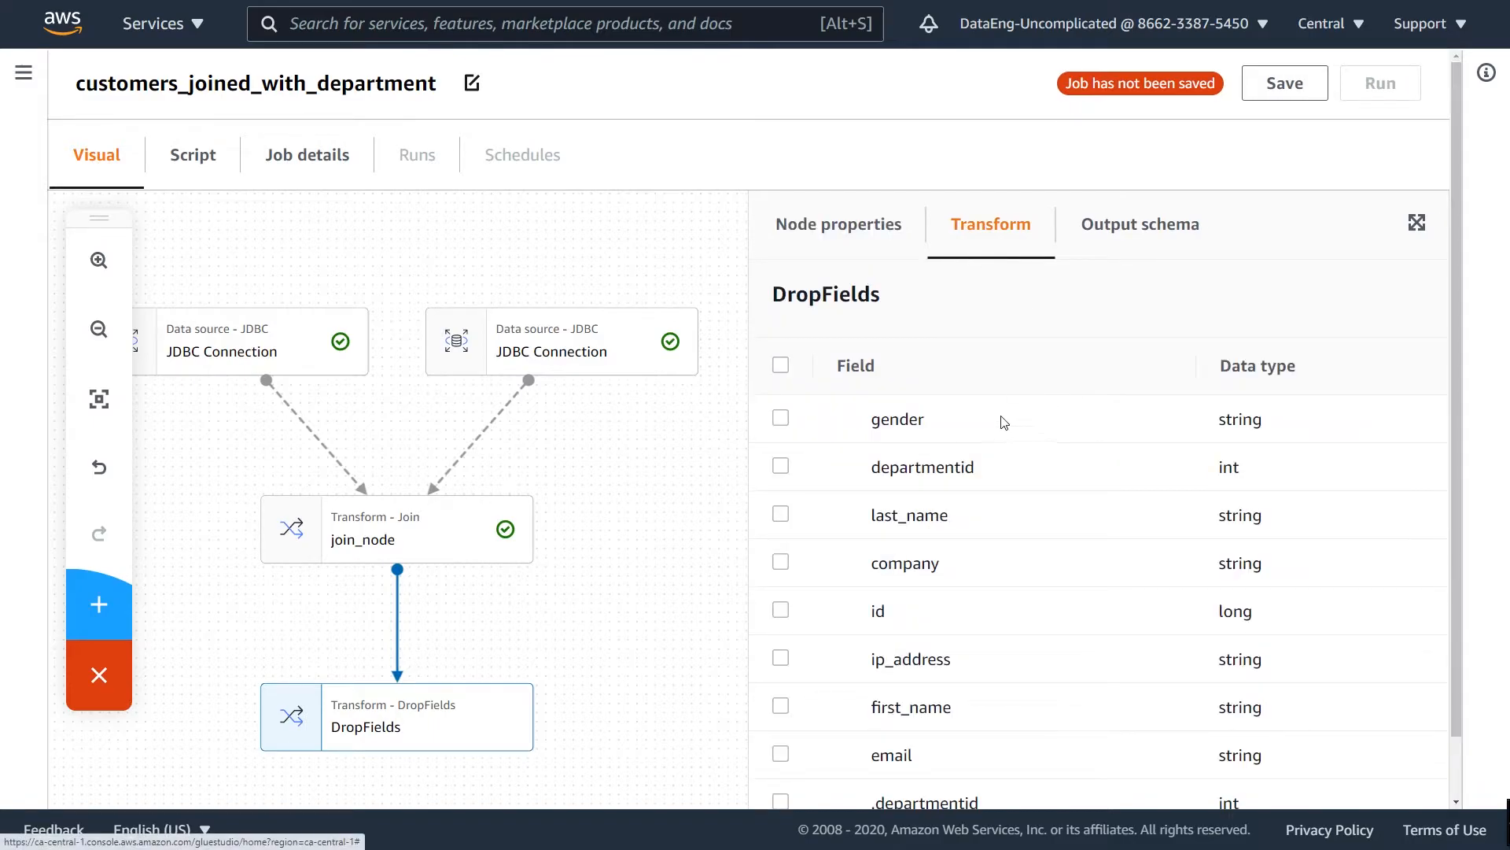
pyautogui.scroll(-3)
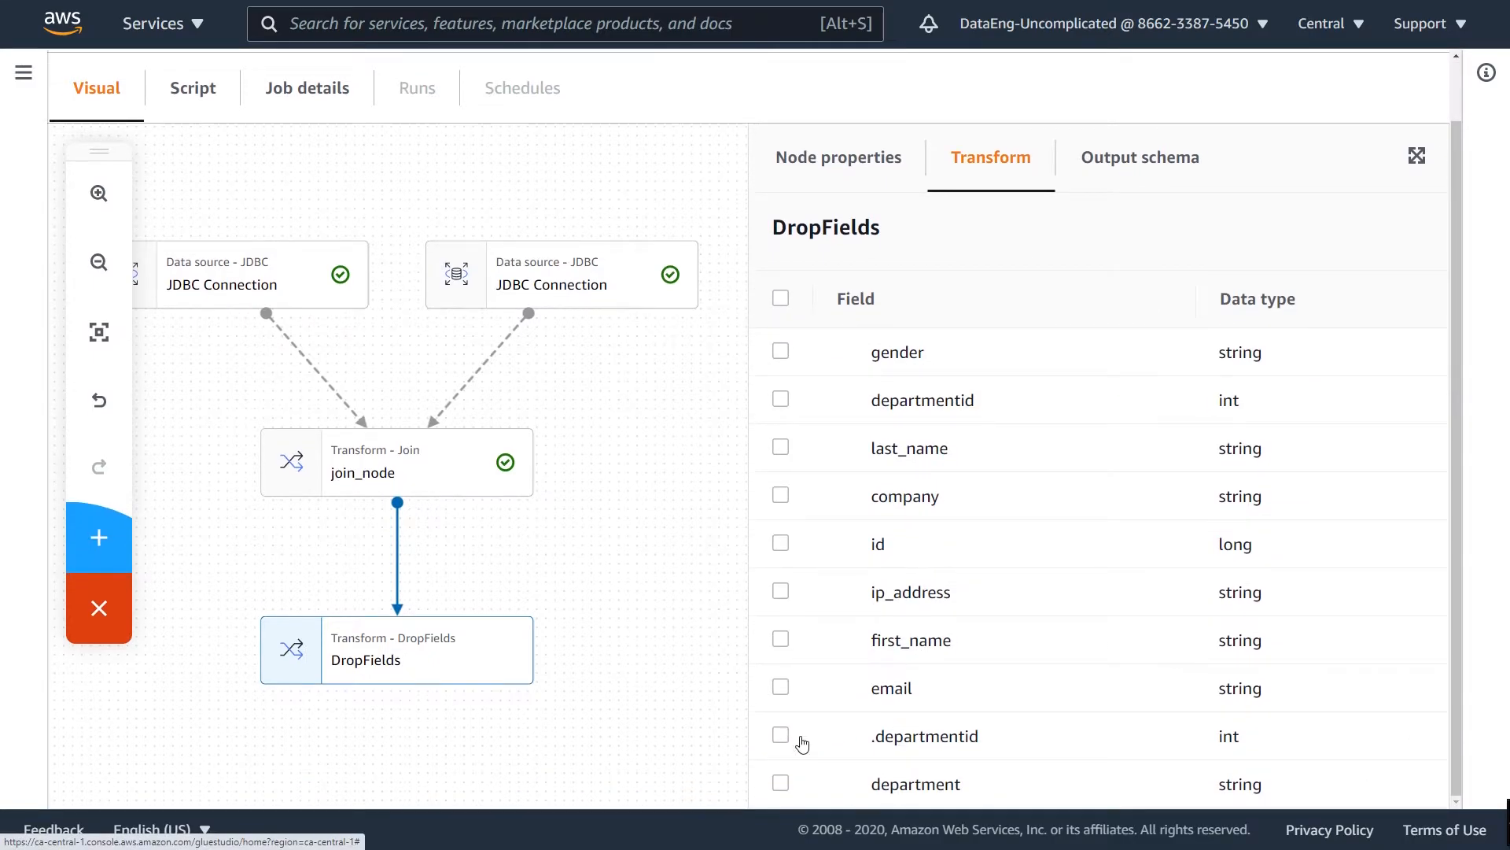
pyautogui.click(780, 734)
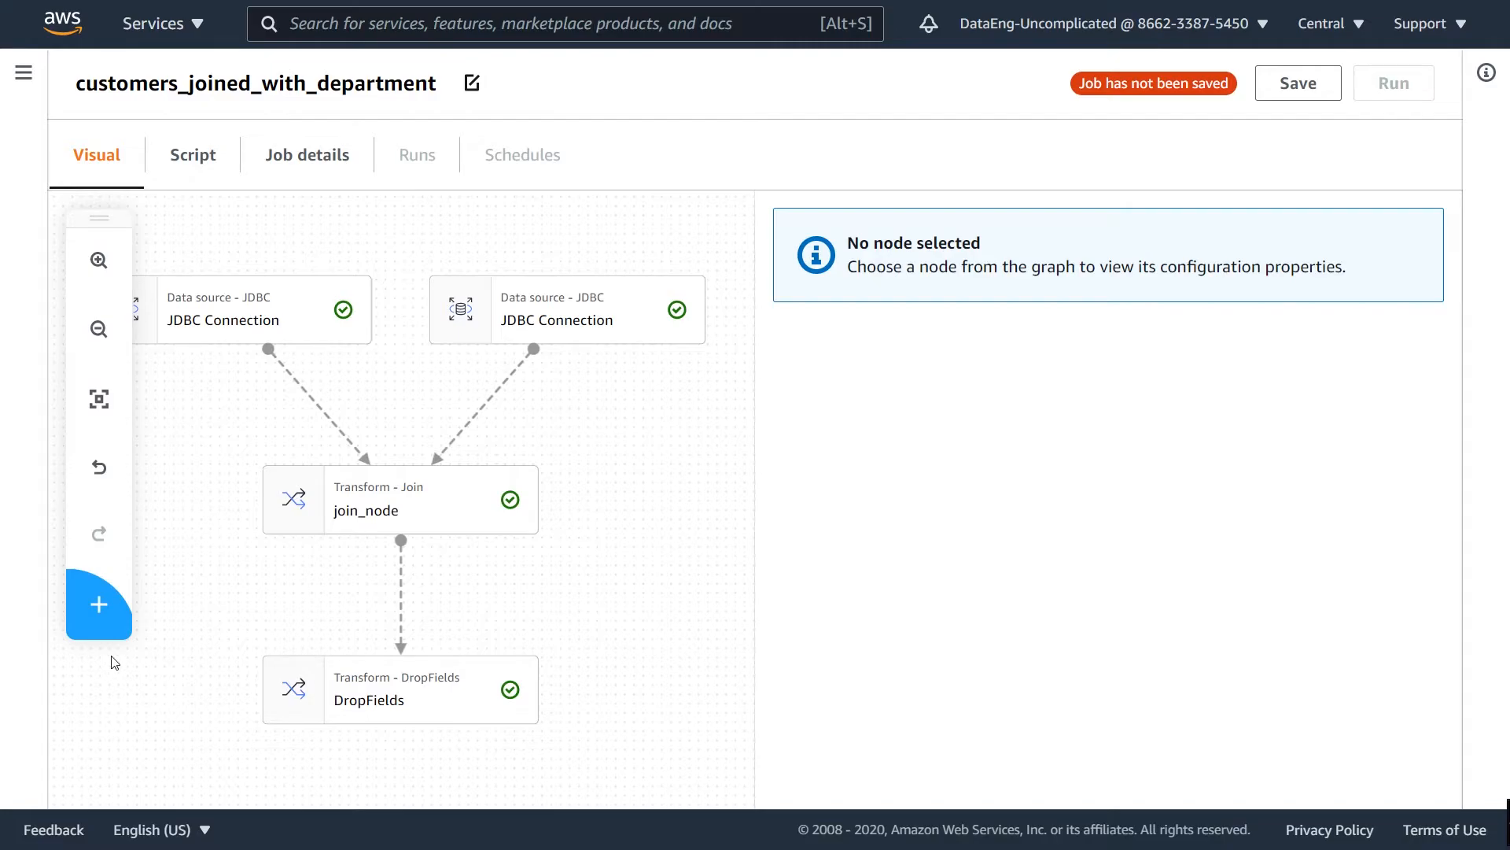
# Add an S3 data target node with DropFields as its parent
pyautogui.click(98, 604)
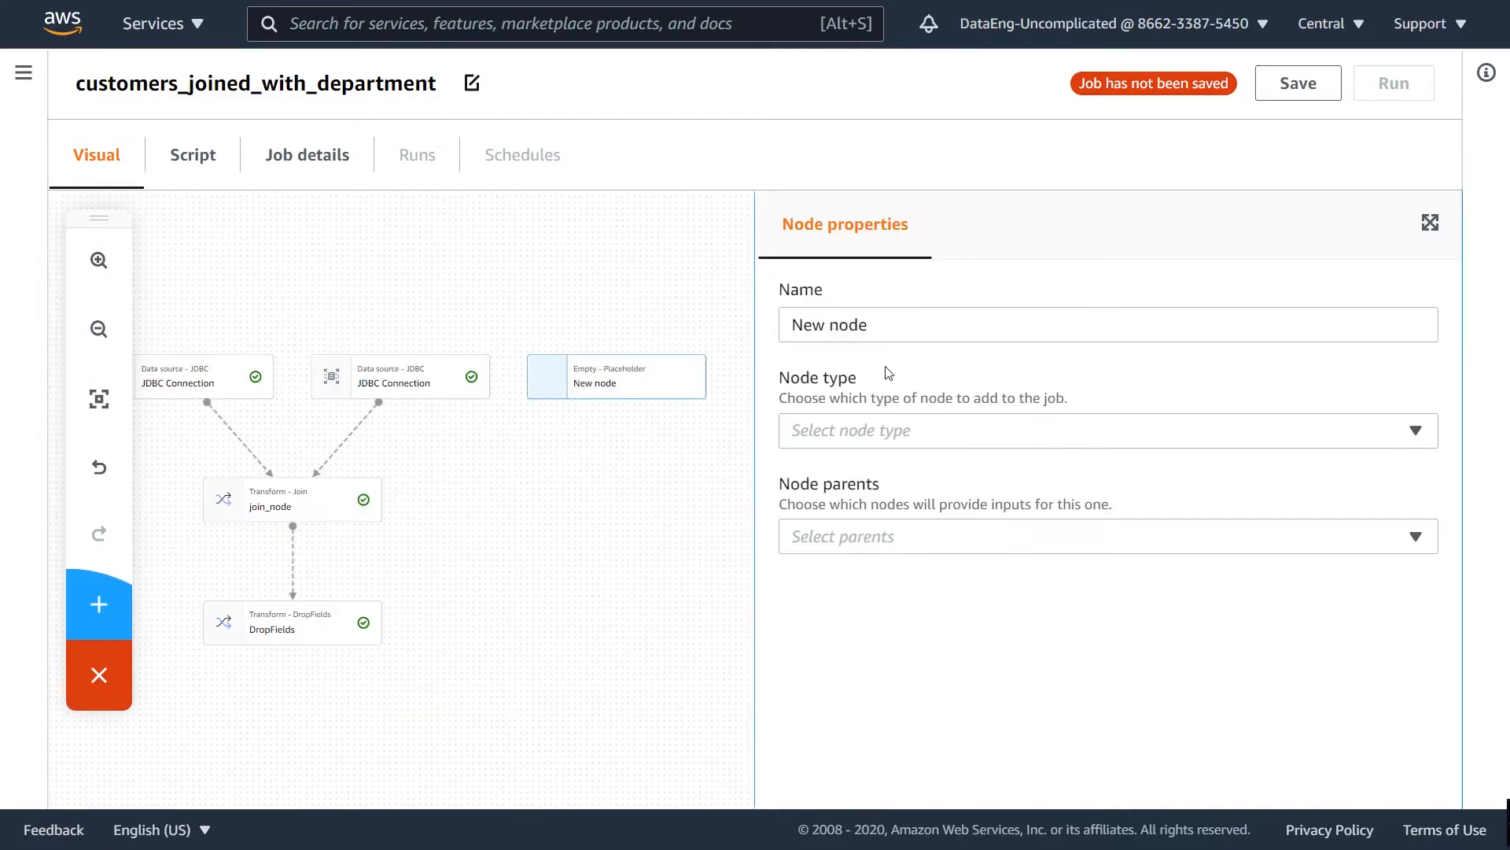
pyautogui.click(1104, 429)
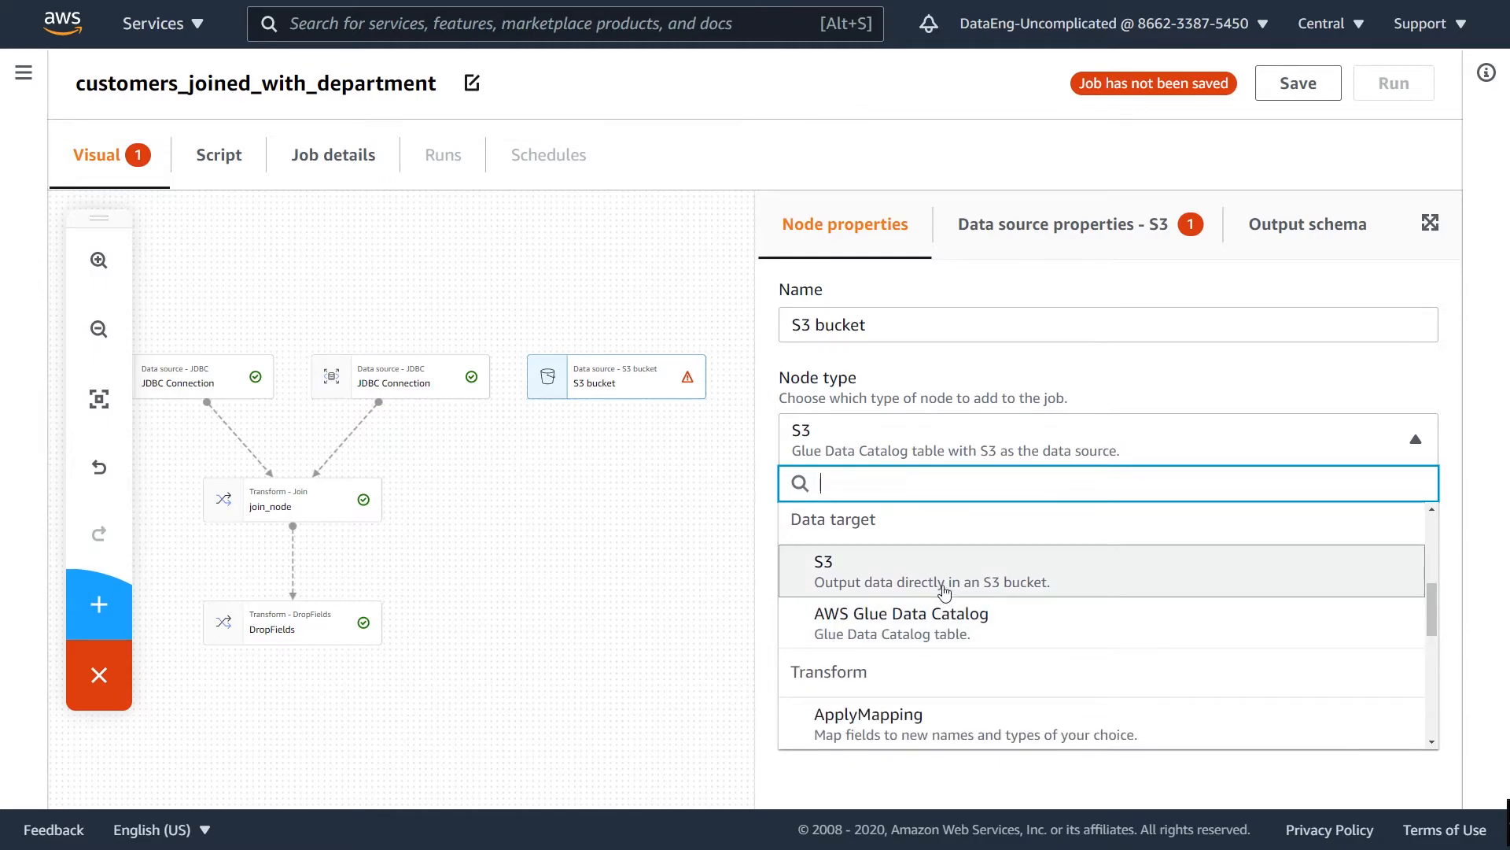
pyautogui.click(933, 571)
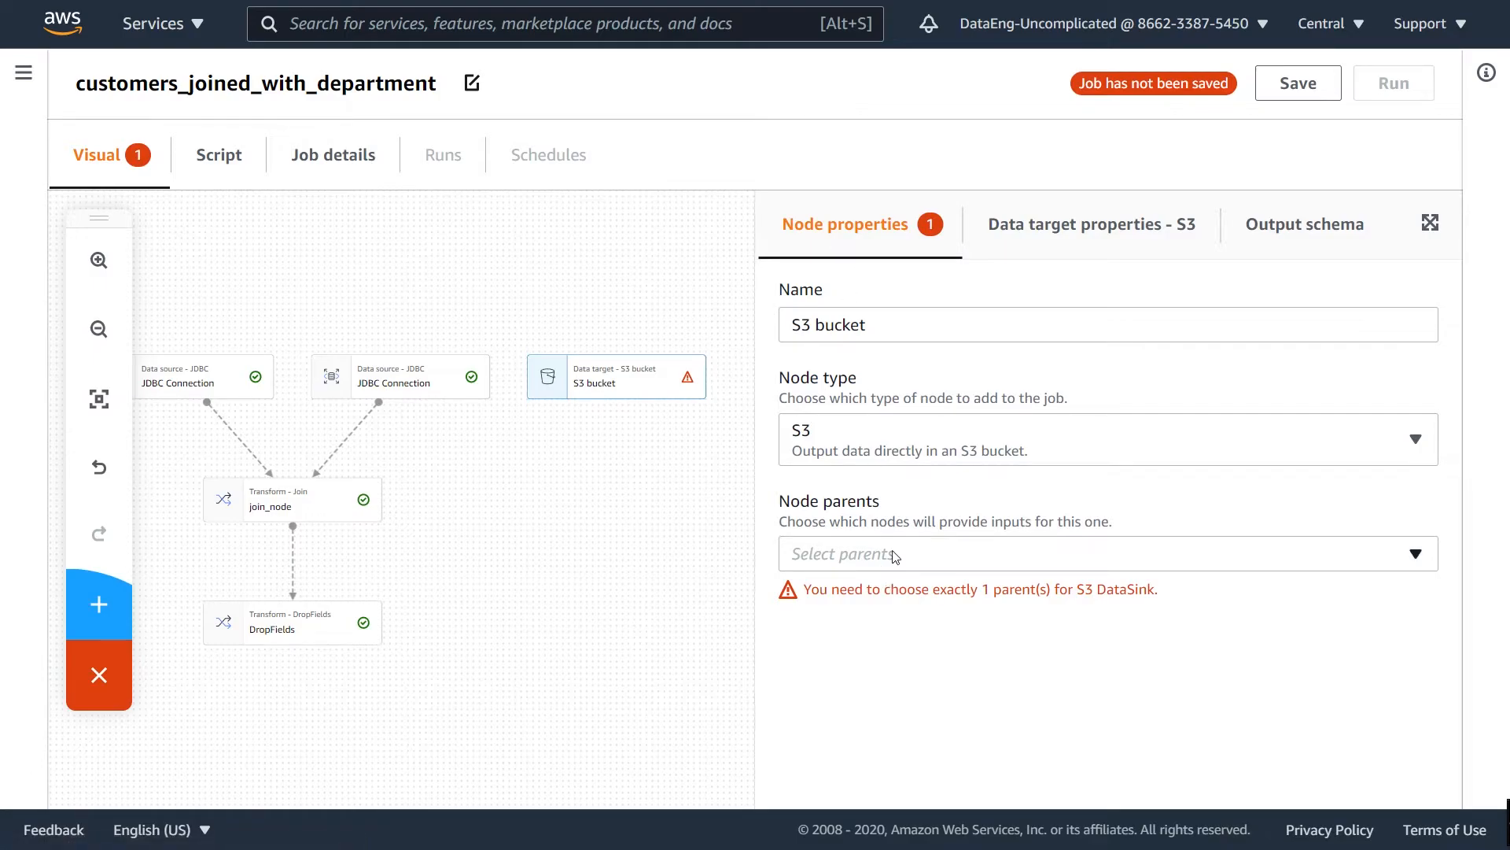
pyautogui.click(892, 554)
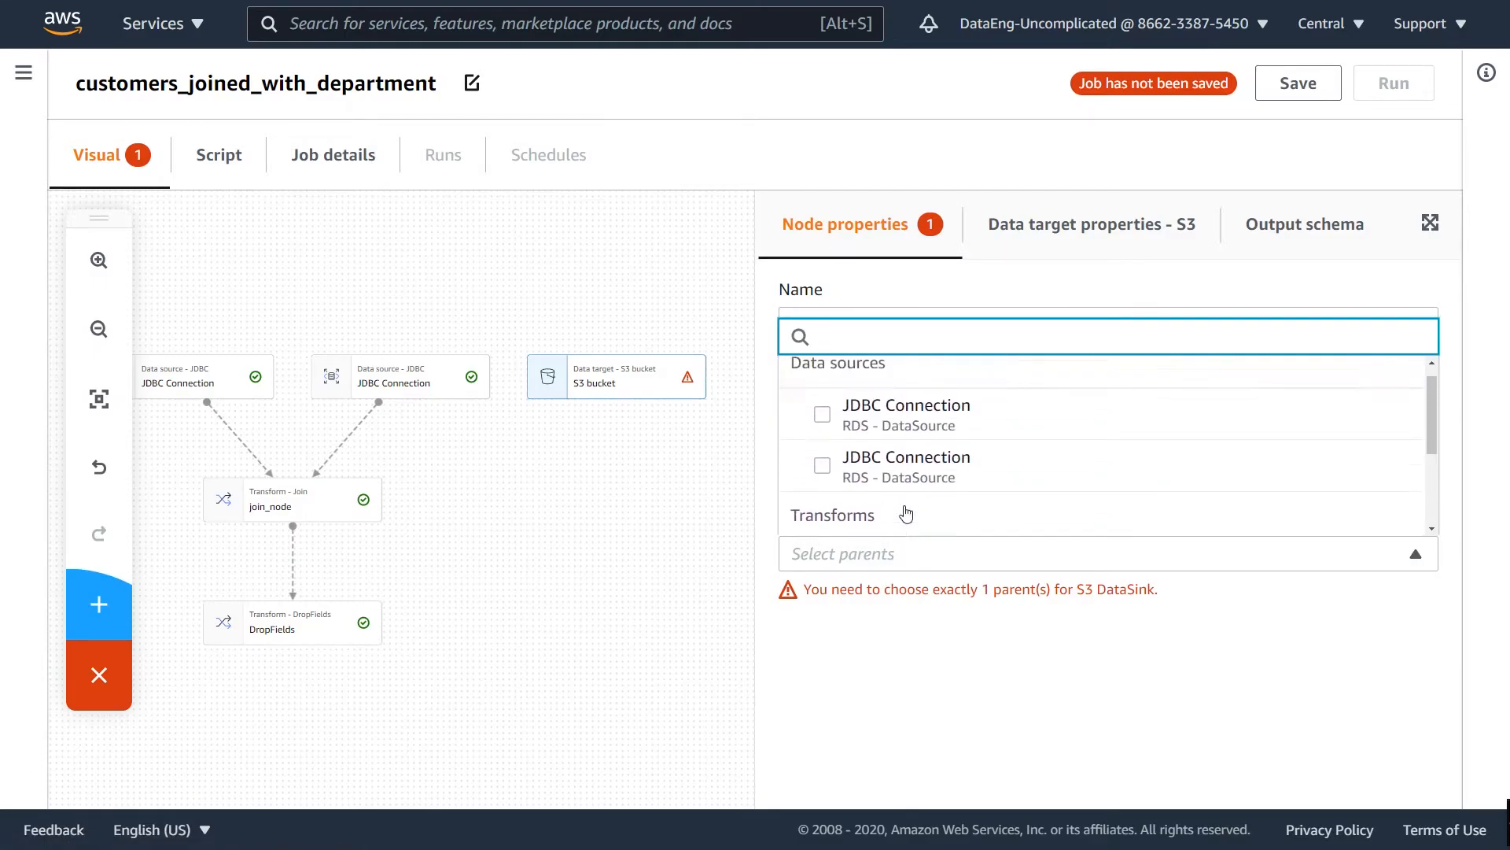
pyautogui.click(822, 460)
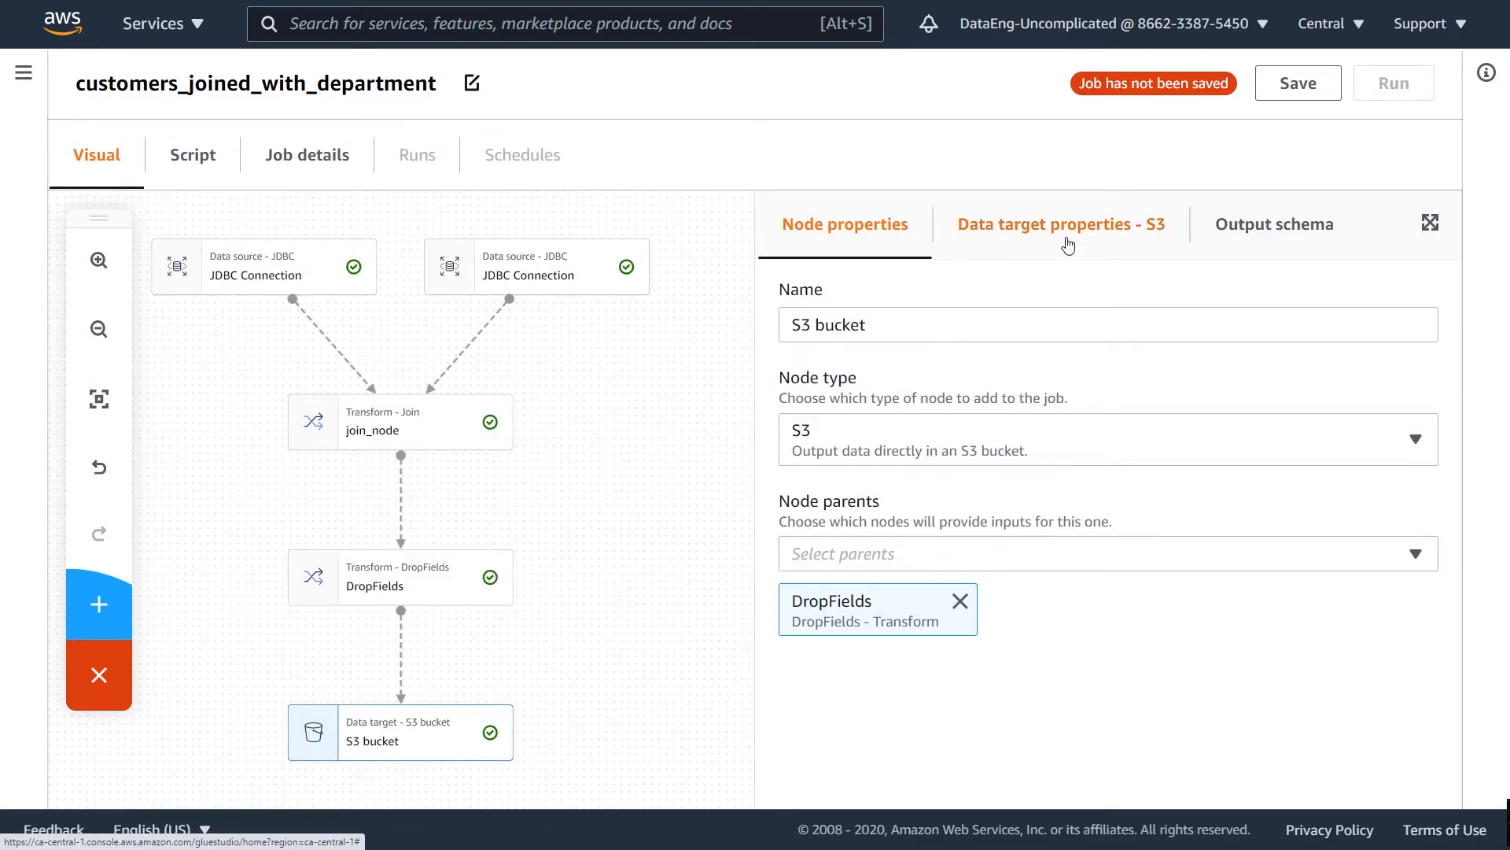
# Set the S3 target to write GZIP-compressed Parquet
pyautogui.click(1060, 223)
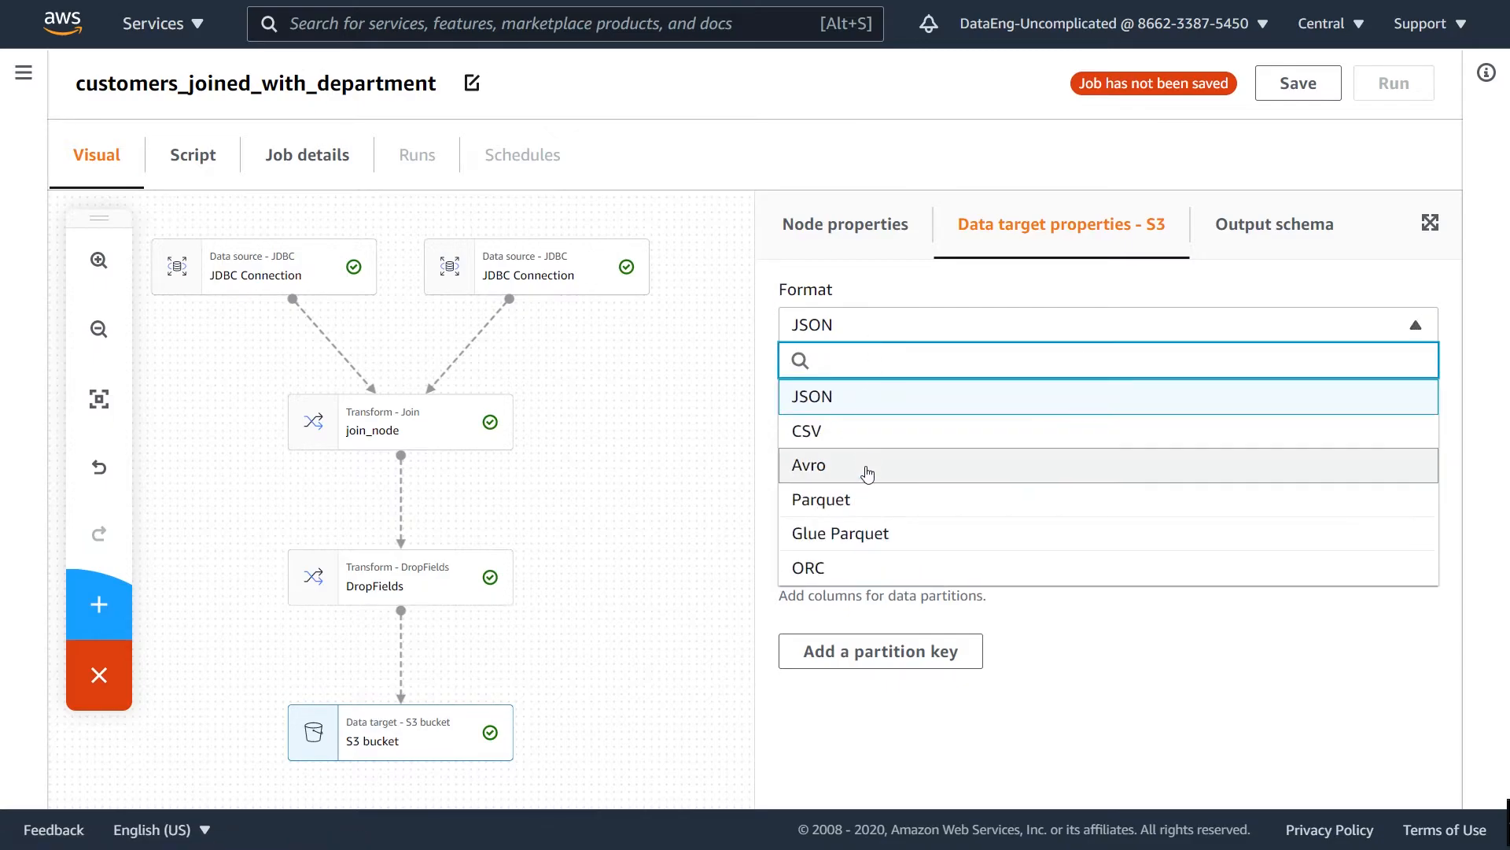
pyautogui.click(821, 501)
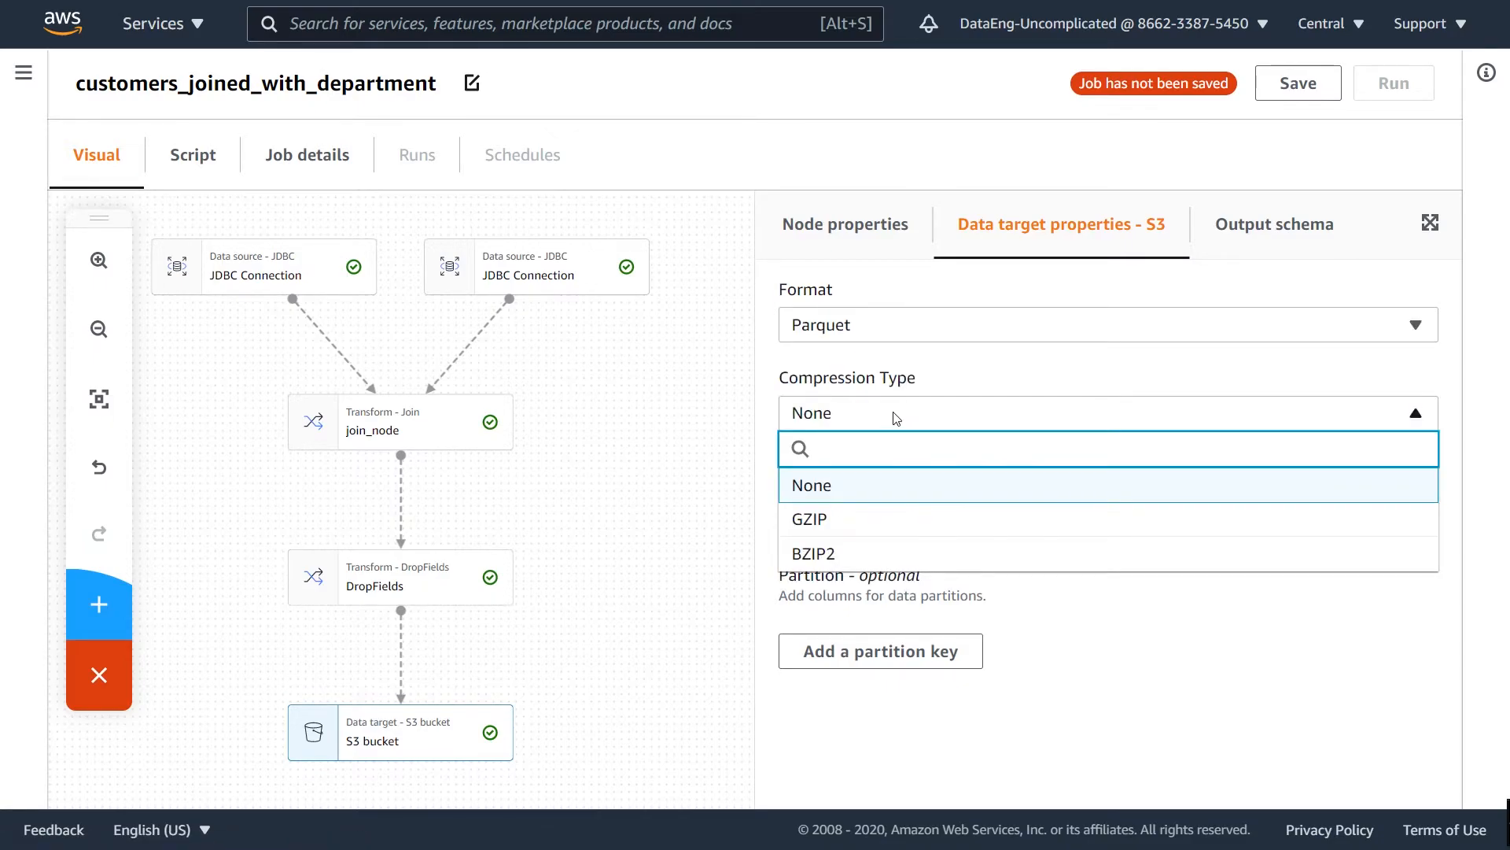
pyautogui.click(809, 519)
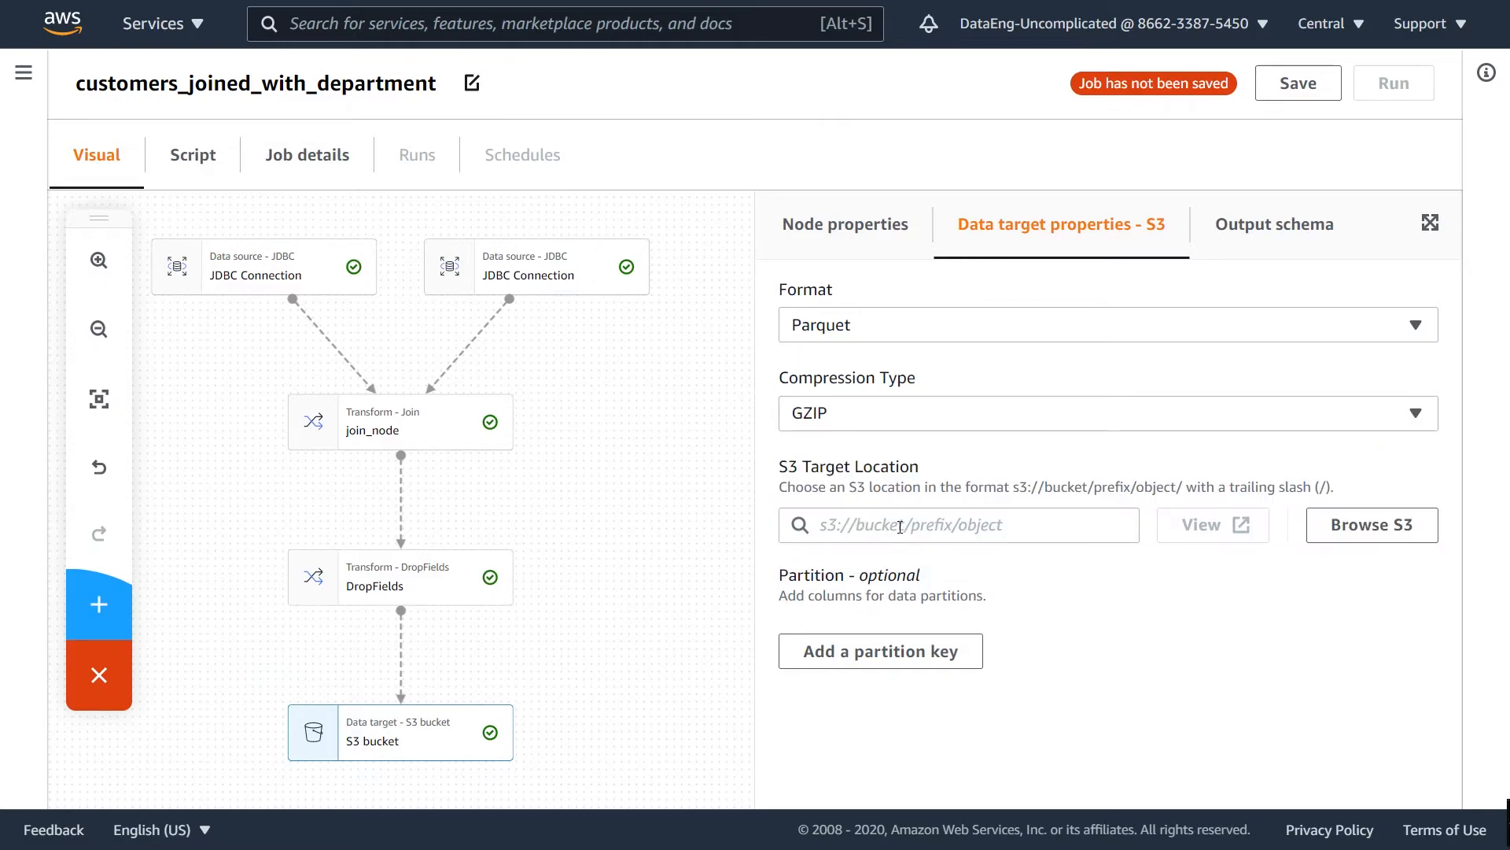
pyautogui.click(956, 526)
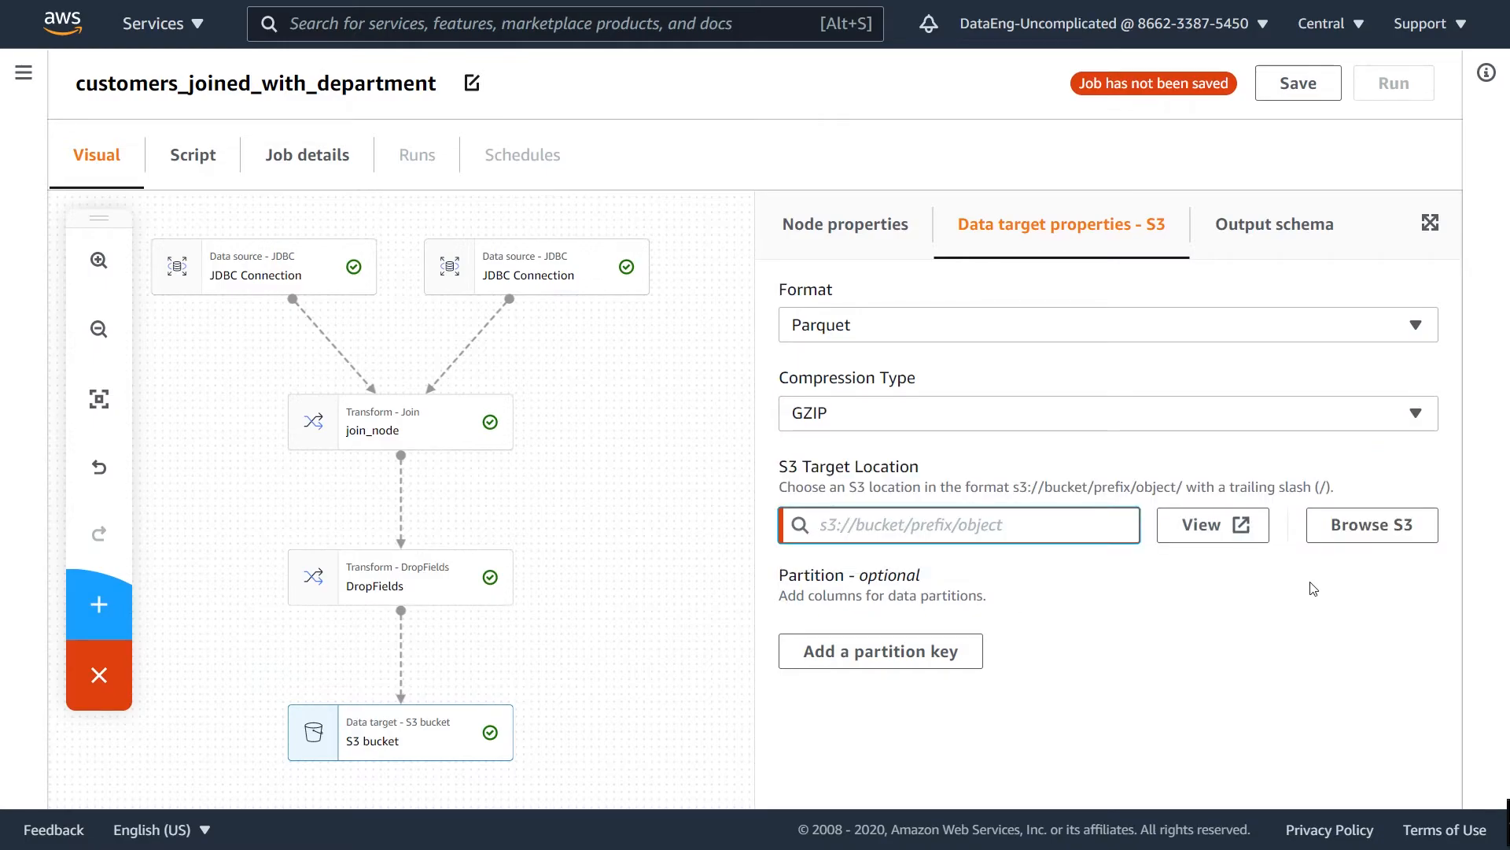
# Choose the customer_department_joined folder under adriano-data-uploads/data as the output location
pyautogui.click(1372, 526)
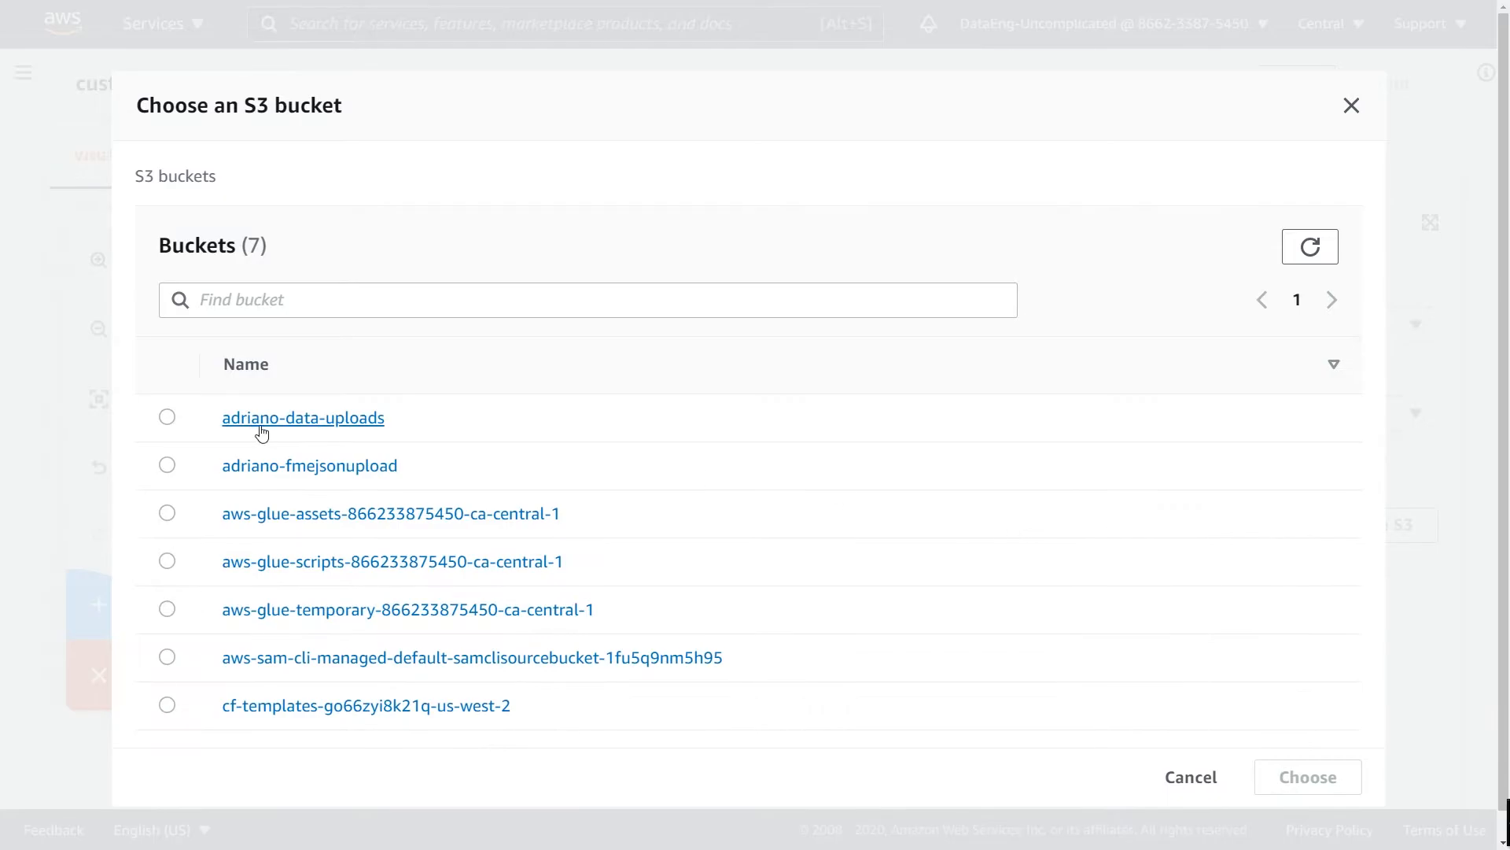
pyautogui.click(302, 418)
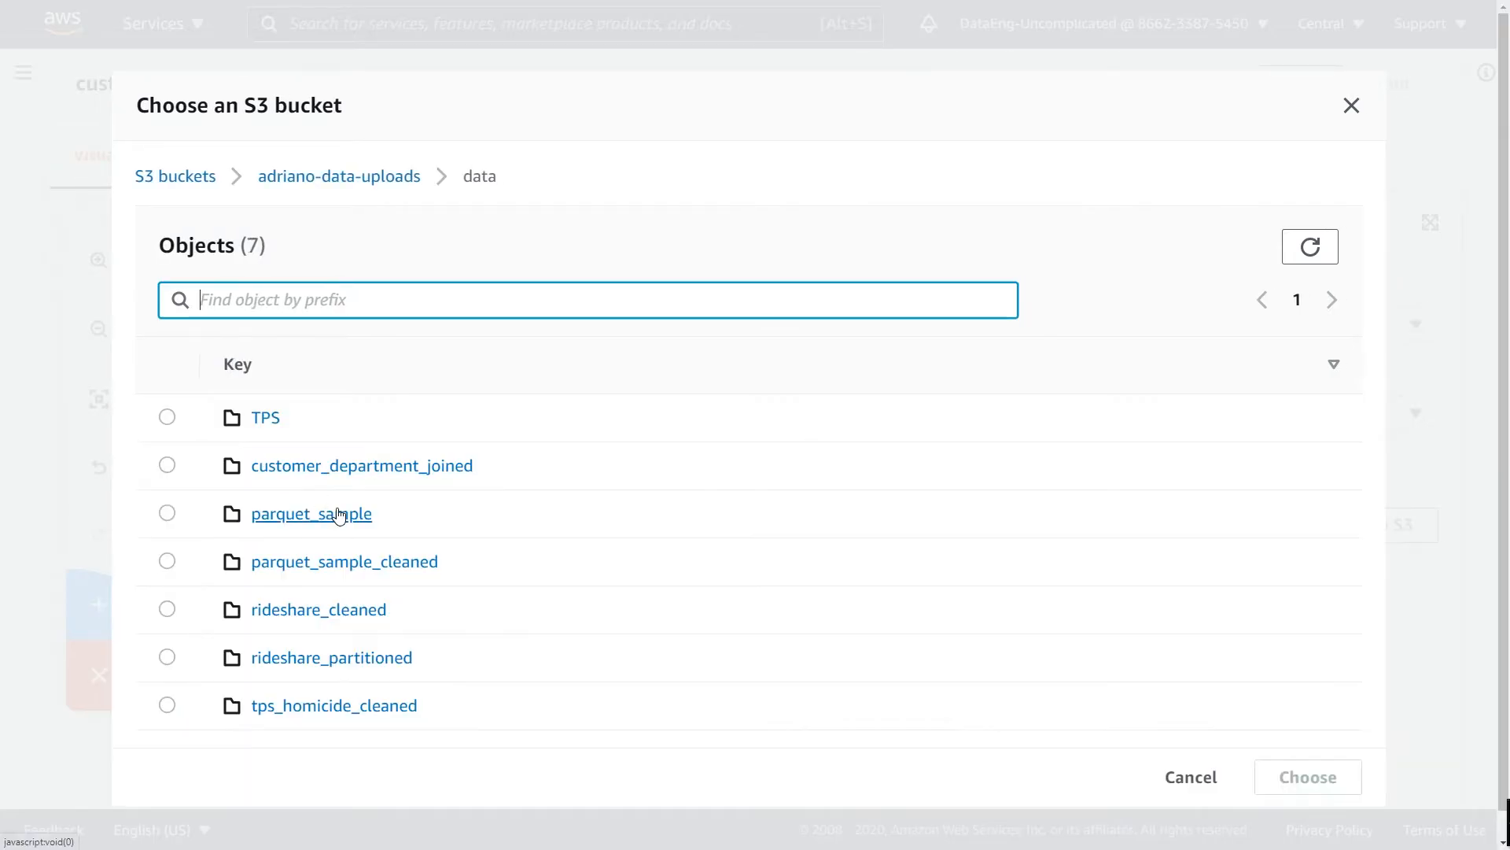
pyautogui.click(167, 466)
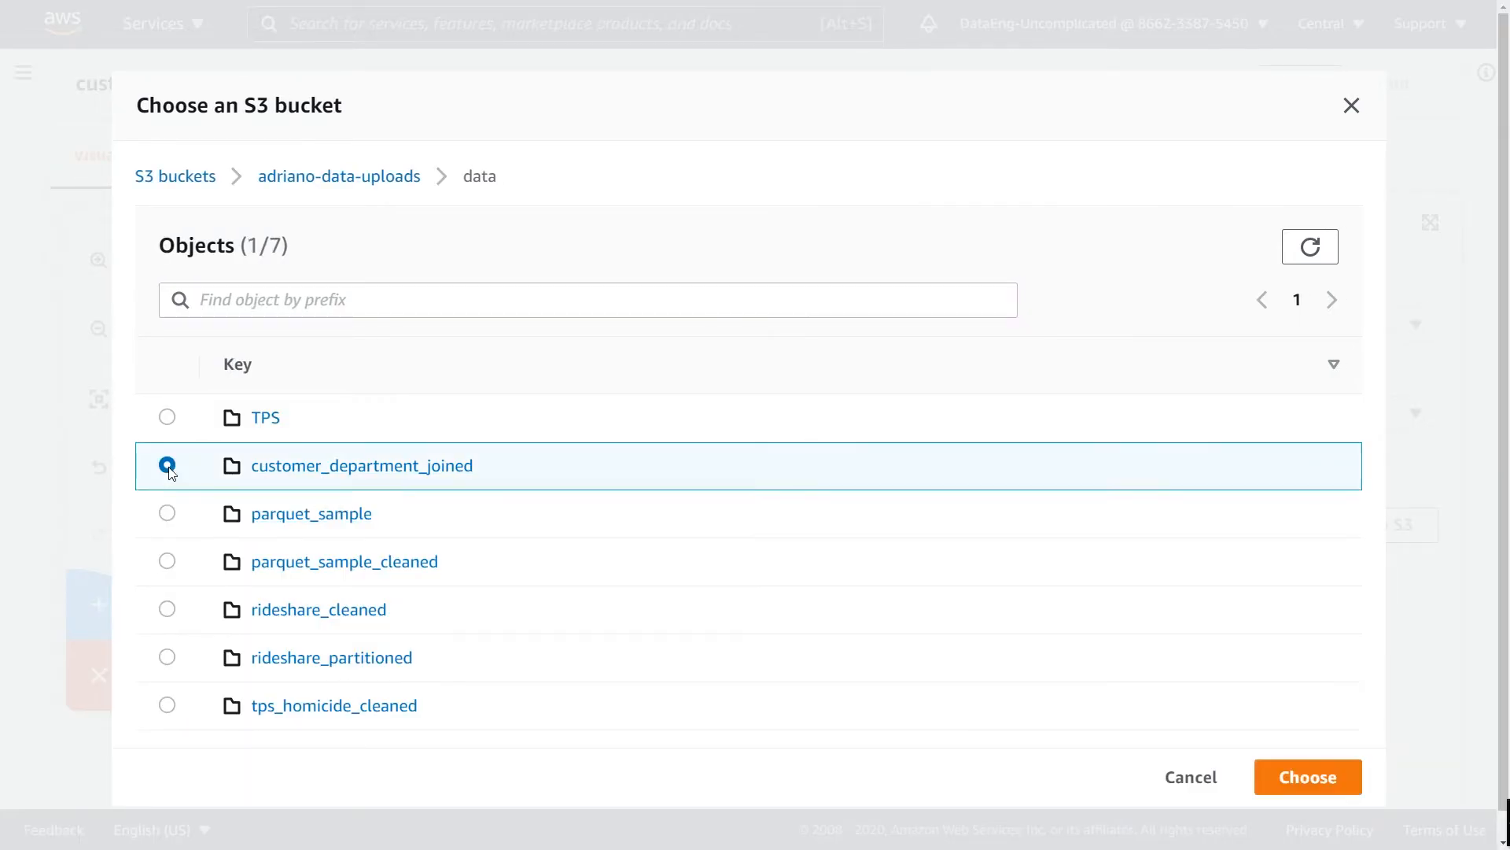
pyautogui.click(1307, 777)
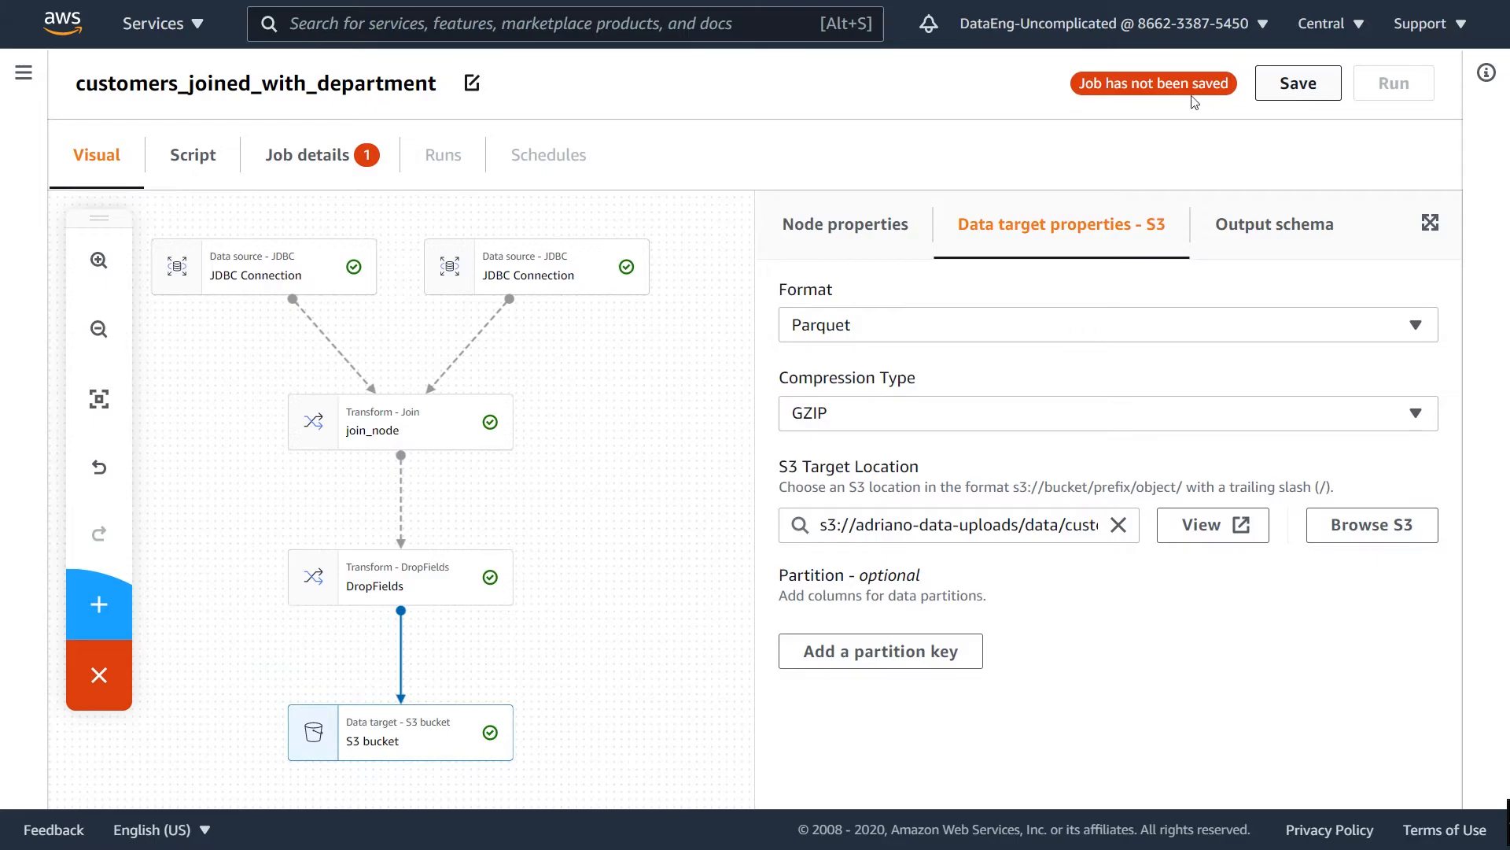
# Review the generated job script and move to the Job details settings
pyautogui.click(192, 155)
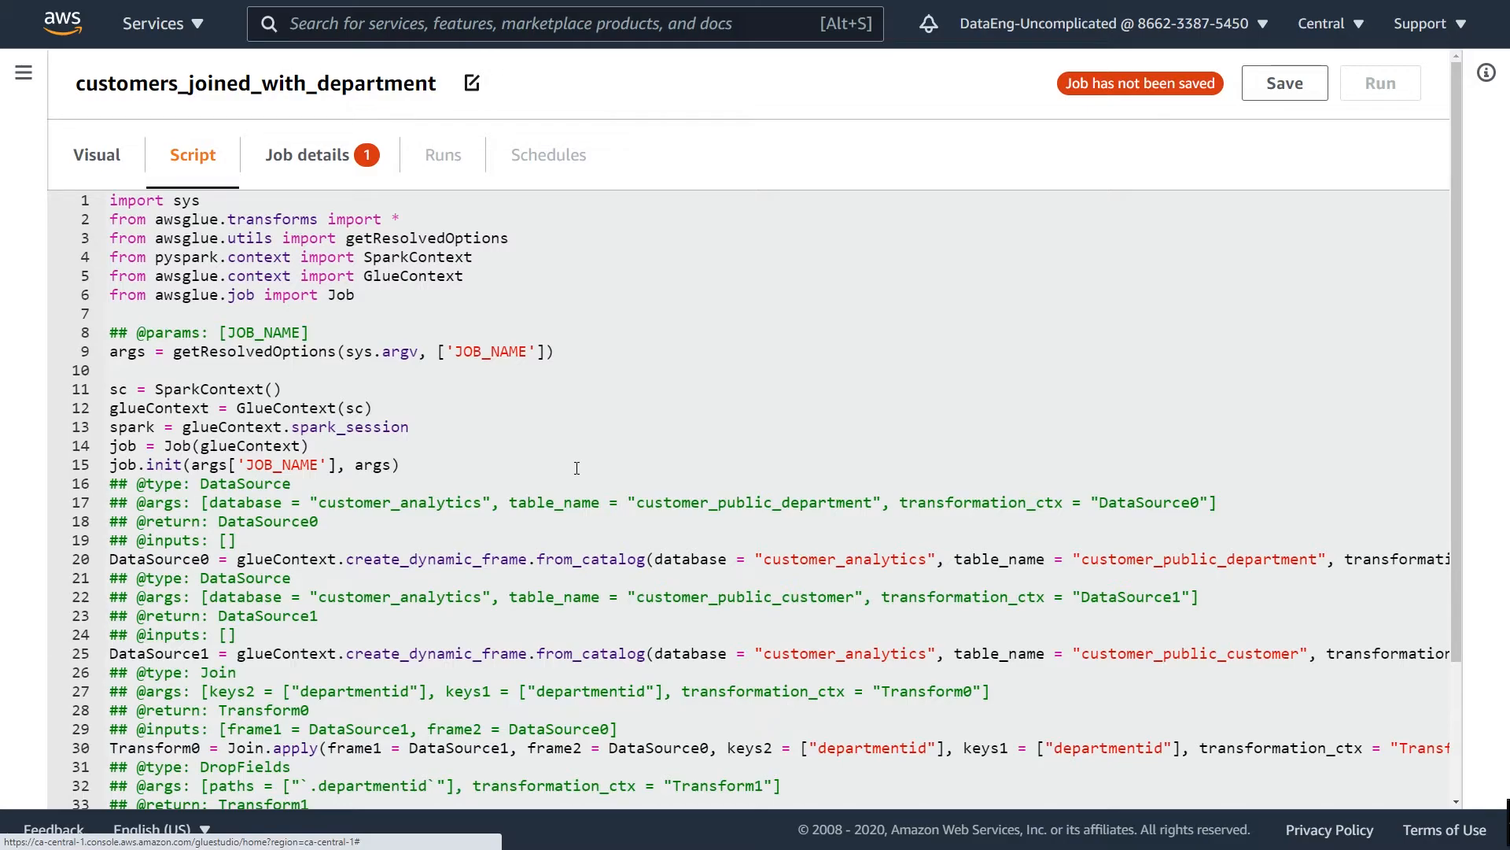
pyautogui.click(307, 154)
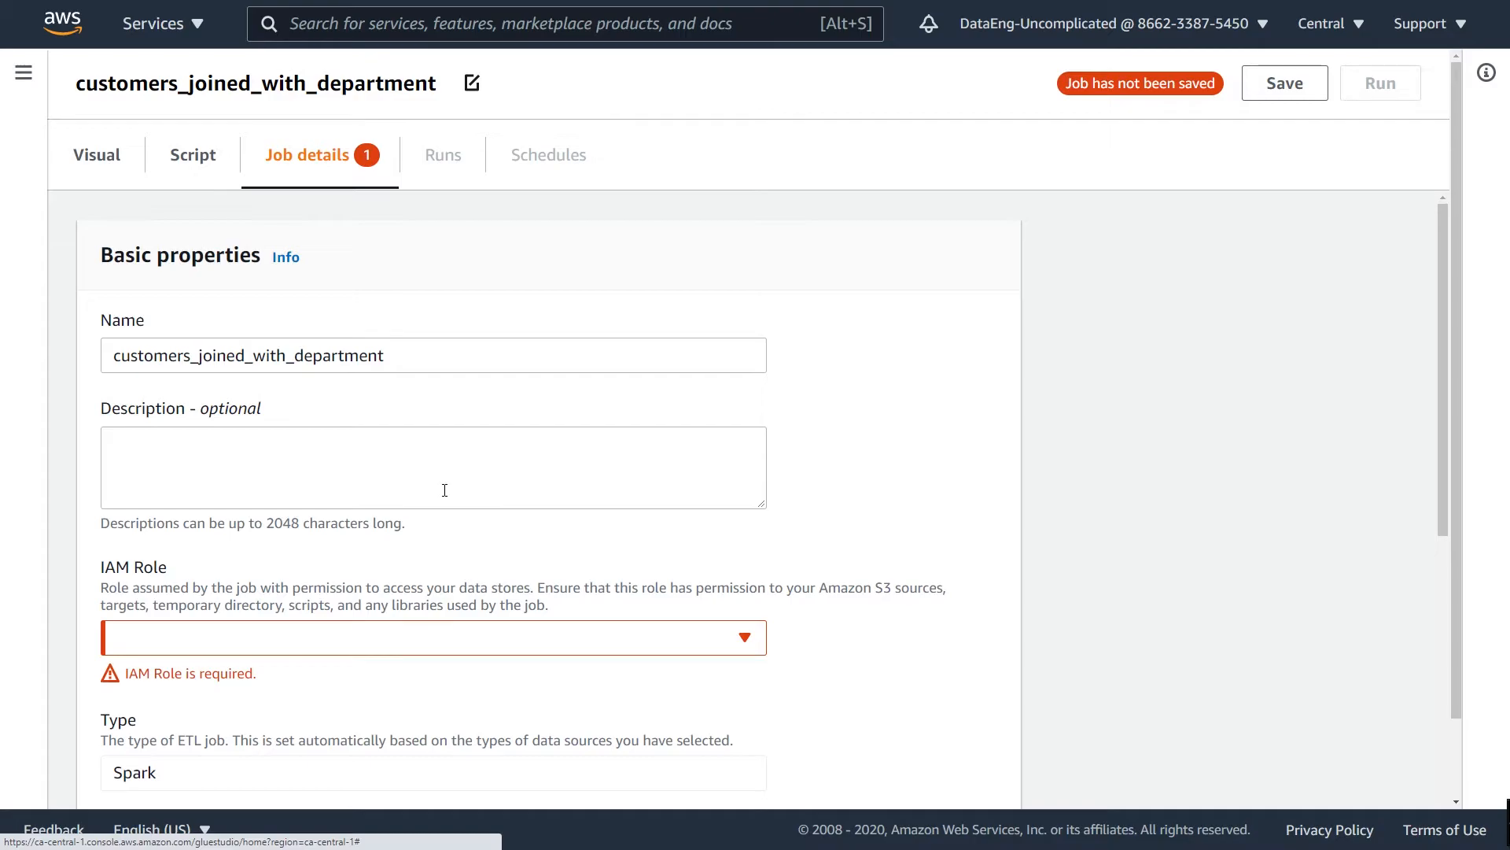
# Assign the AWSGlueServiceRole-GlueCrawlS3Sample IAM role and scroll to the worker settings
pyautogui.scroll(-3)
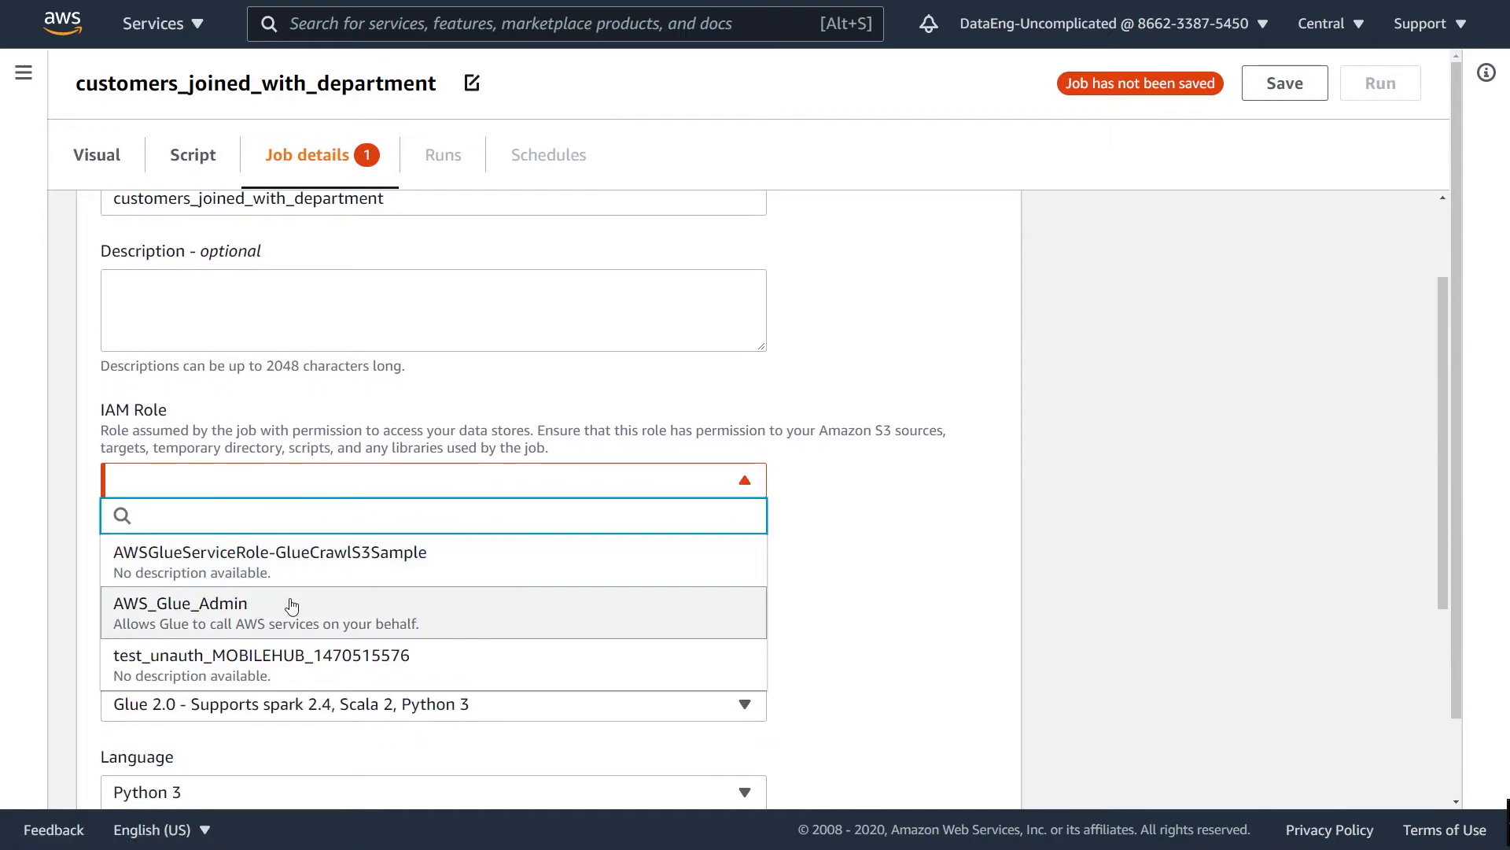
pyautogui.moveTo(292, 617)
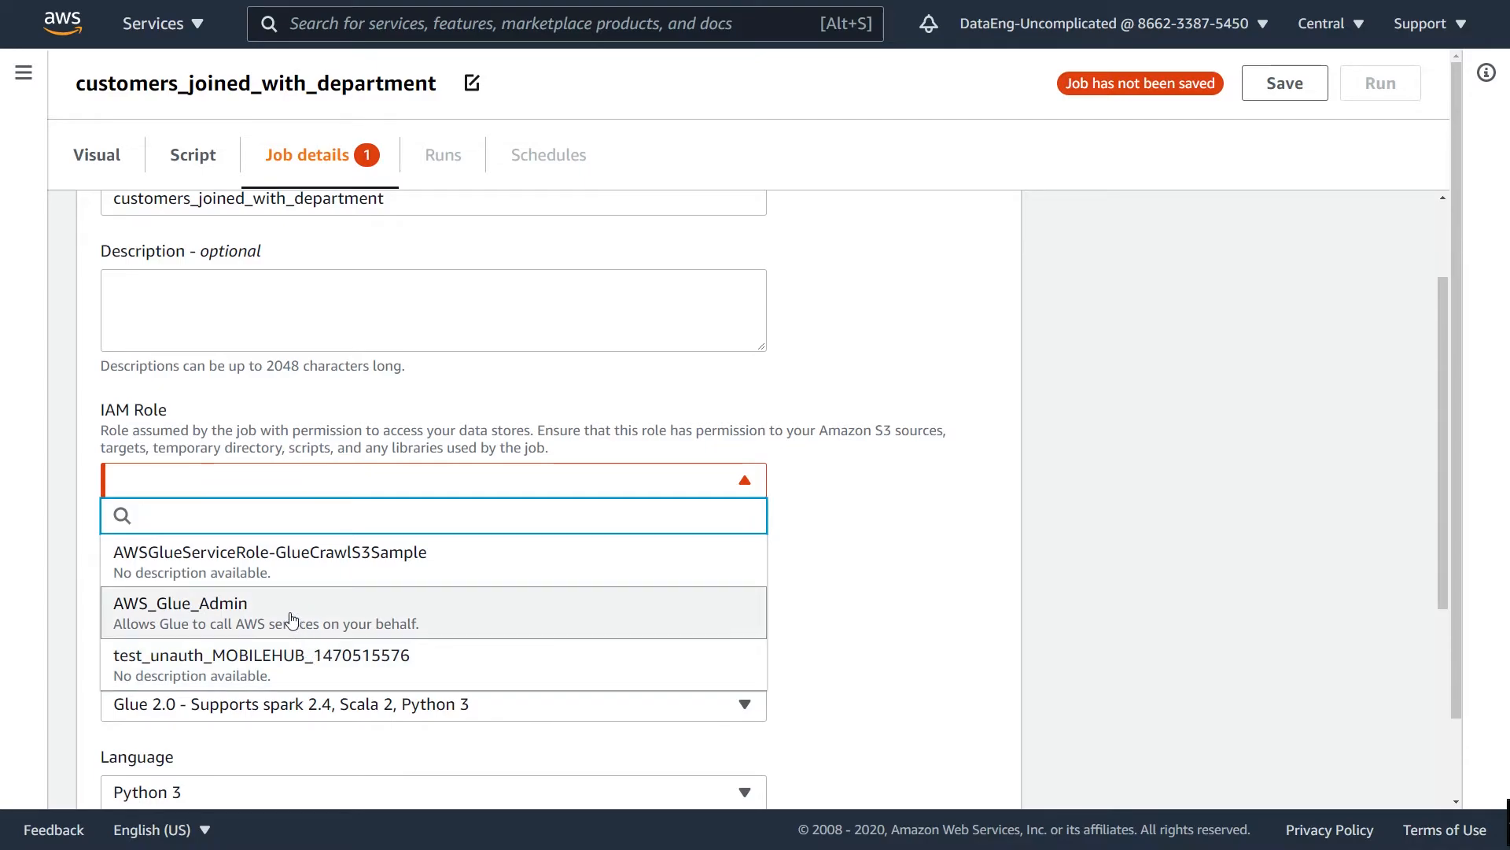
pyautogui.click(271, 552)
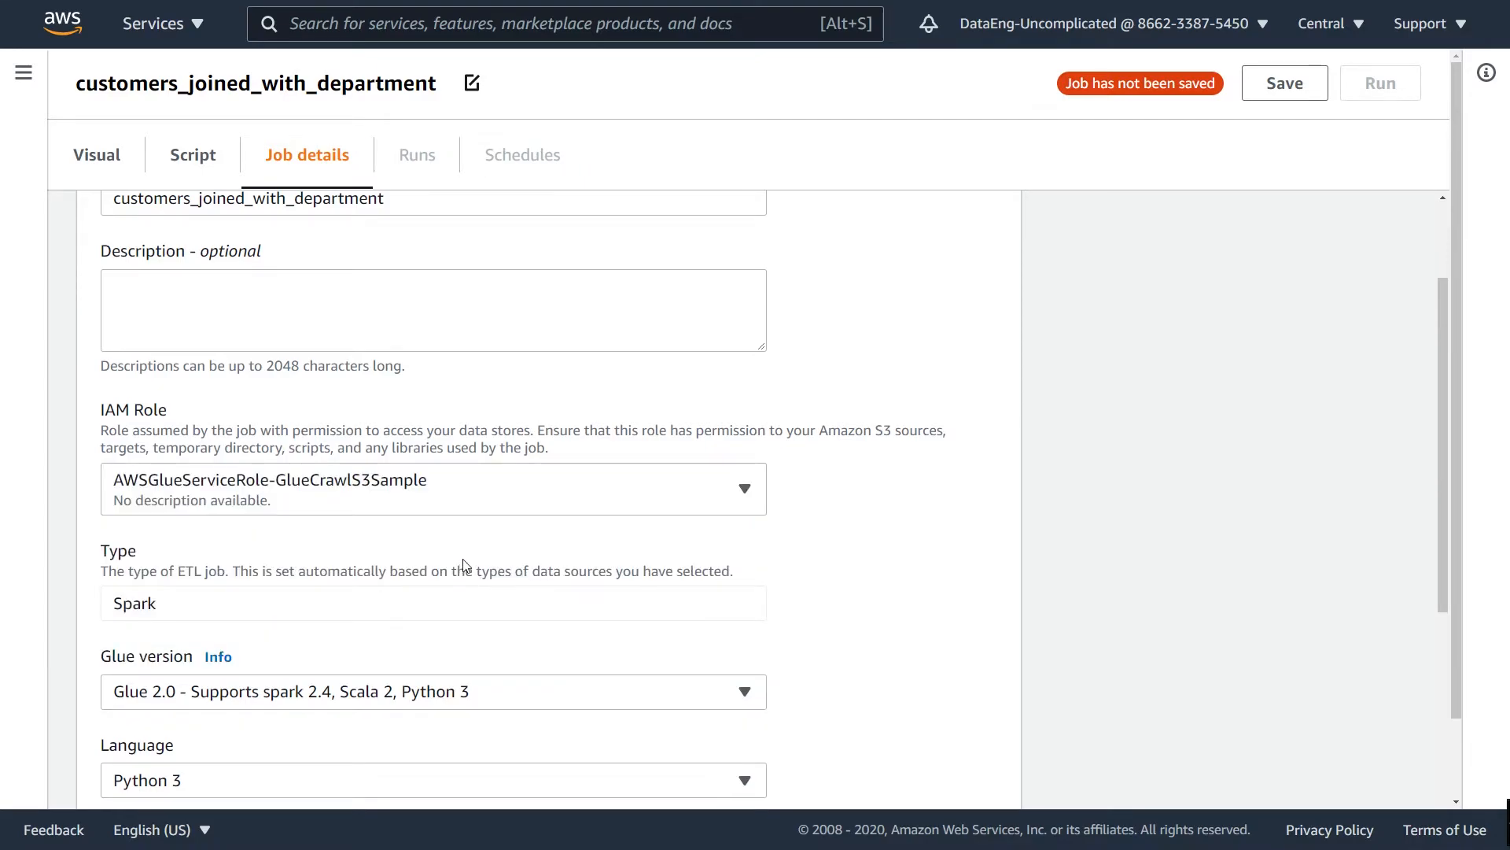
pyautogui.scroll(-3)
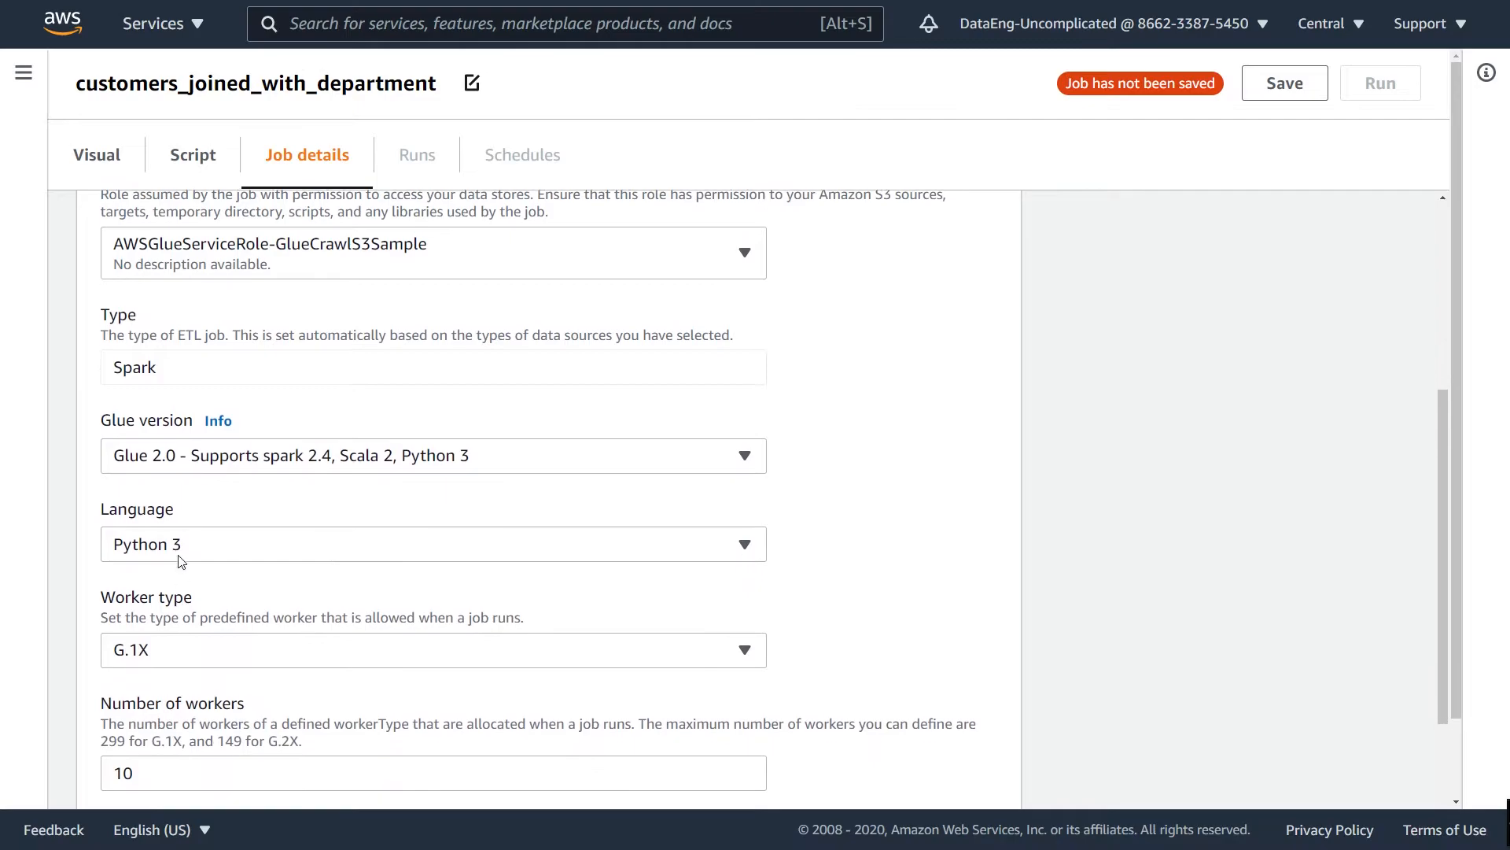
pyautogui.scroll(-3)
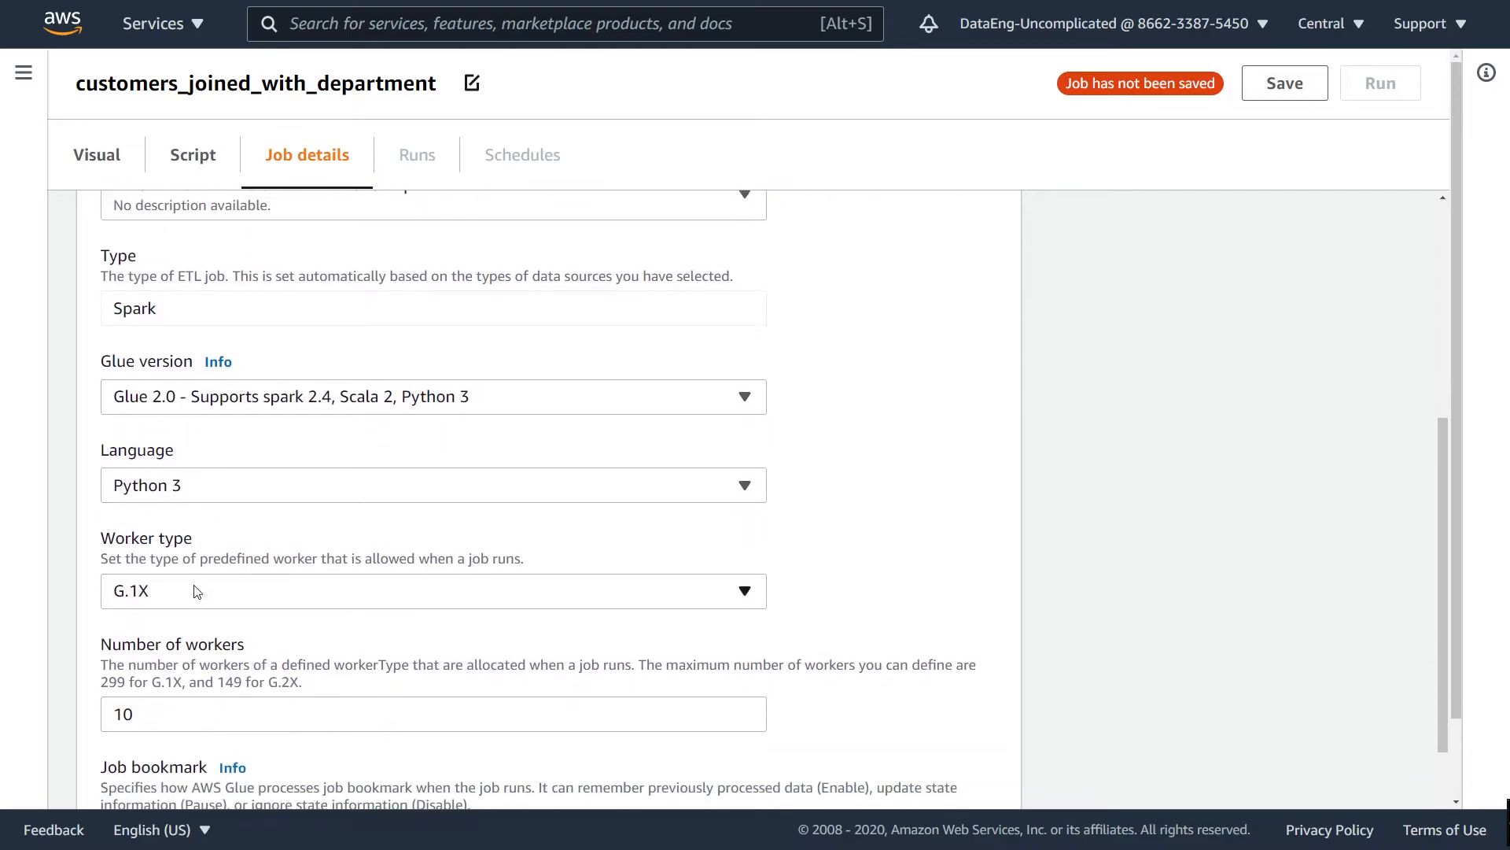
pyautogui.scroll(-3)
pyautogui.write('2')
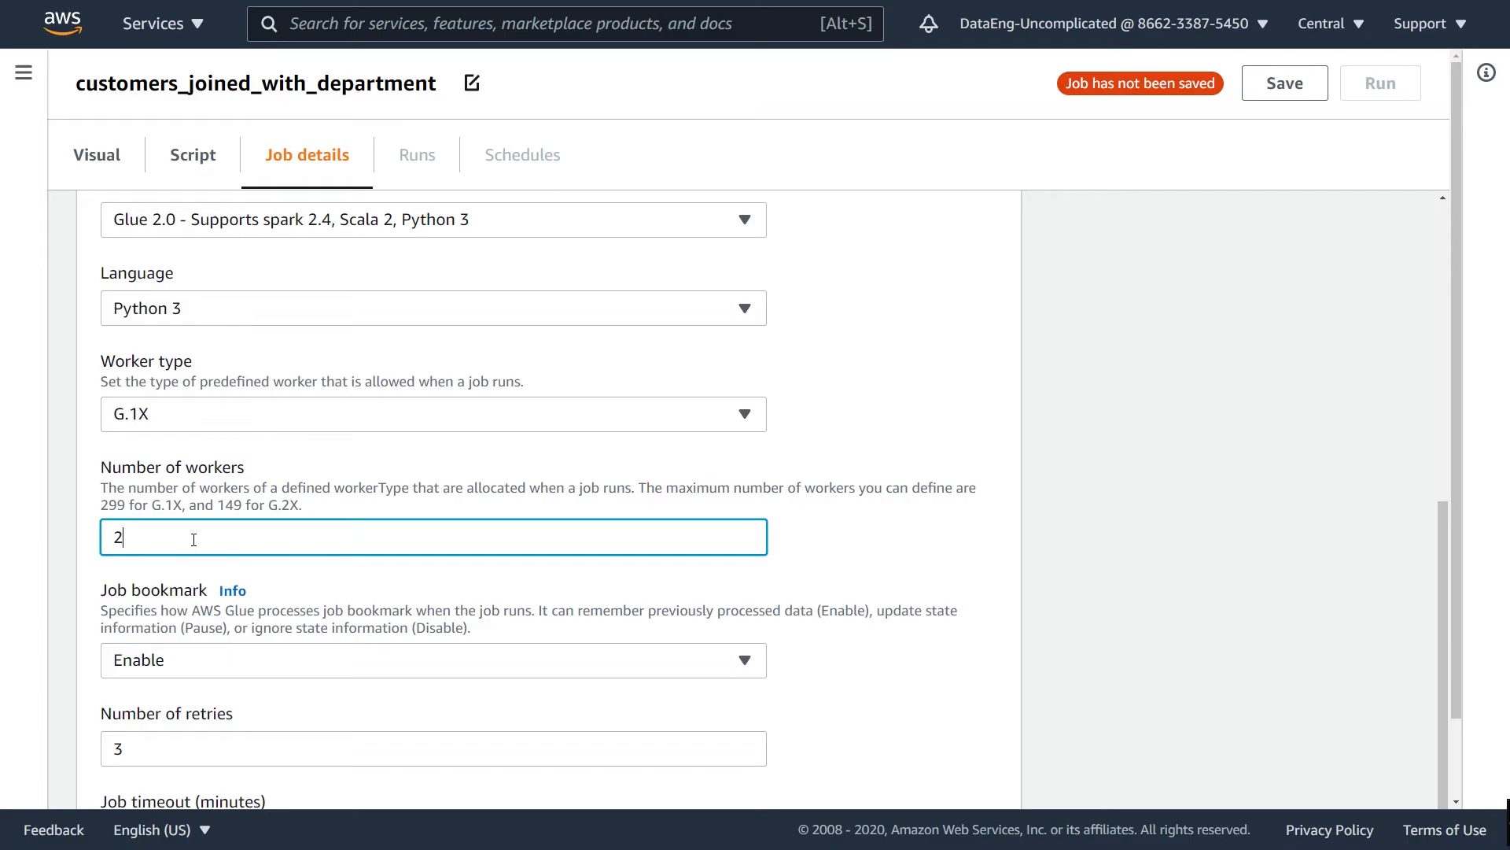
pyautogui.scroll(-3)
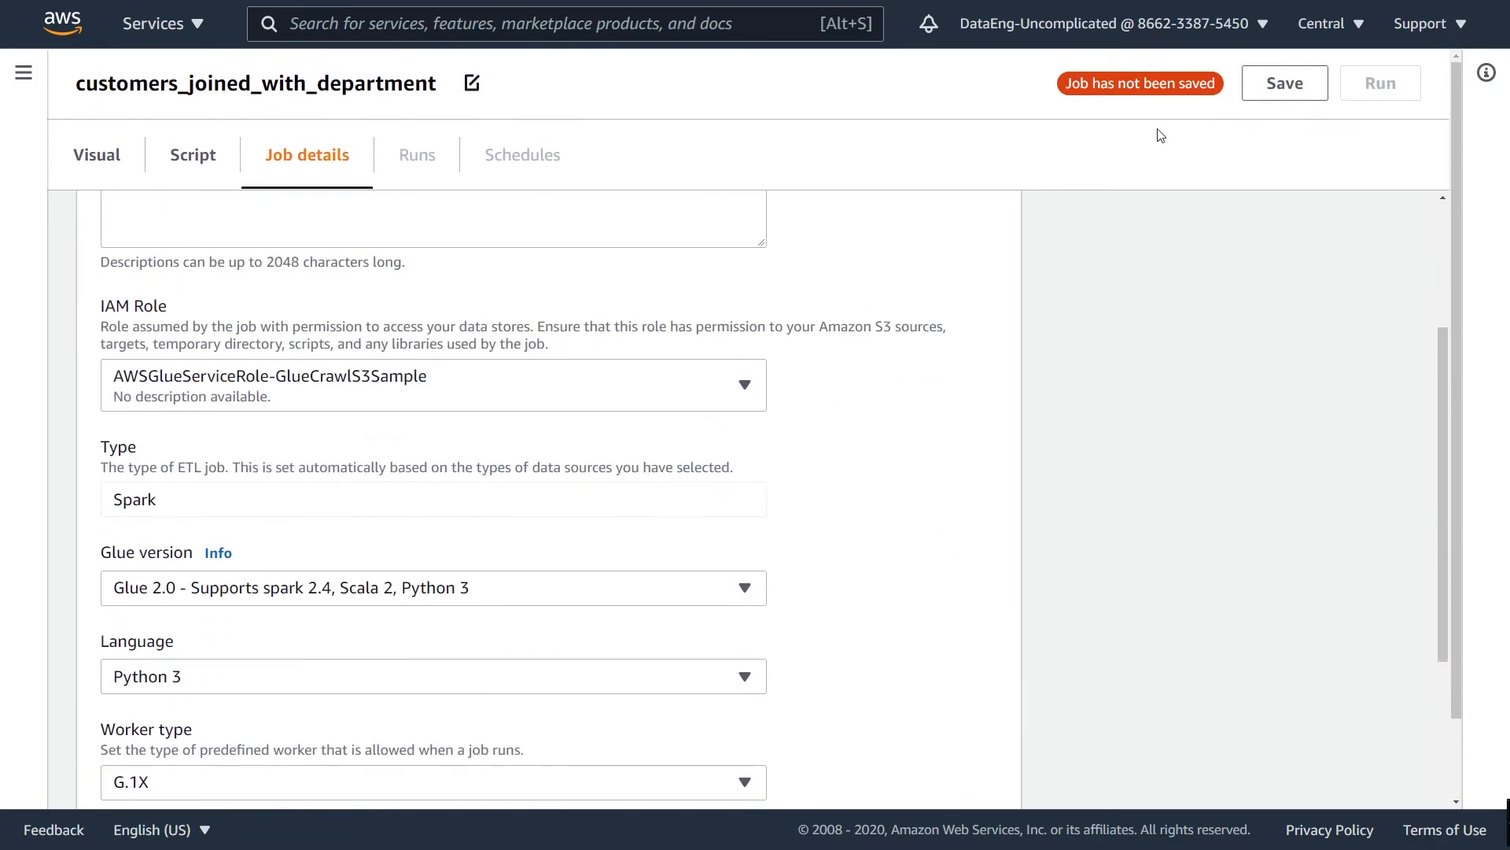
# Save the configured job, glance at its Schedules, and start a run
pyautogui.click(1283, 82)
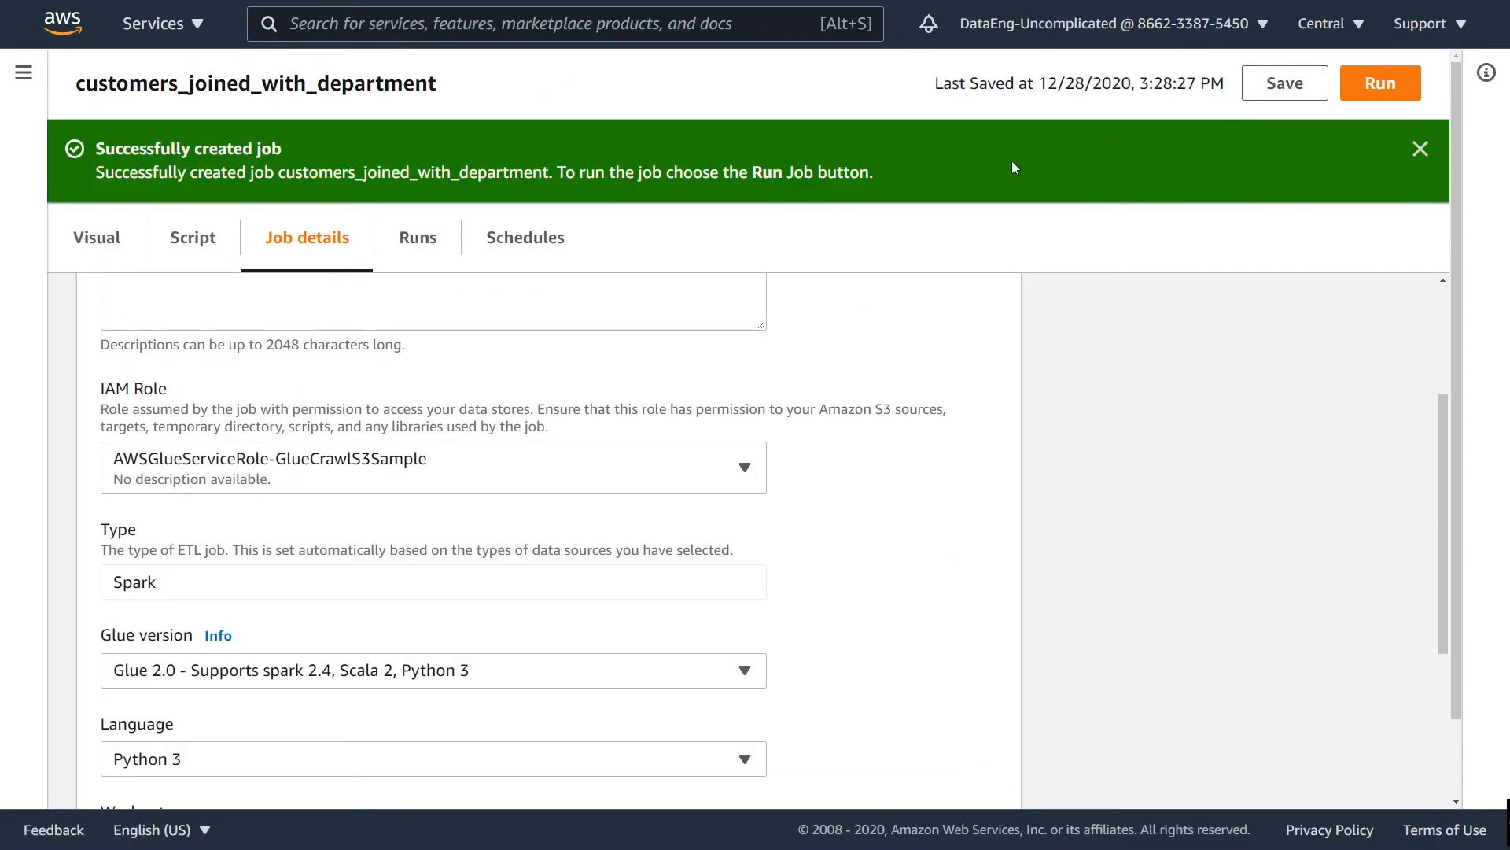
pyautogui.click(525, 236)
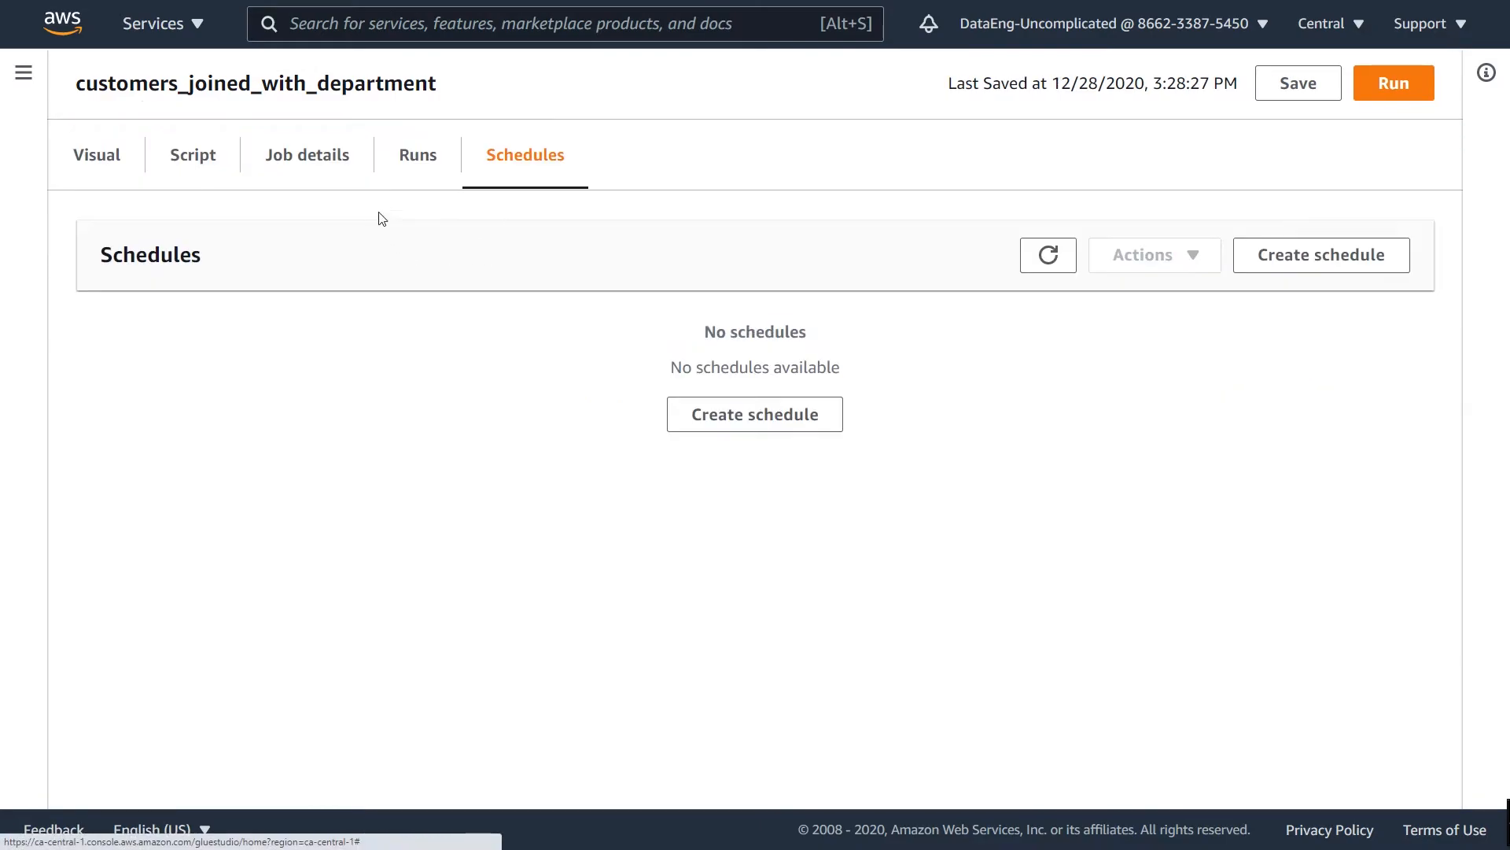
pyautogui.click(1392, 82)
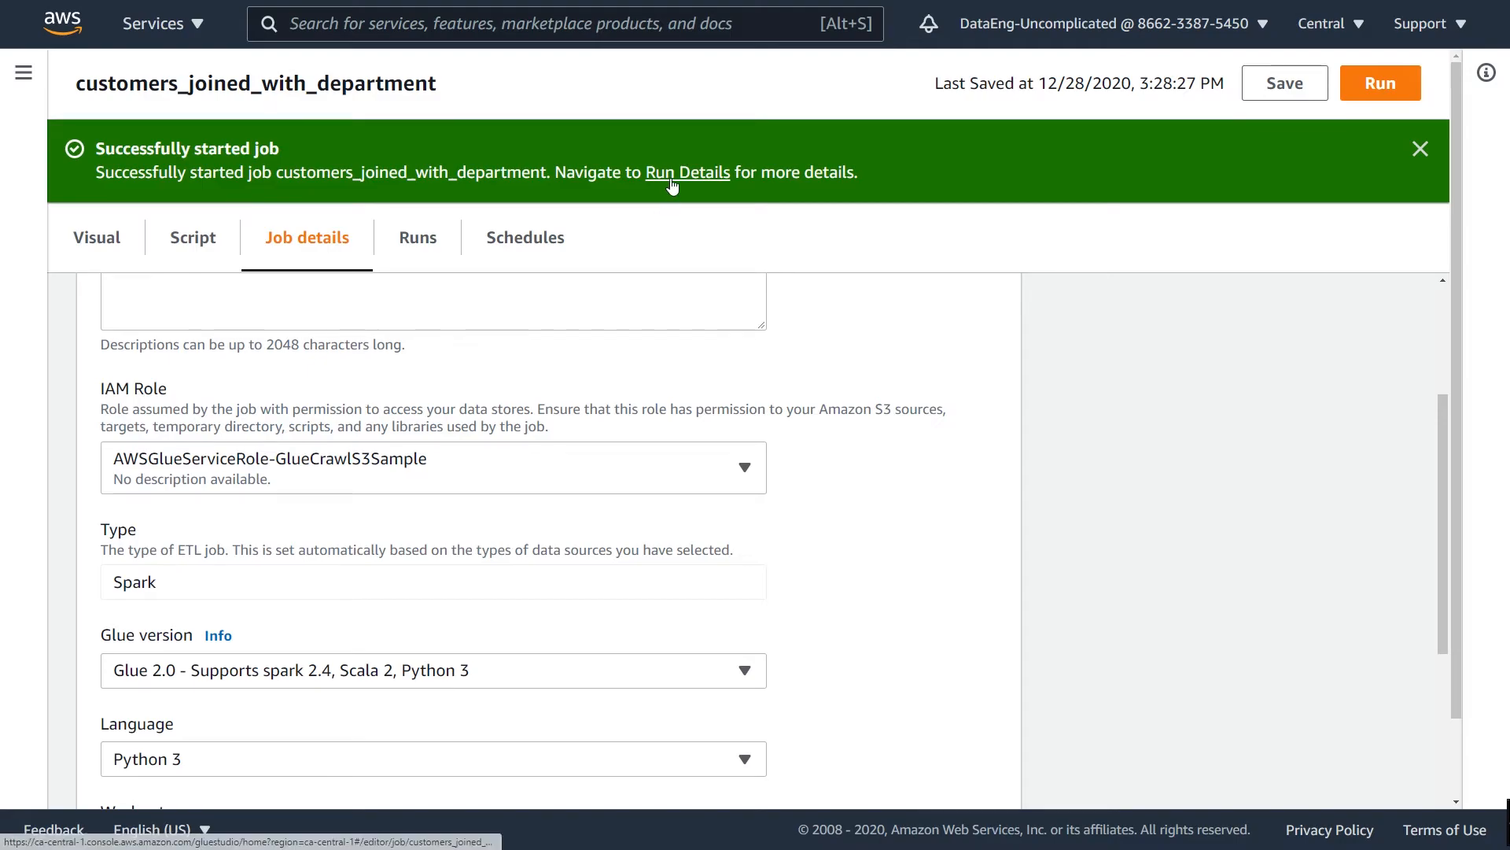
# Watch the Runs list until the run shows Succeeded, then save the job again
pyautogui.click(417, 236)
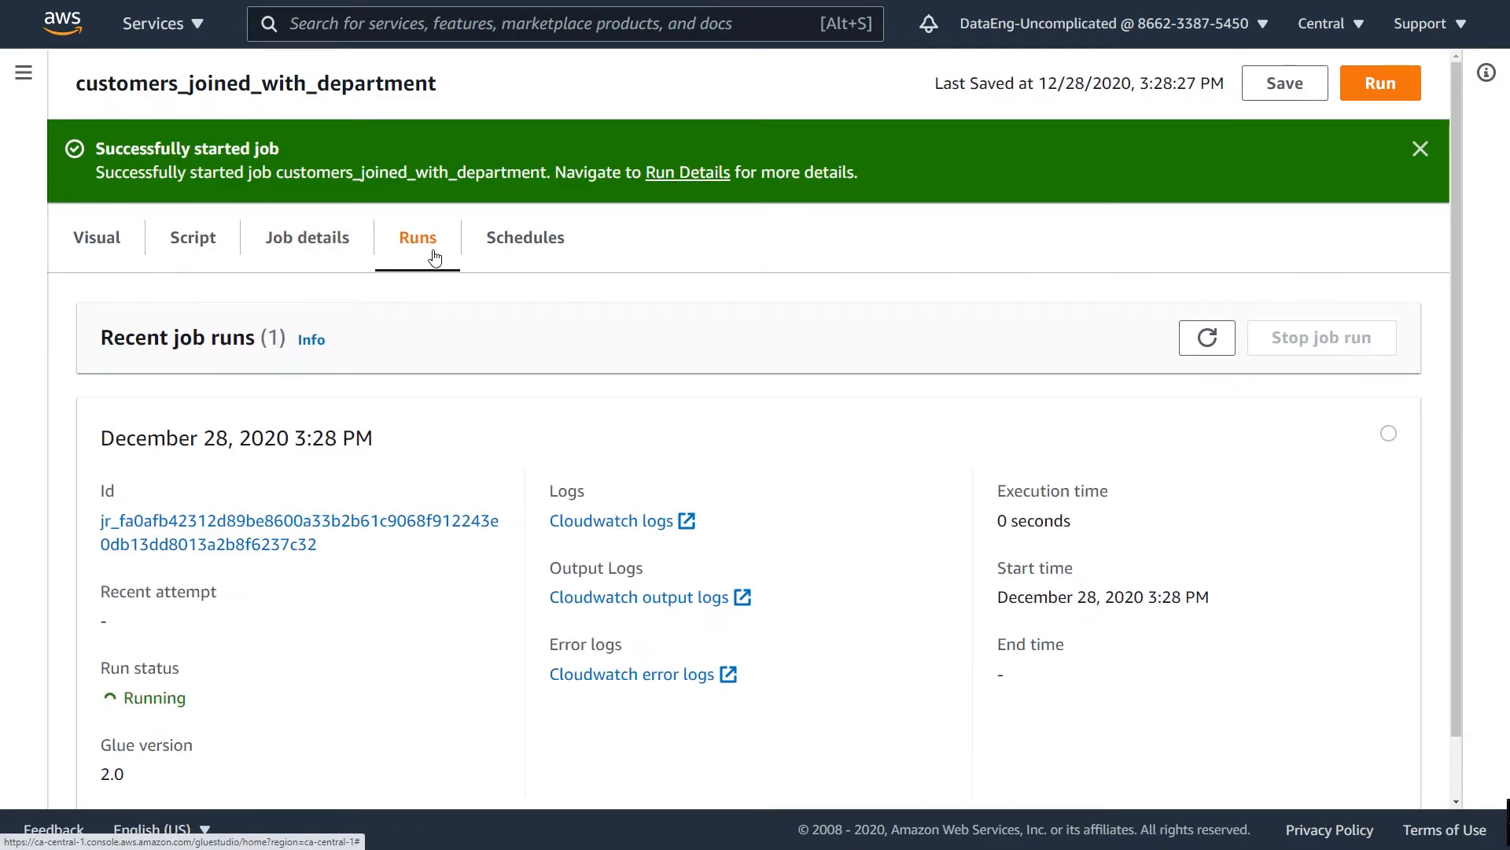
pyautogui.scroll(-3)
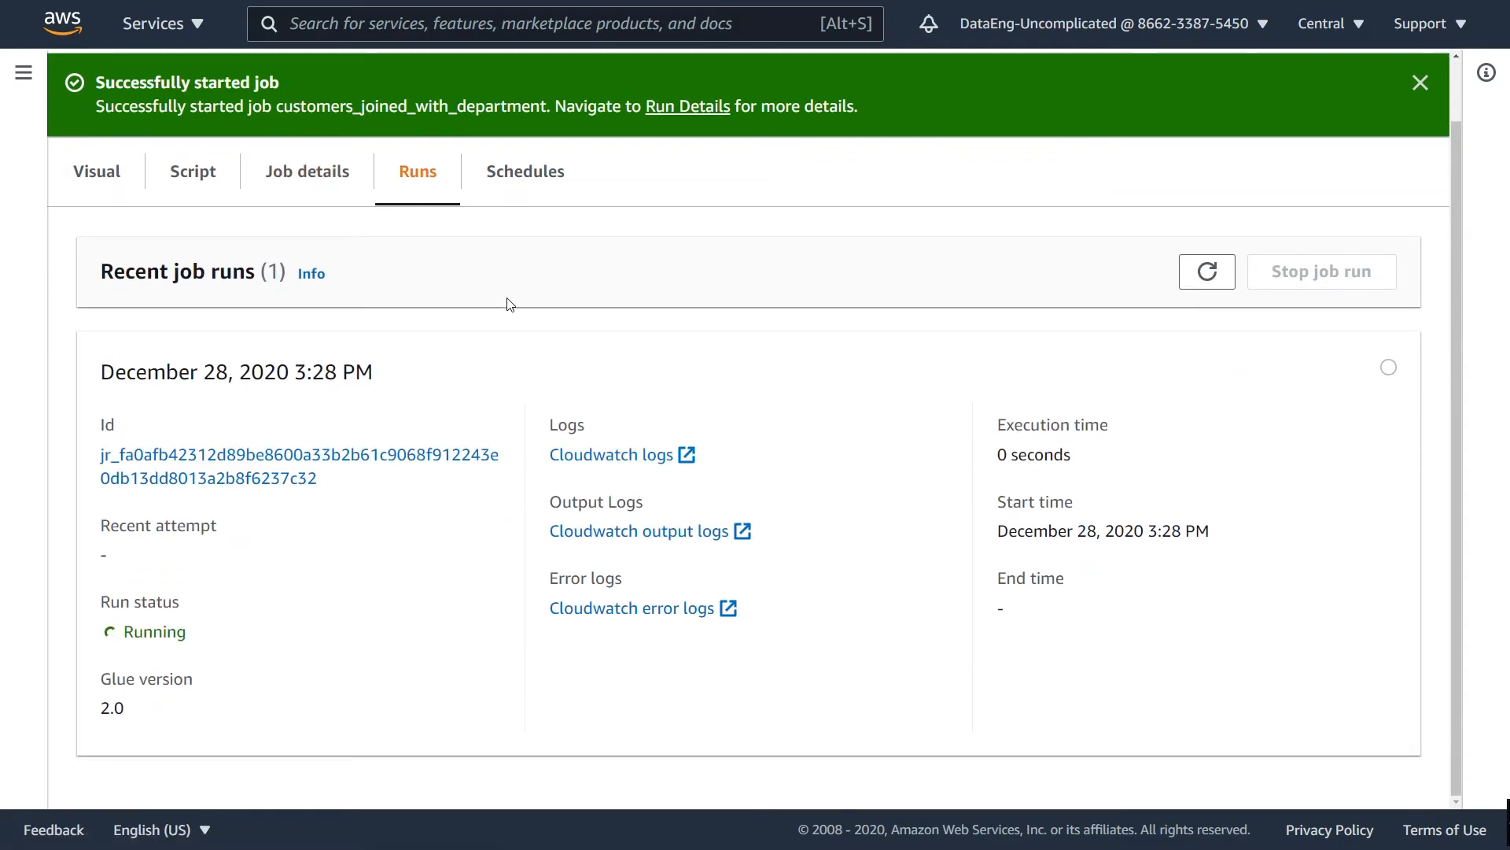
pyautogui.moveTo(1082, 484)
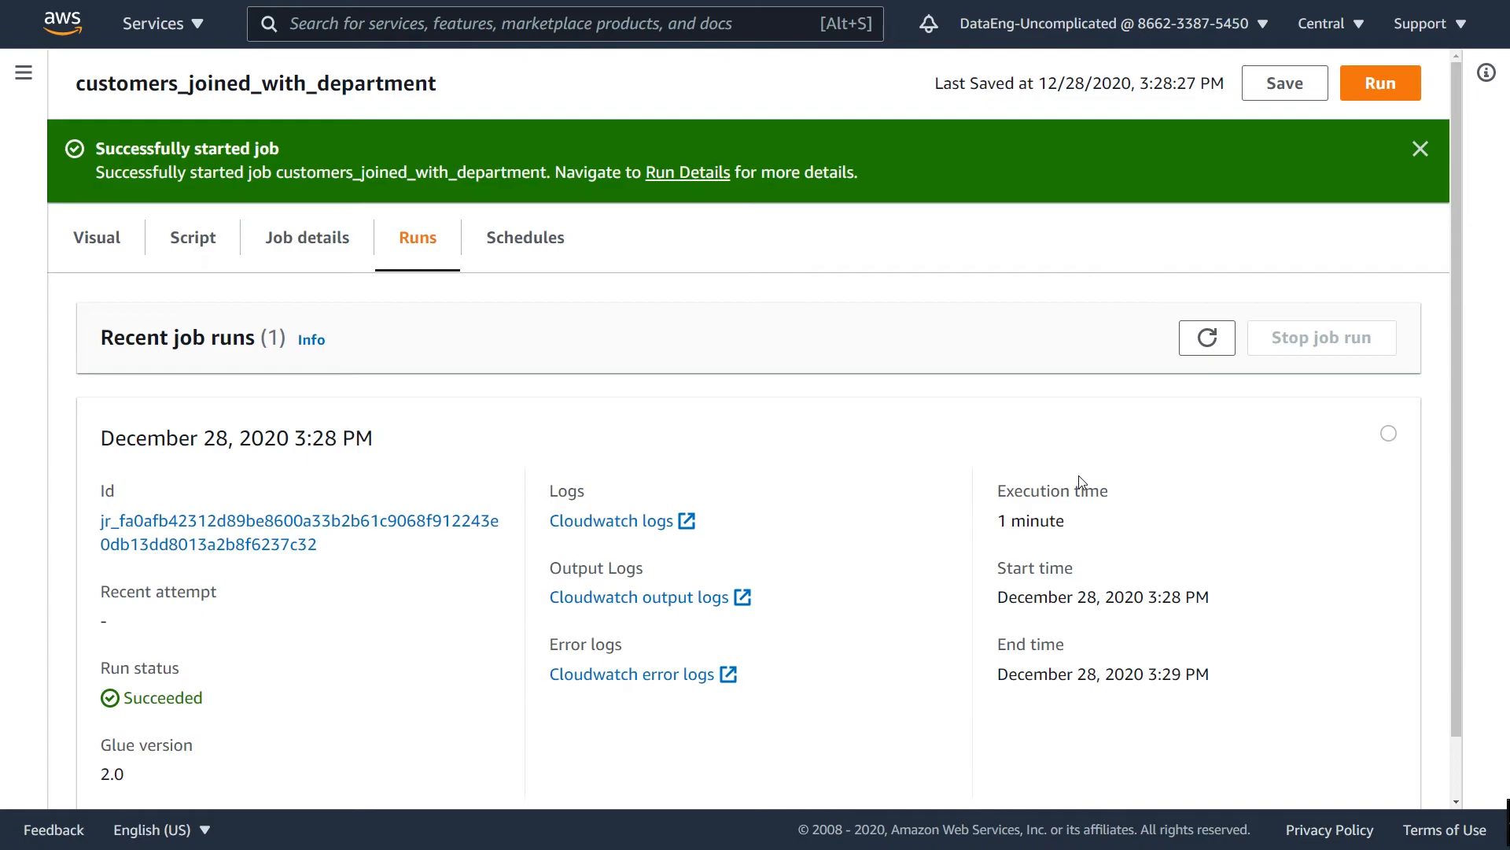
pyautogui.click(1419, 148)
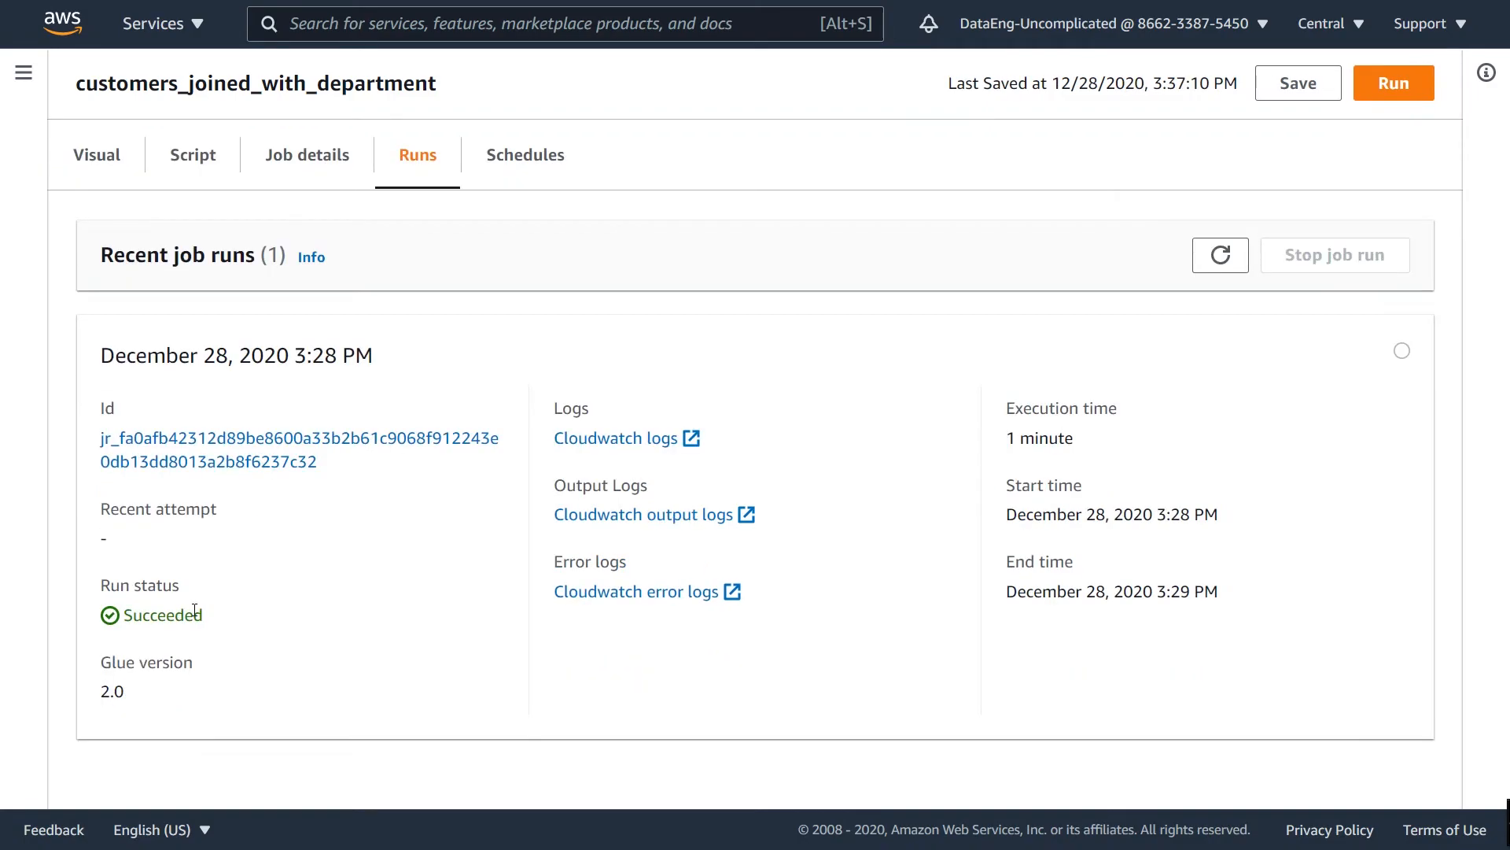
pyautogui.moveTo(322, 143)
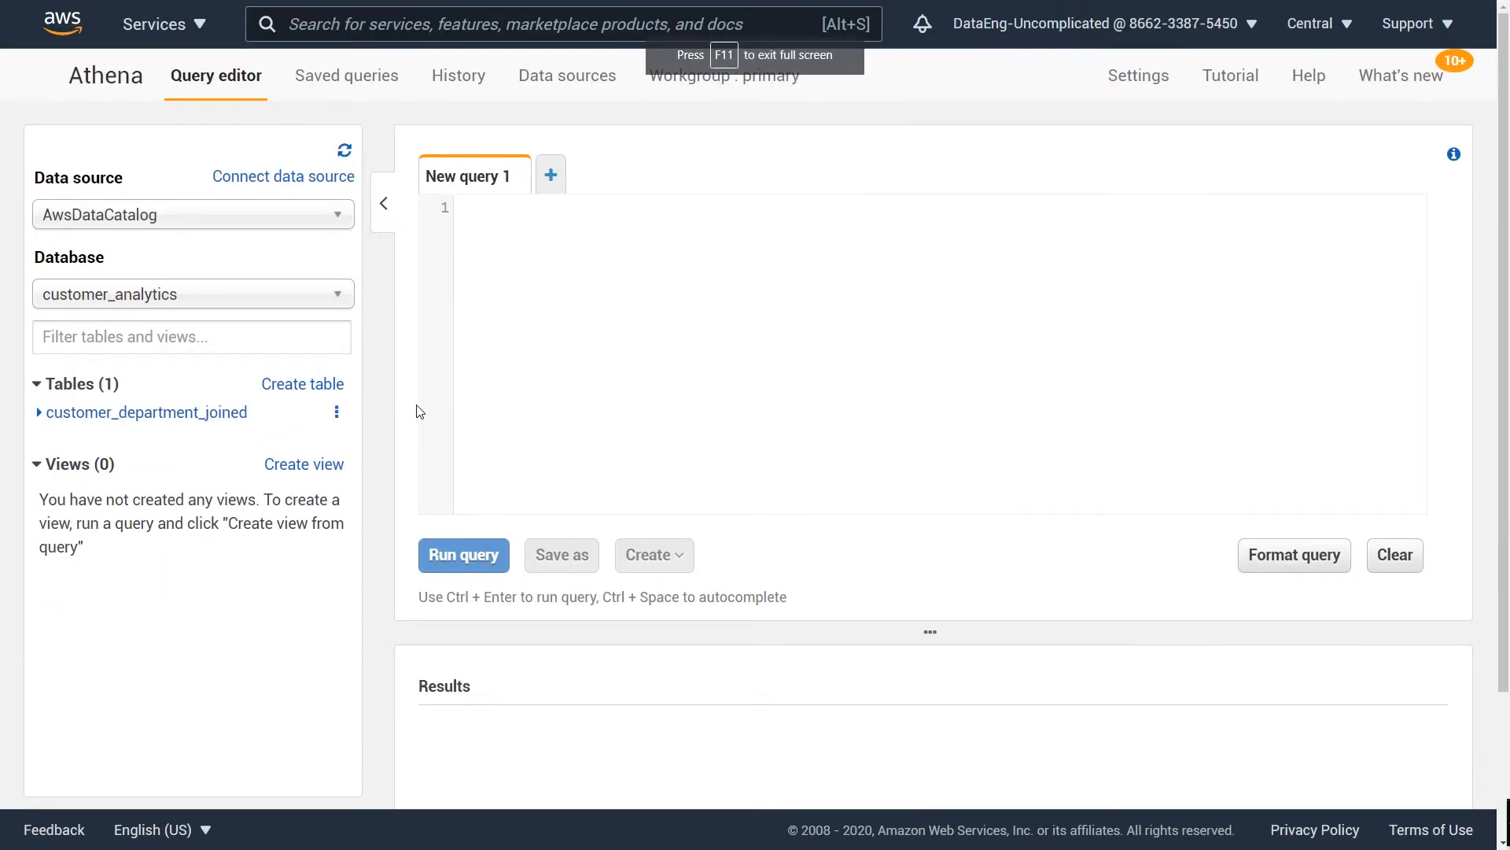
pyautogui.moveTo(218, 318)
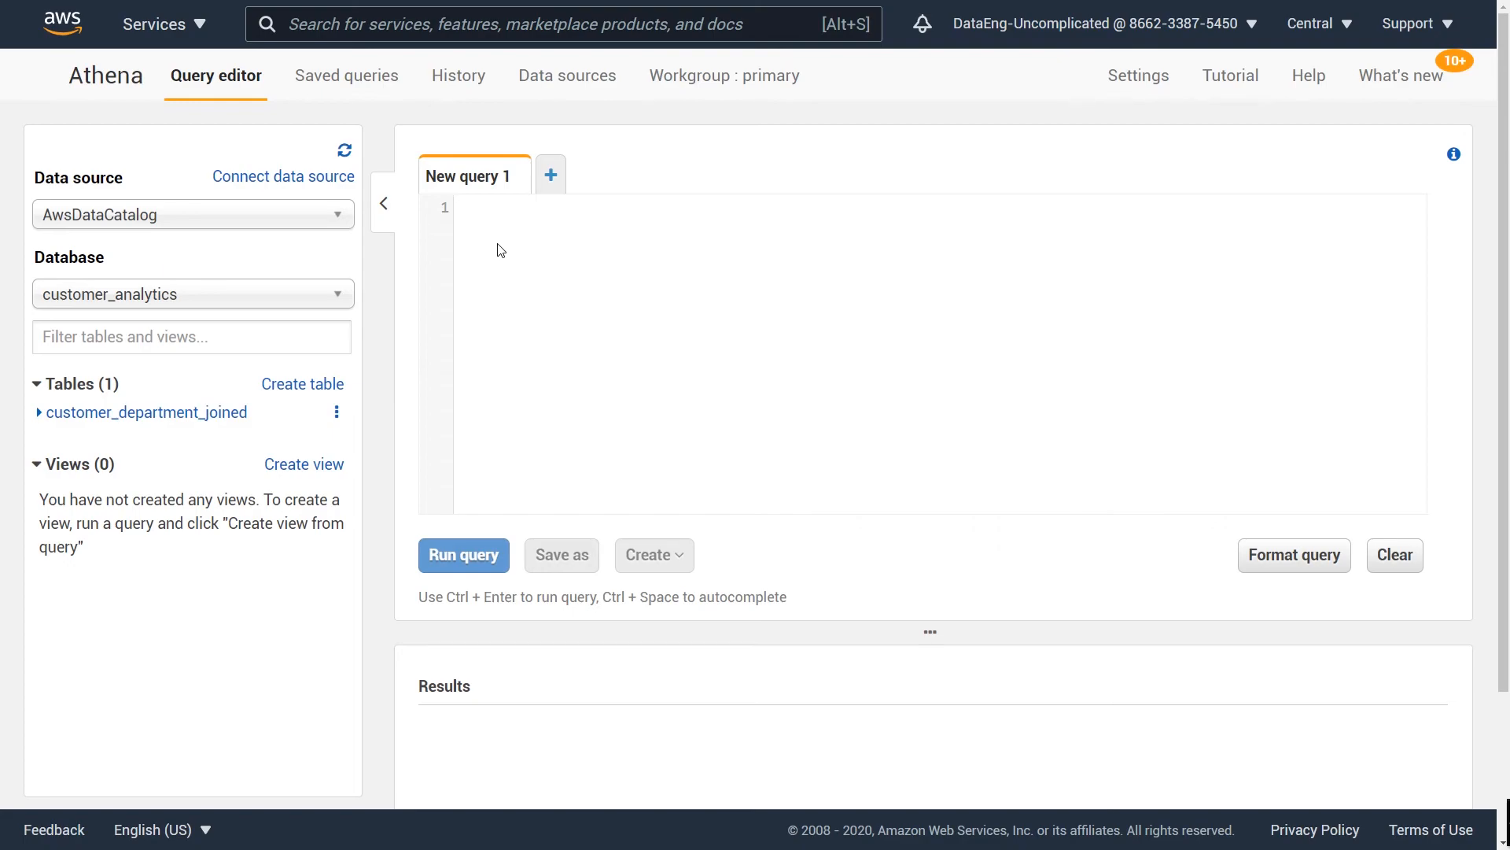
# Run select * from customer_analytics.customer_department_joined limit 20 in Athena and review the joined rows
pyautogui.write('select * from c')
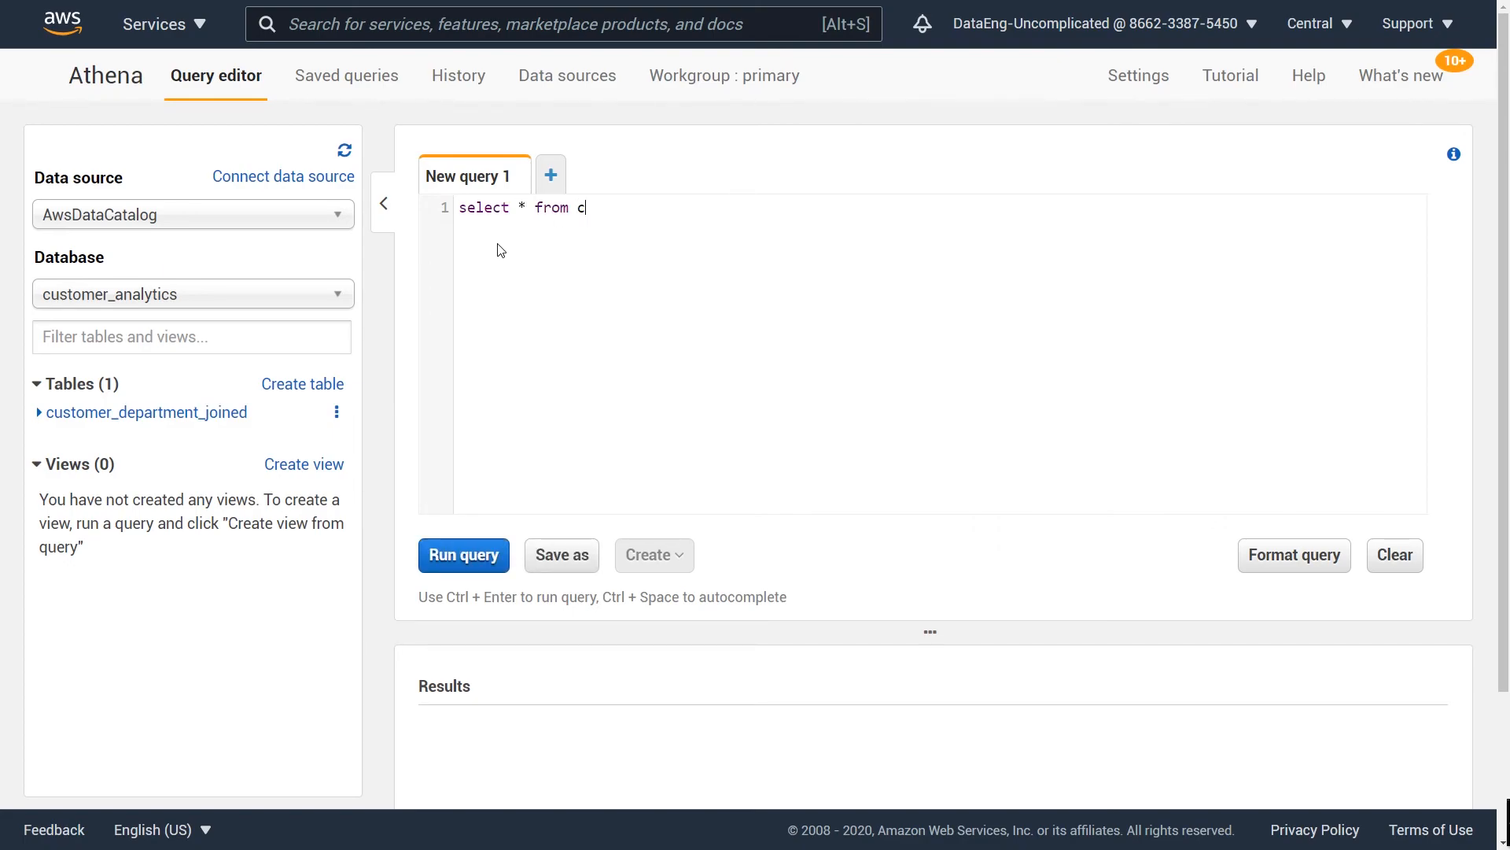
pyautogui.write('ustomer_analytic')
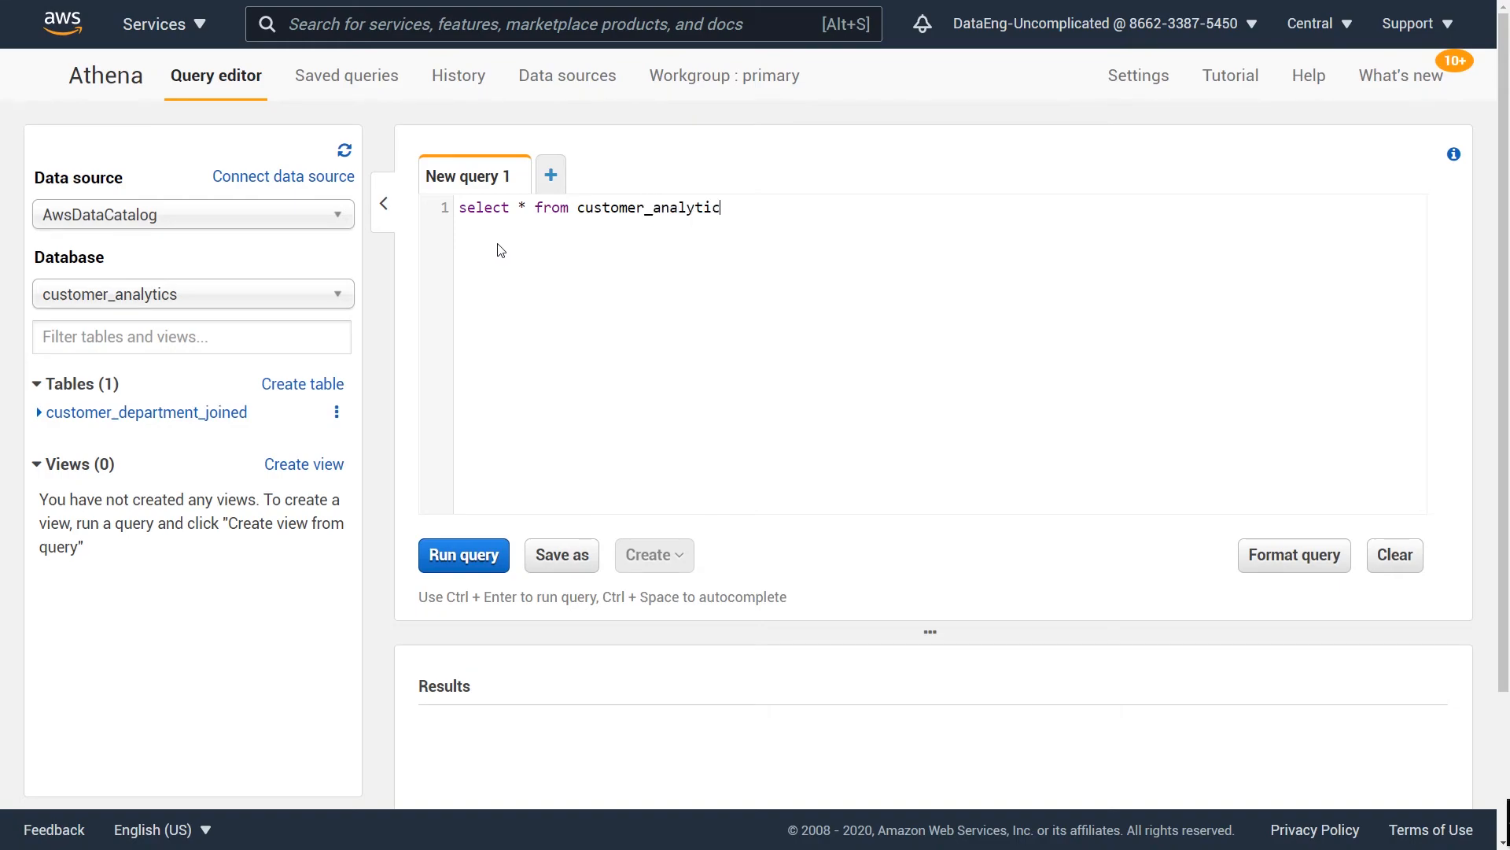
pyautogui.write('s.customer_depart')
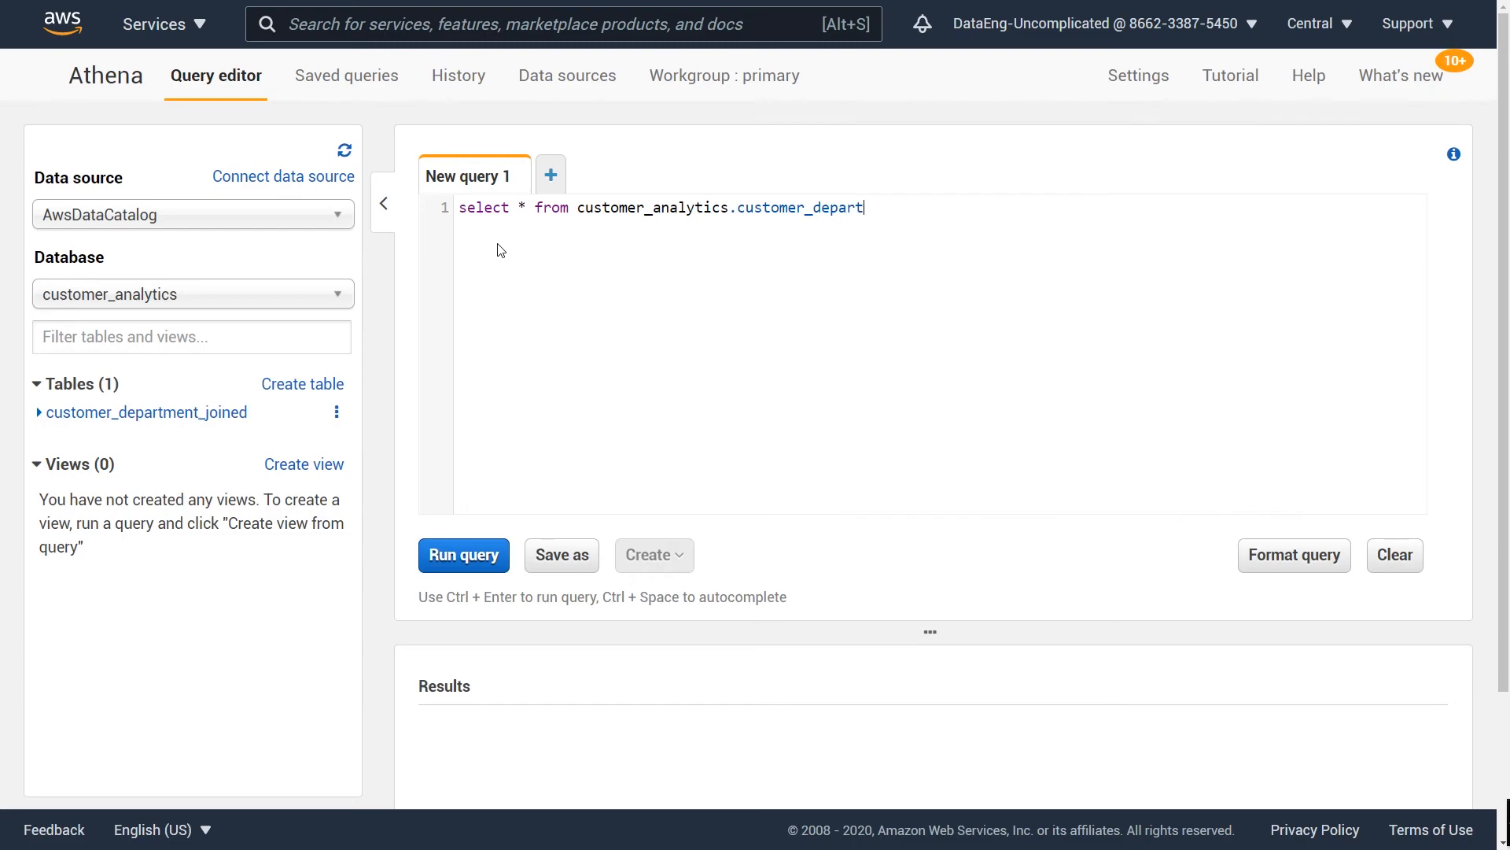
pyautogui.write('ment_joined')
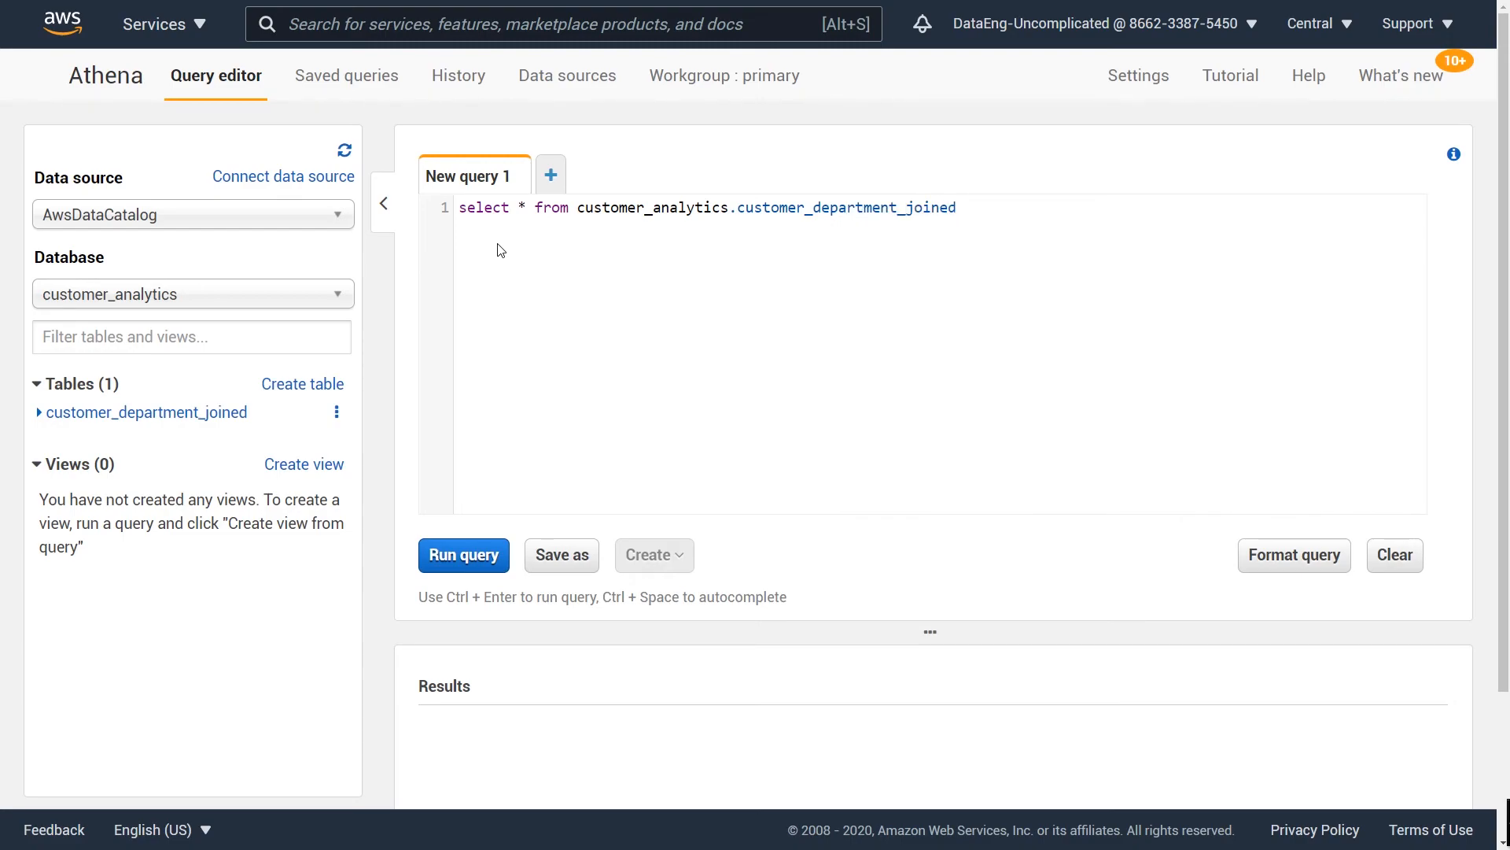
pyautogui.write('limit 20')
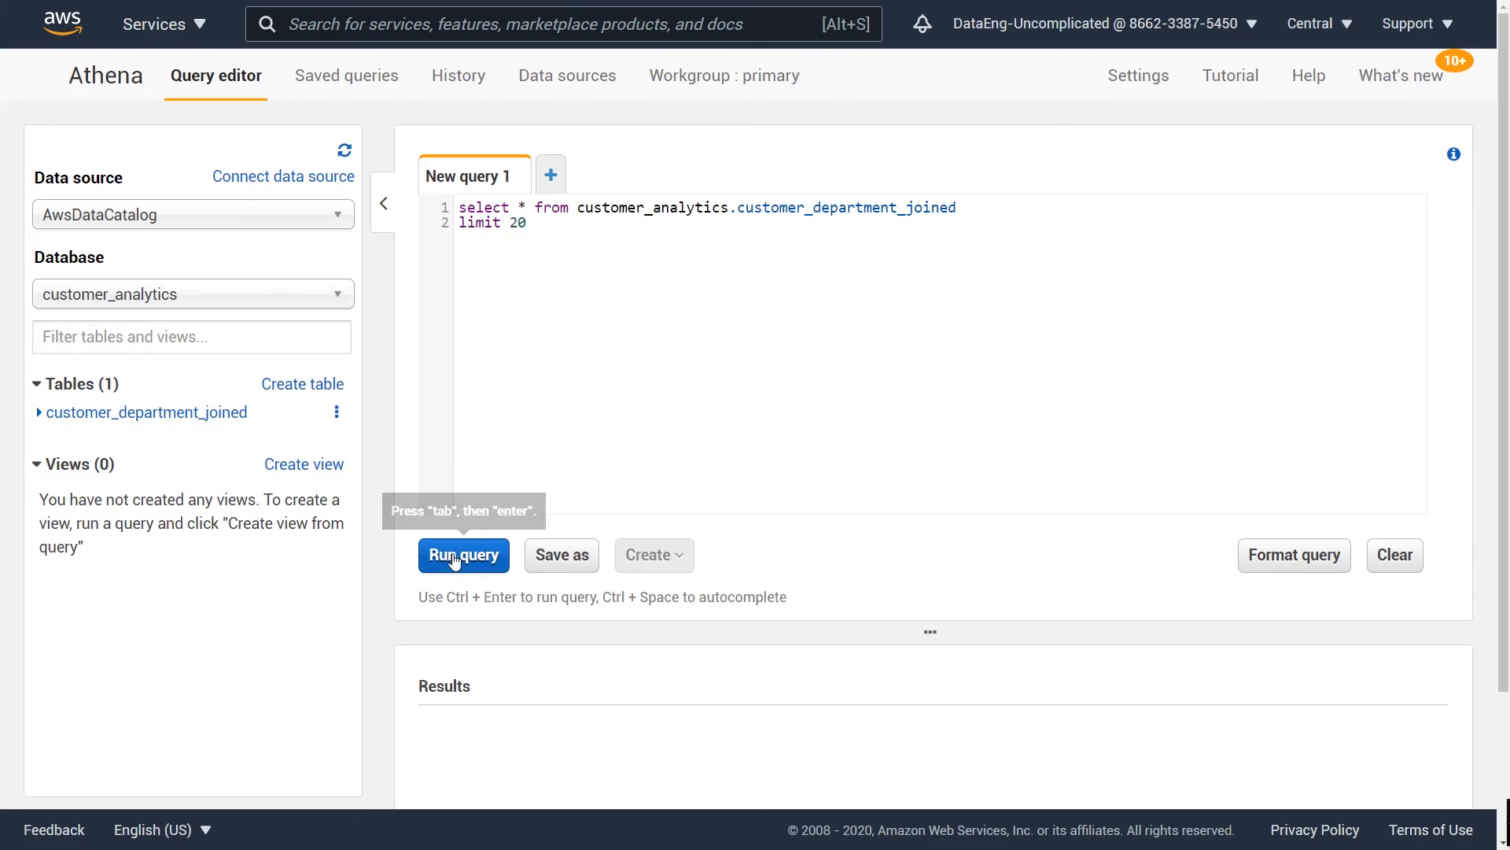
pyautogui.click(463, 555)
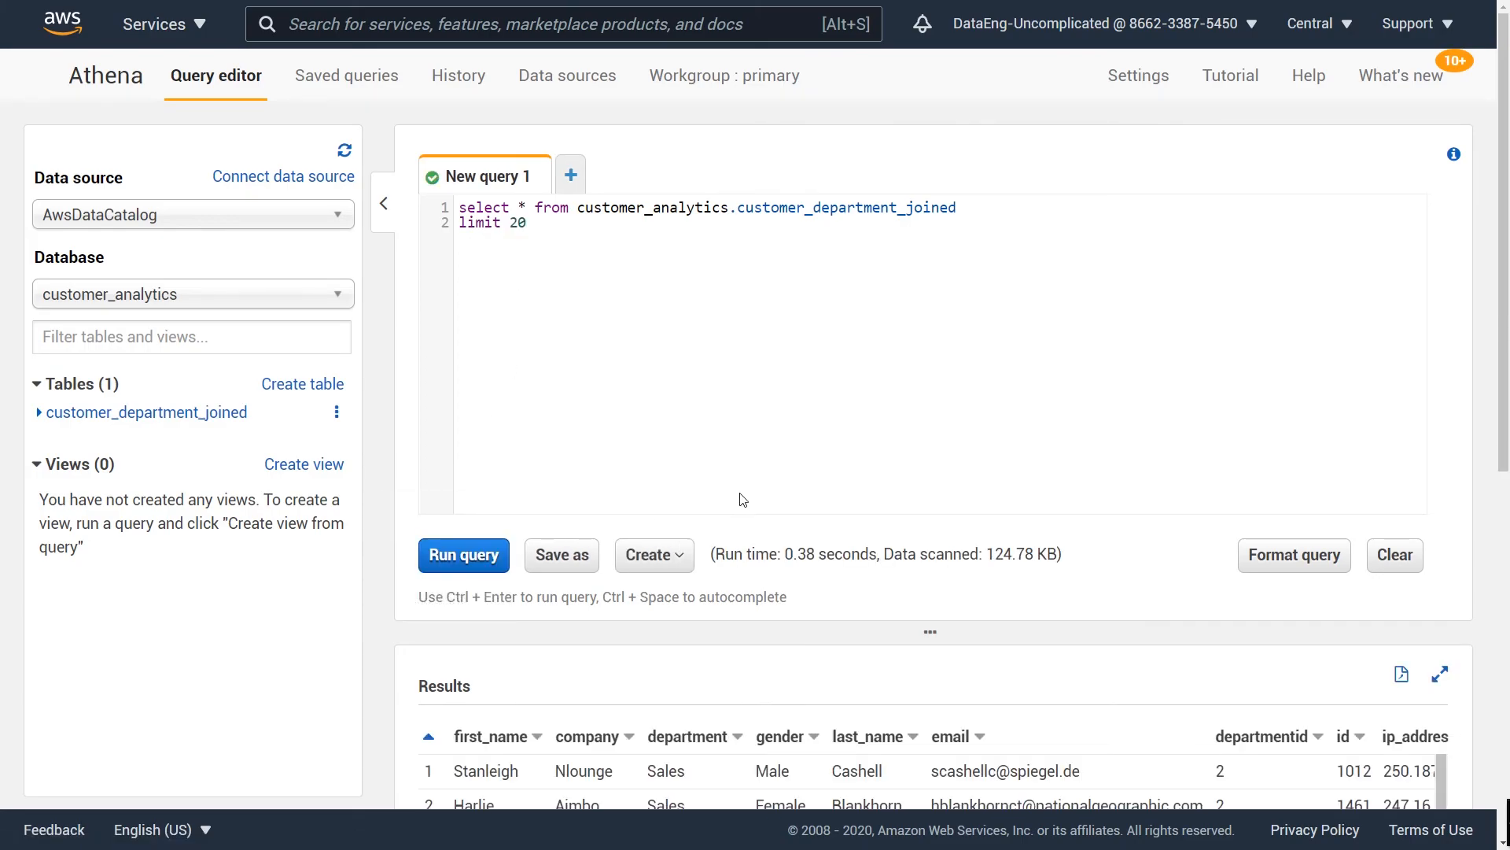
pyautogui.scroll(-3)
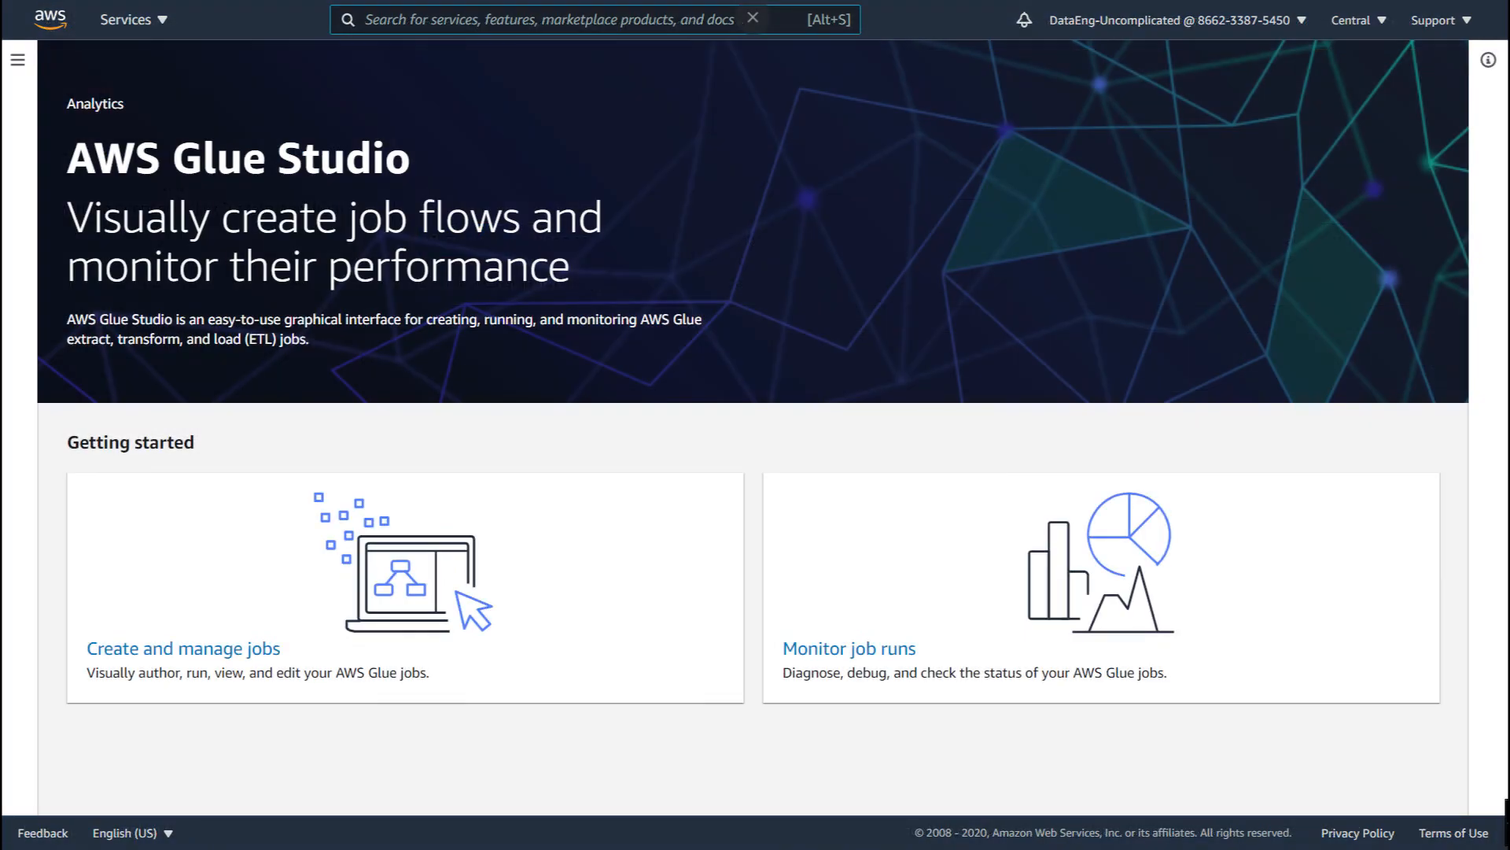
# Reopen the saved customers_joined_with_department job in Glue Studio
pyautogui.click(175, 648)
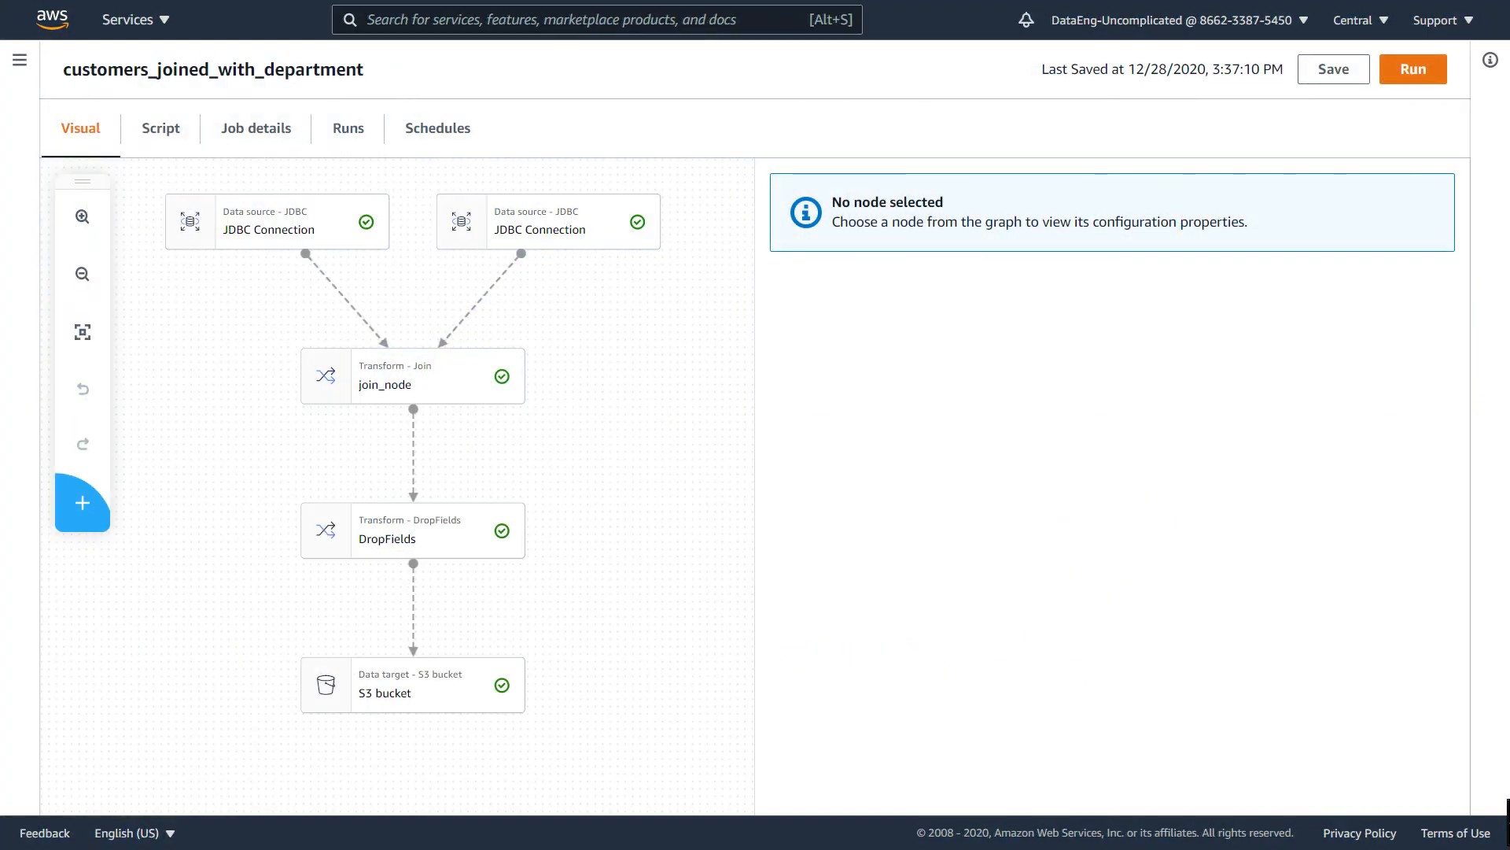